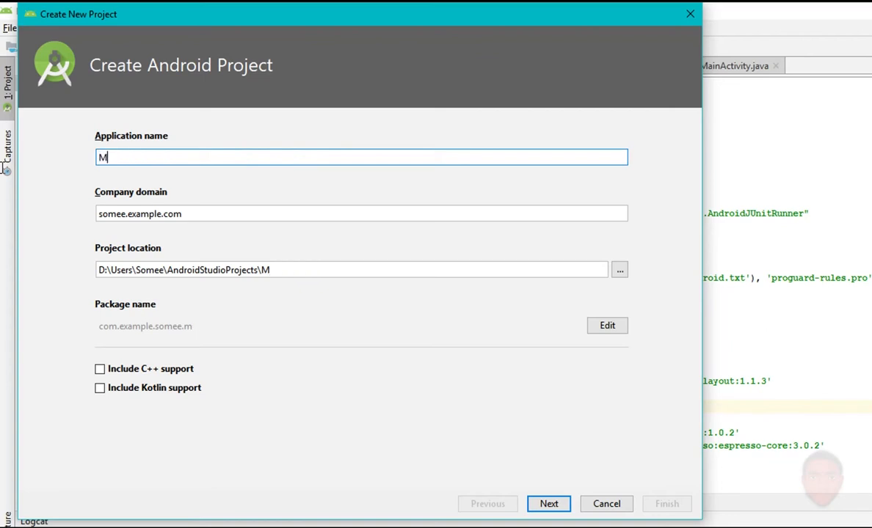
Step: Create the MusicPlayer project with minimum API 21 and the Empty Activity template
type("usicPla")
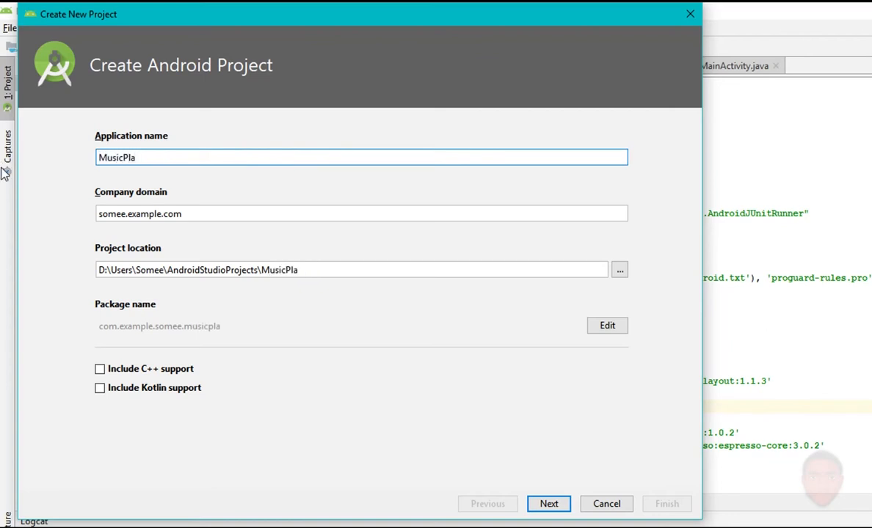
type("yer")
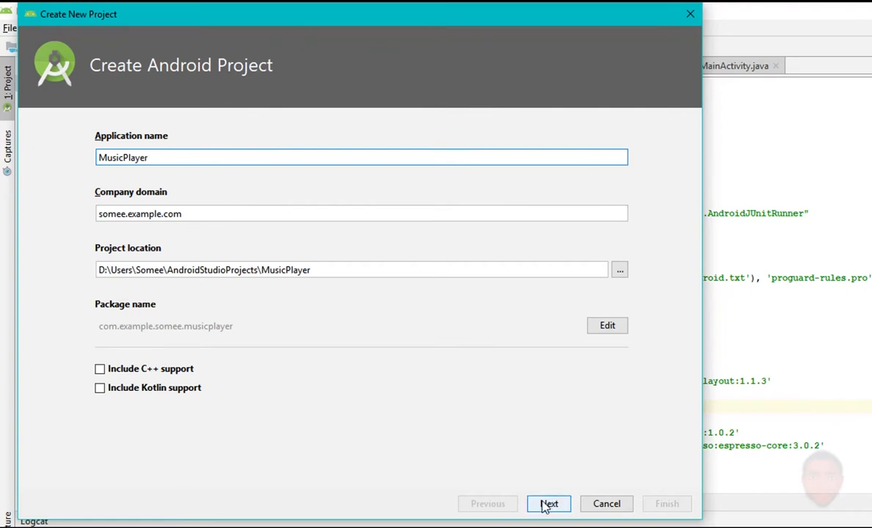
left_click(548, 504)
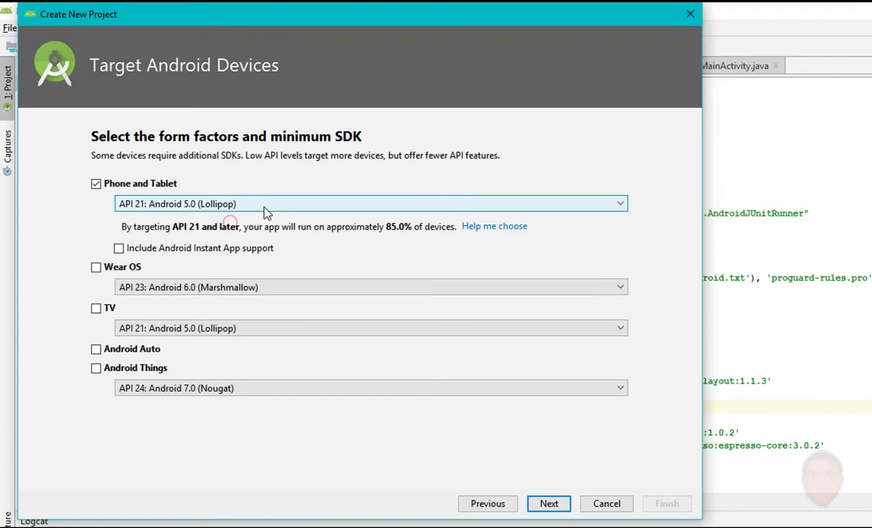
left_click(548, 504)
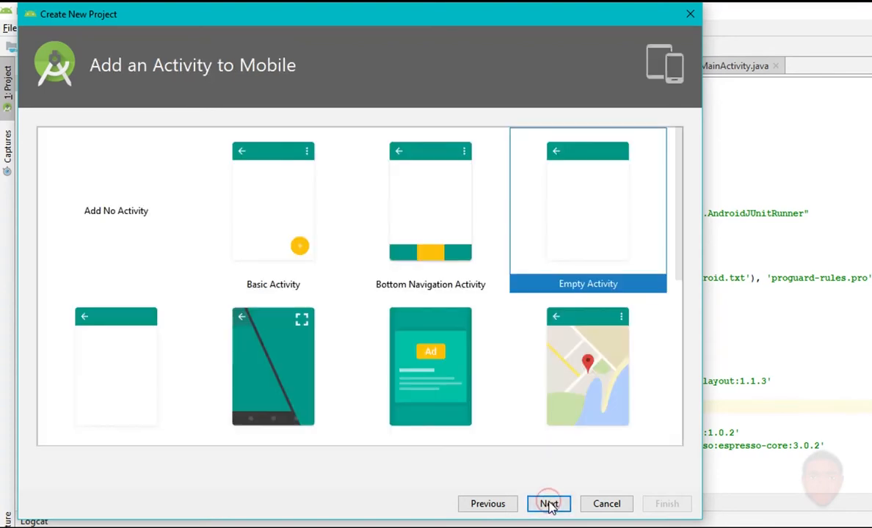
scroll("down", 3)
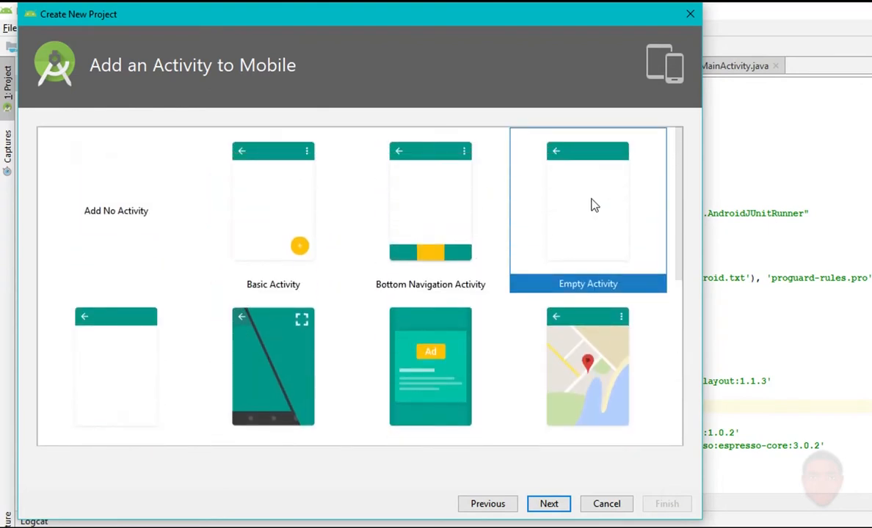
left_click(116, 211)
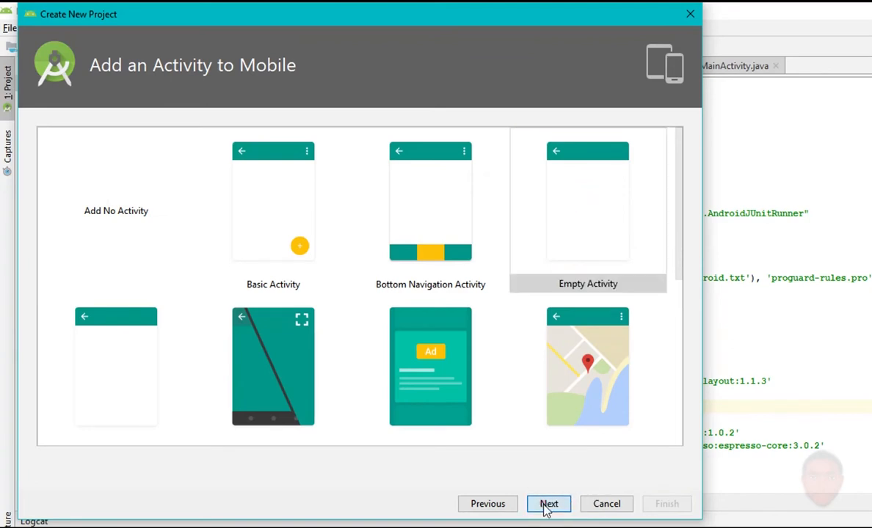
left_click(549, 503)
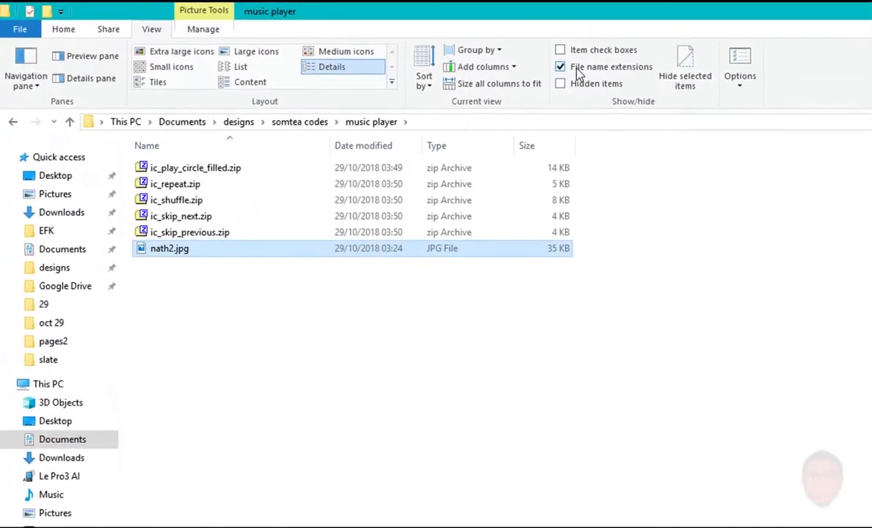
Step: Extract the ic_repeat and other icon zip archives in place with 7-Zip
left_click(181, 183)
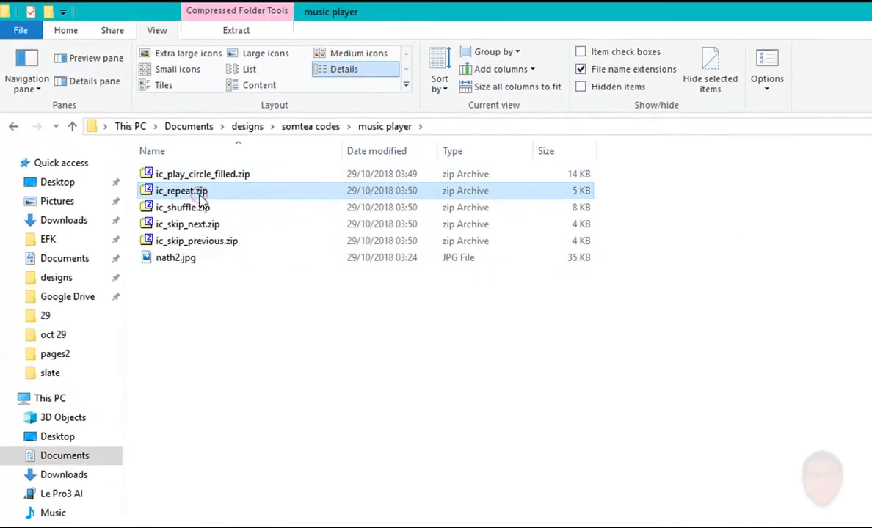
right_click(181, 191)
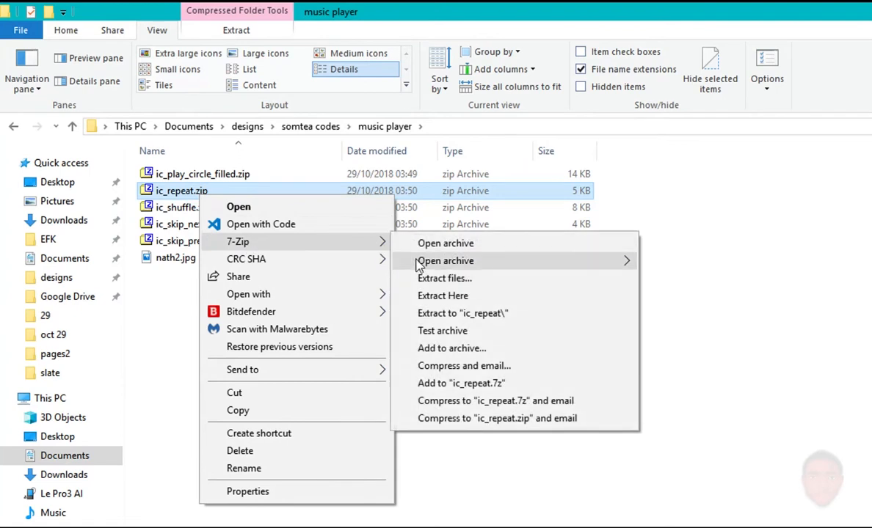
mouse_move(457, 323)
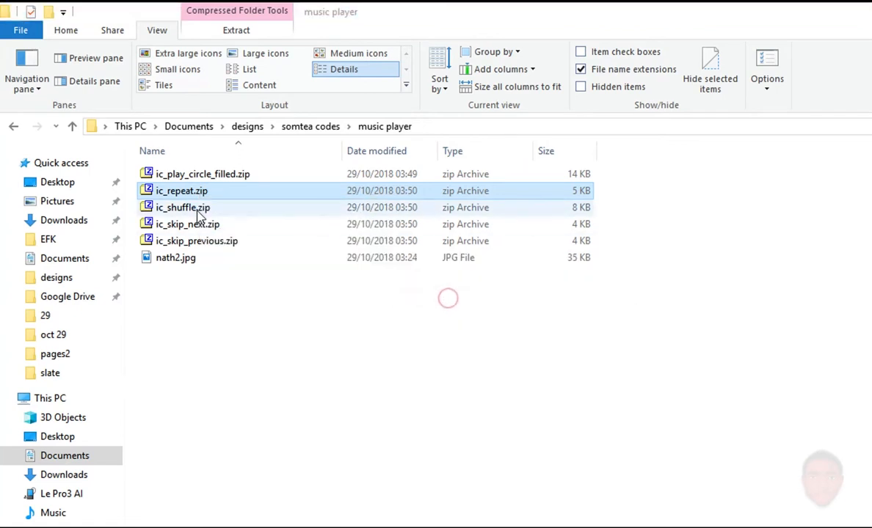
right_click(203, 190)
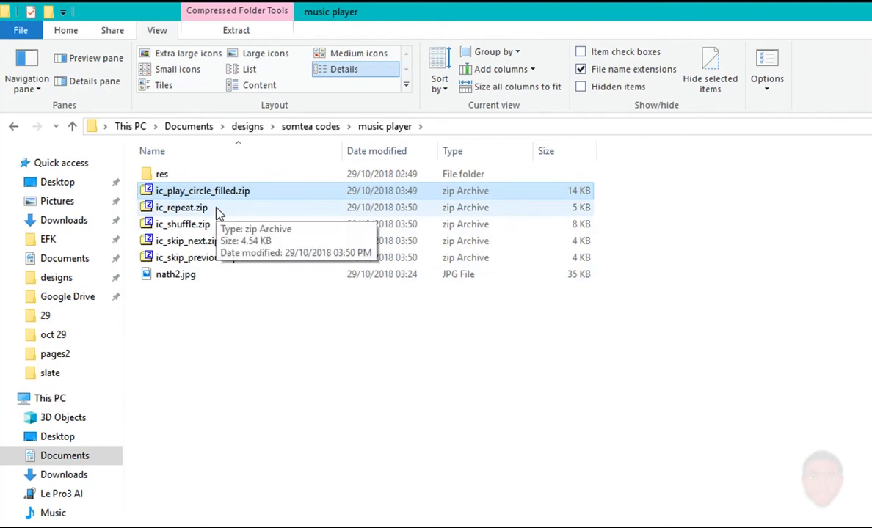
Step: Browse the extracted res folder's drawable-hdpi and drawable-xxhdpi icon folders
double_click(162, 174)
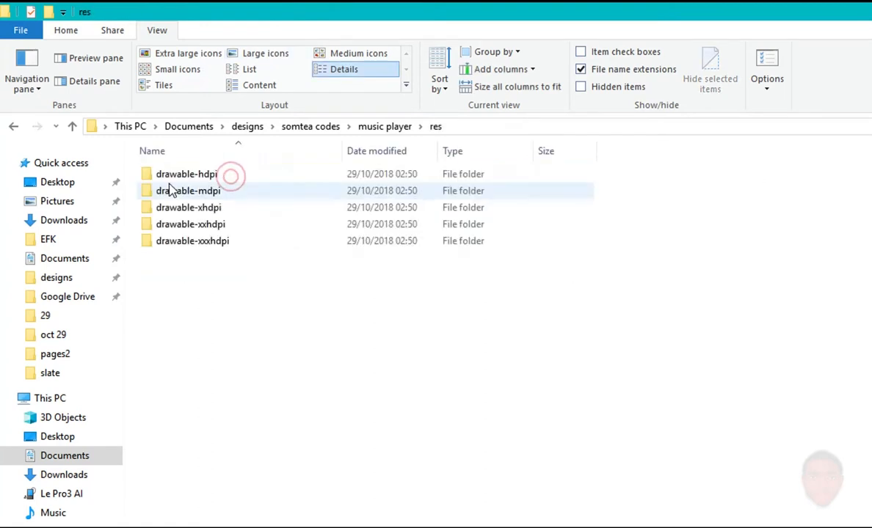
left_click(186, 174)
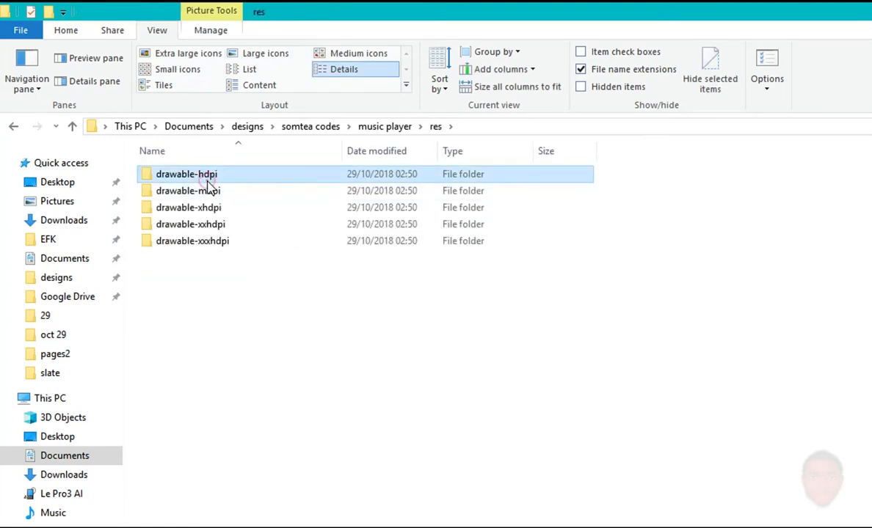
double_click(186, 174)
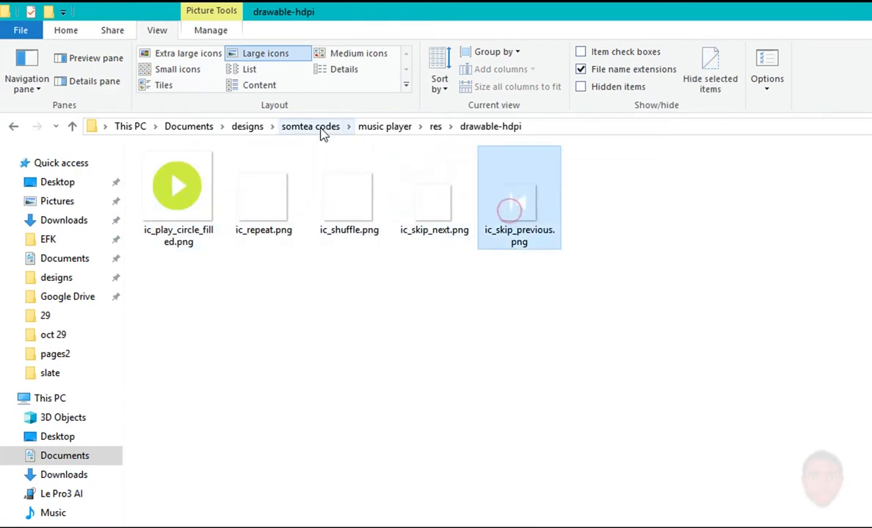
left_click(435, 127)
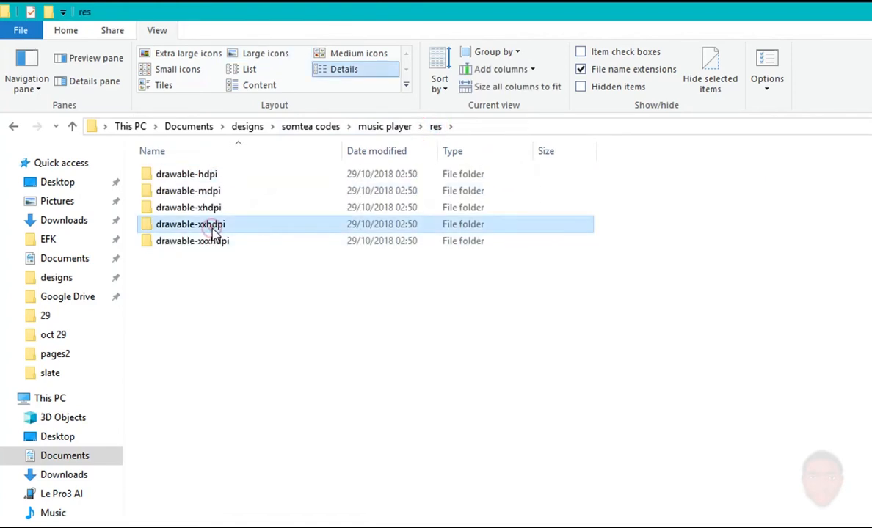
double_click(190, 224)
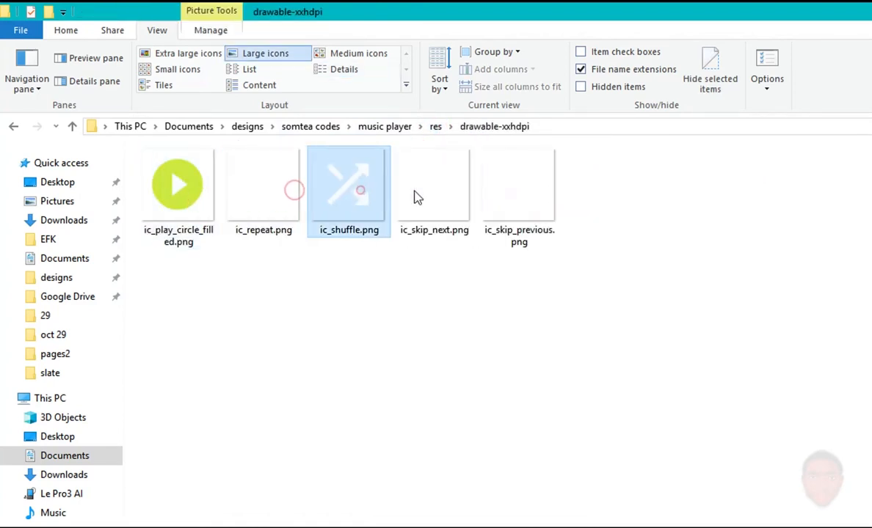
left_click(177, 184)
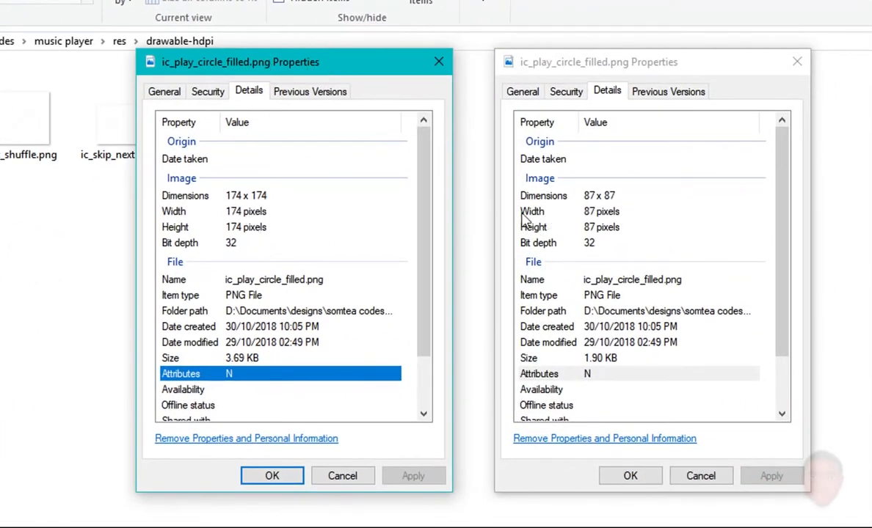
mouse_move(331, 250)
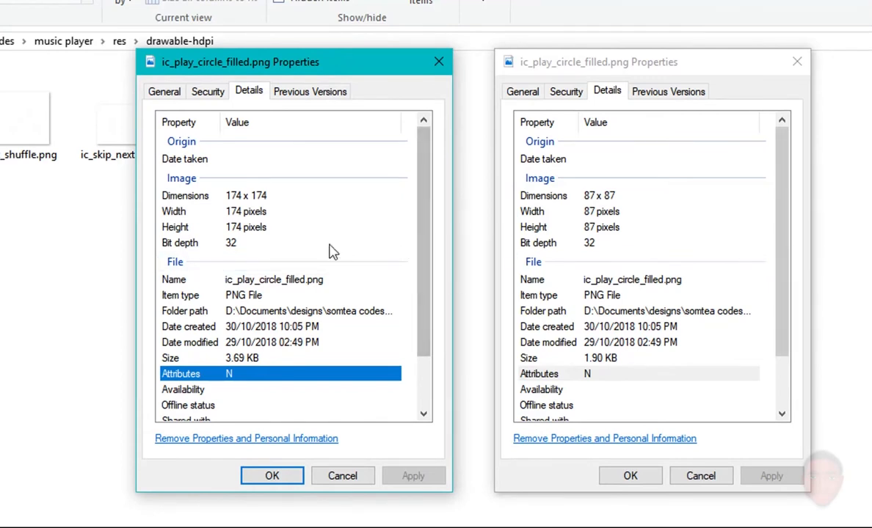
mouse_move(251, 181)
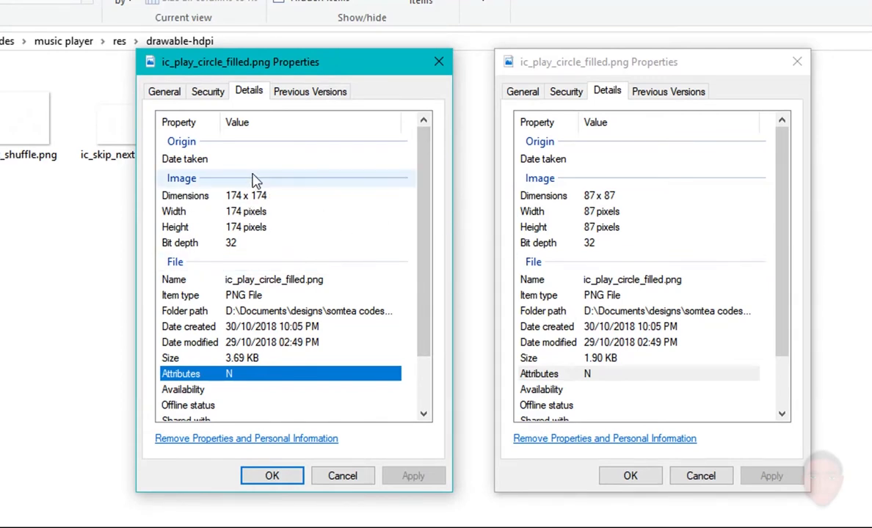
mouse_move(286, 167)
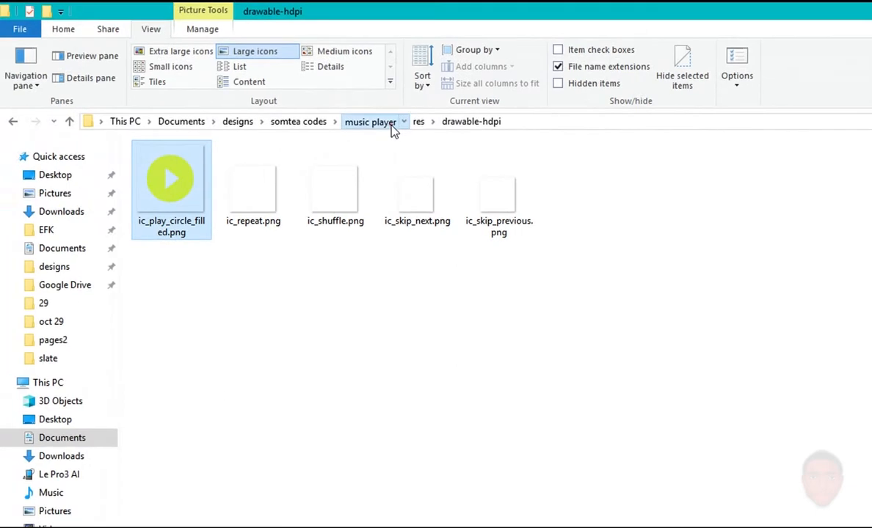
Step: Go back to the music player folder and select the extracted res folder
left_click(370, 121)
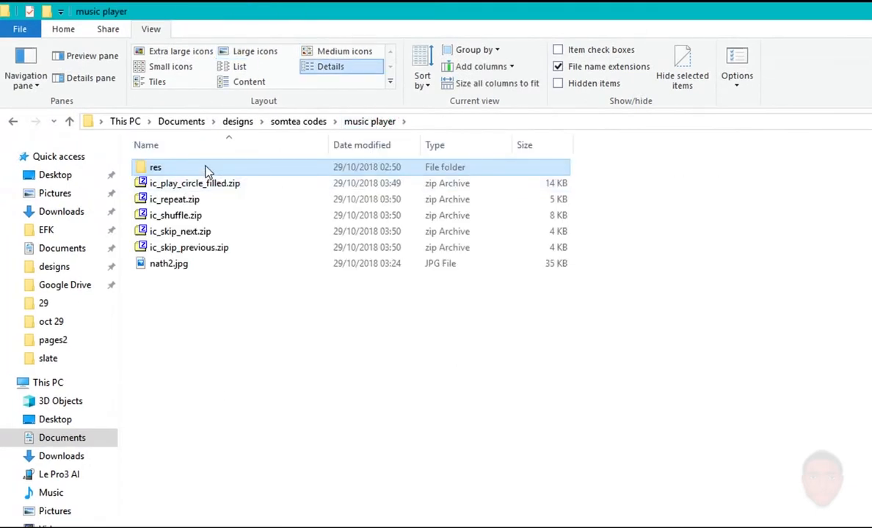
left_click(168, 264)
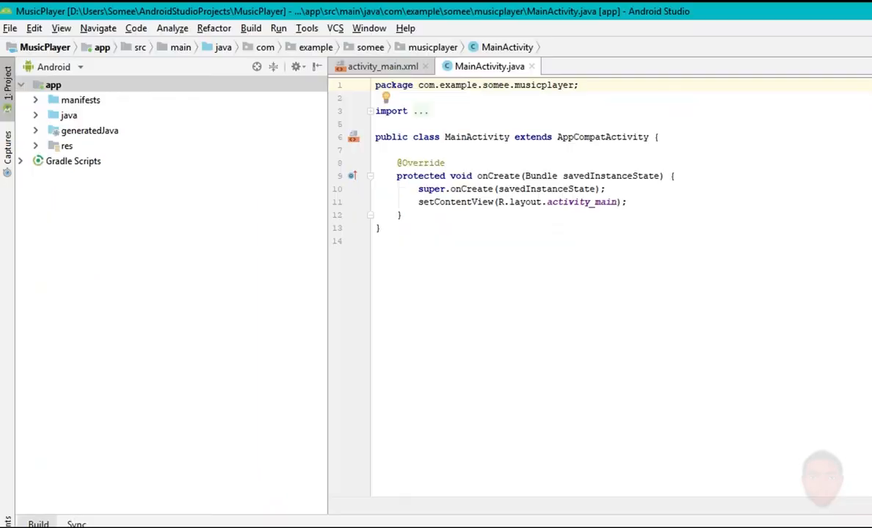
Step: Copy the extracted res folder into the MusicPlayer project's main folder and open it
left_click(67, 148)
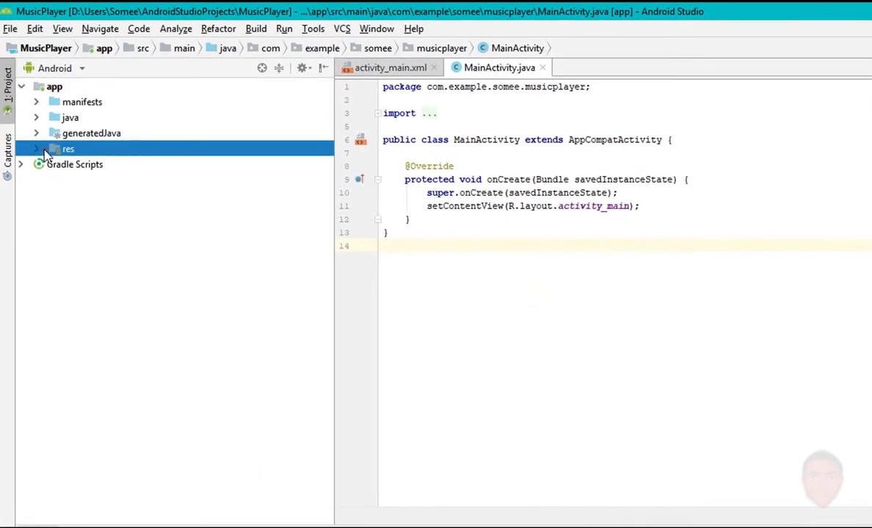
right_click(69, 149)
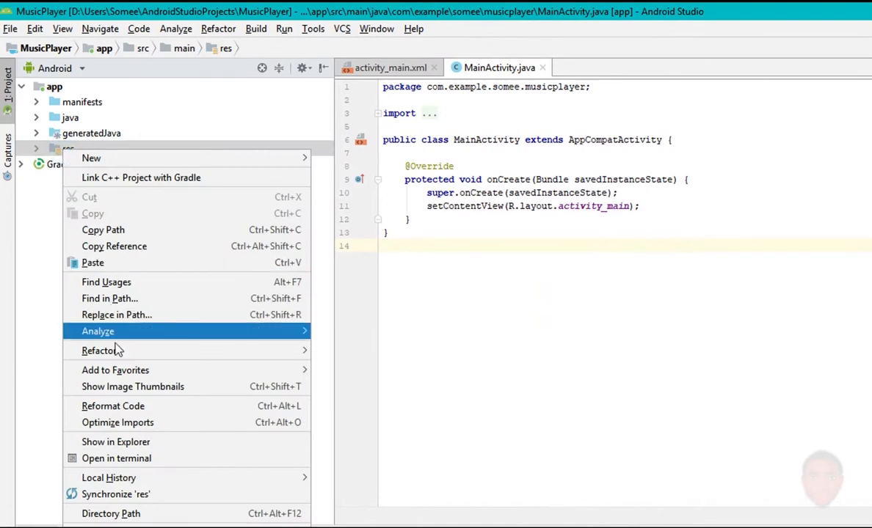
mouse_move(189, 441)
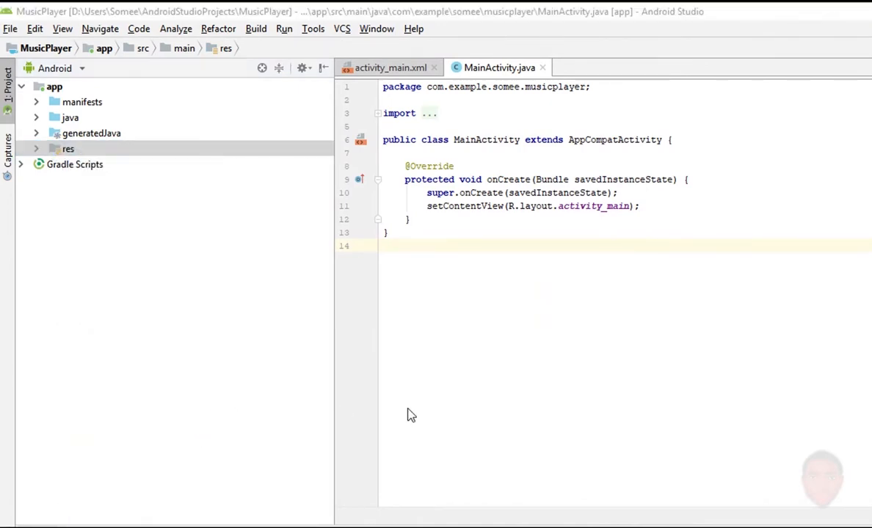
right_click(400, 264)
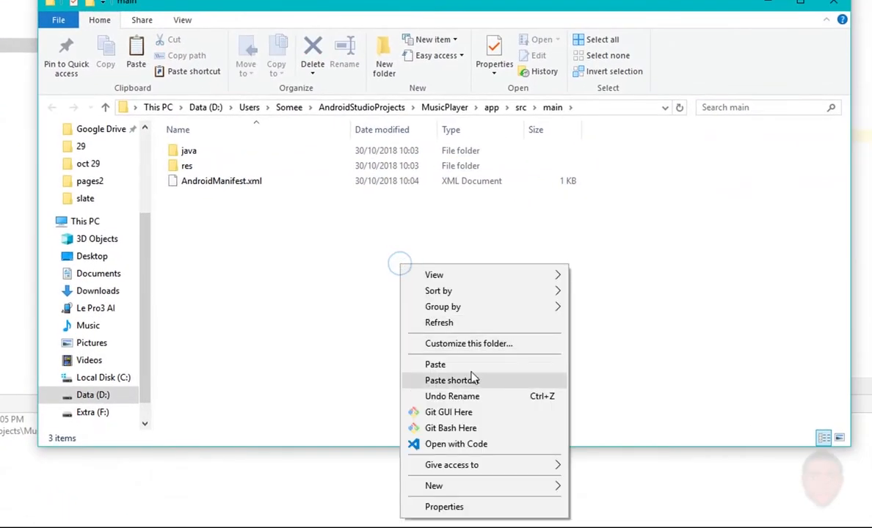
left_click(451, 371)
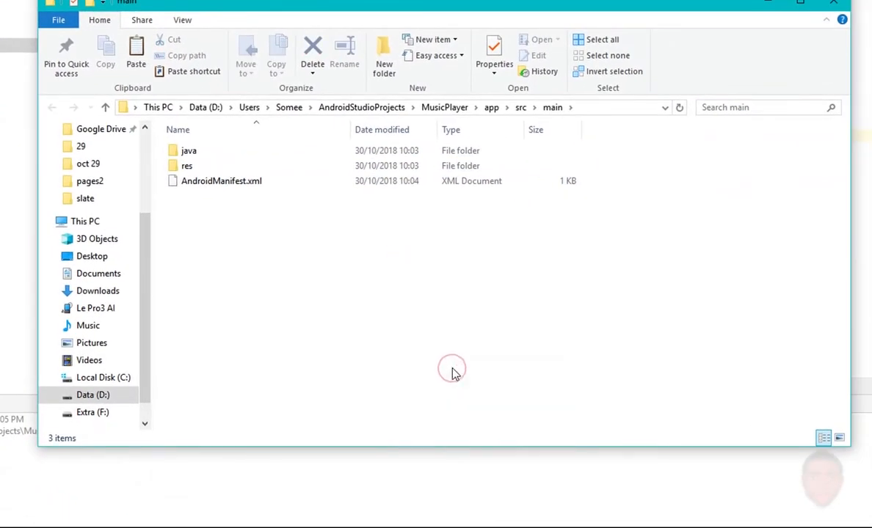
left_click(187, 166)
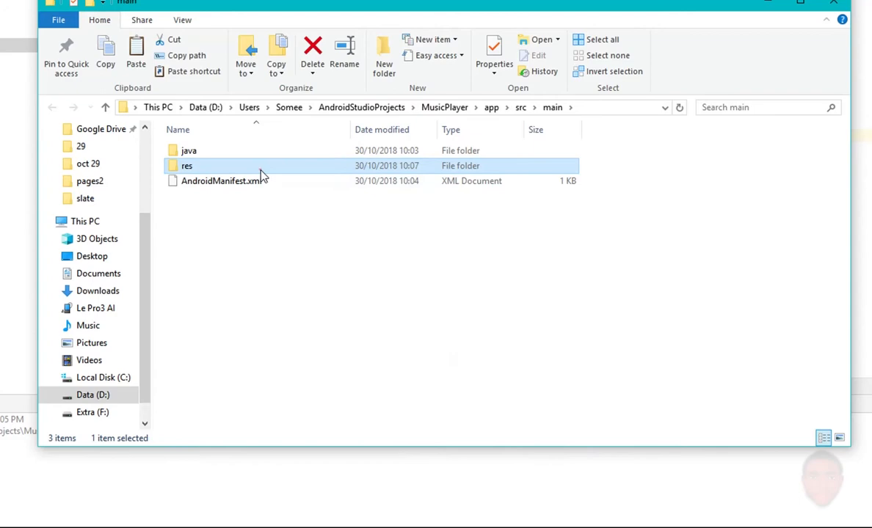
double_click(187, 165)
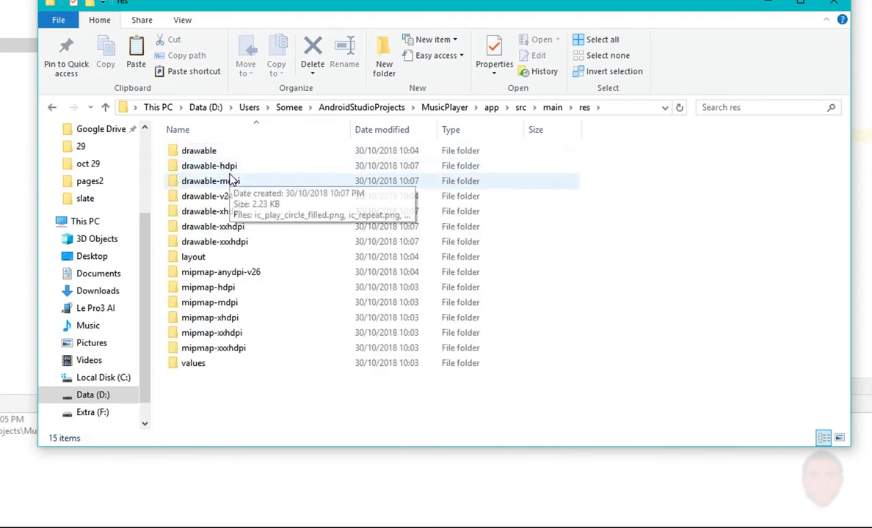
double_click(209, 165)
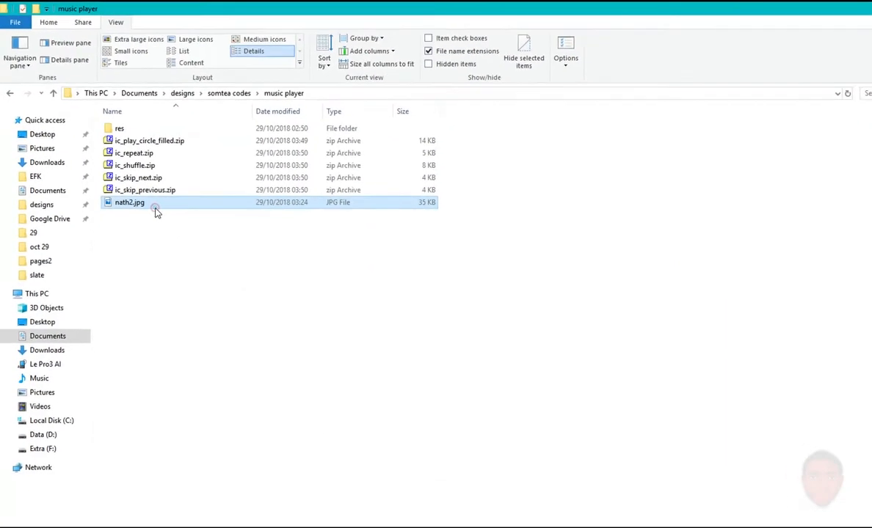
Step: Rename the nath2.jpg trumpet photo in the music player designs folder
right_click(130, 201)
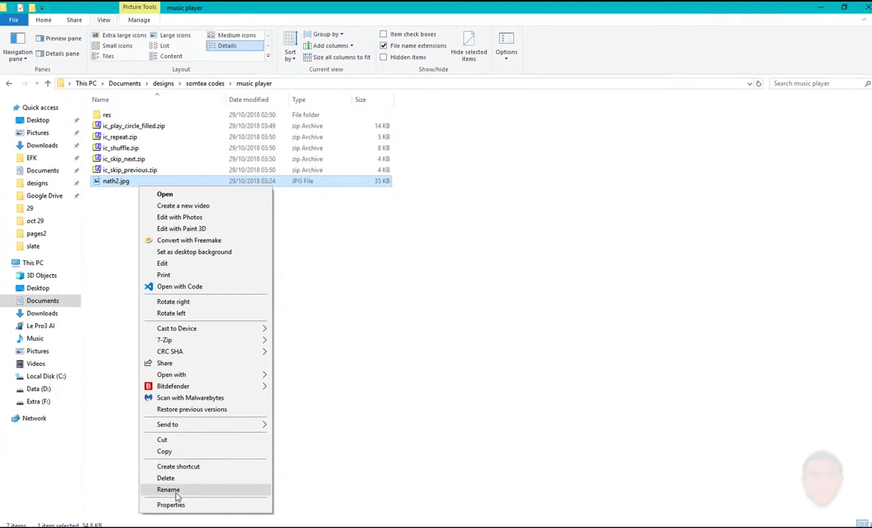
left_click(168, 489)
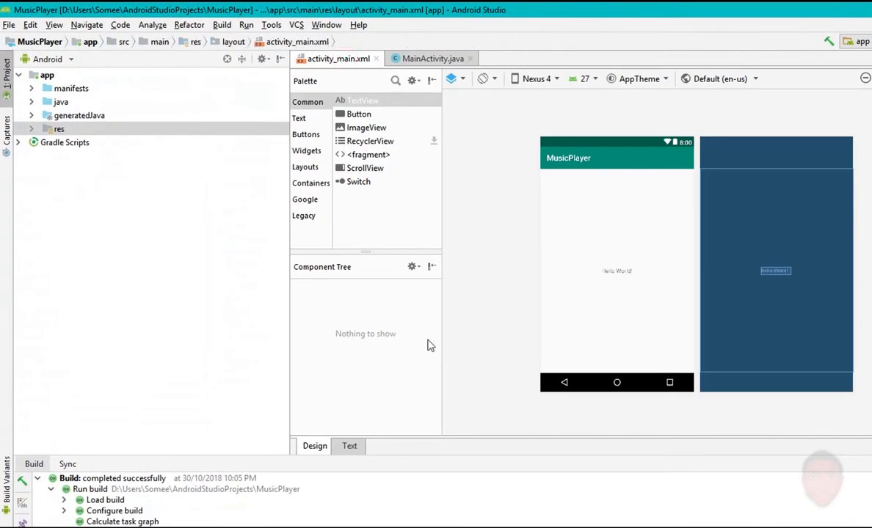
mouse_move(359, 453)
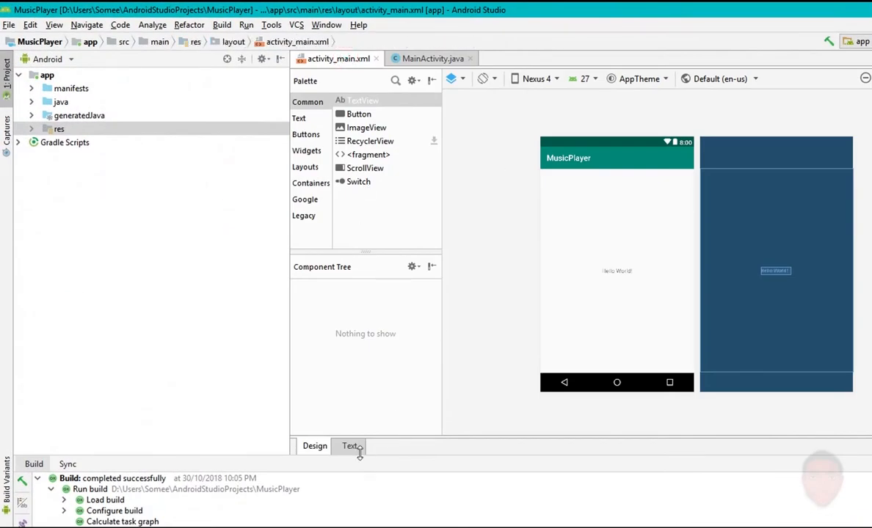
Step: Change the layout root from ConstraintLayout to RelativeLayout in the XML text view
left_click(350, 447)
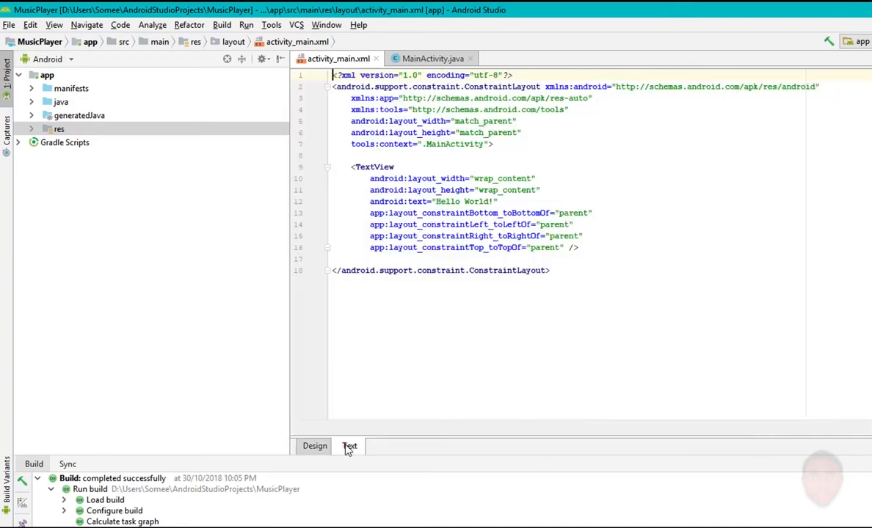
left_click(349, 446)
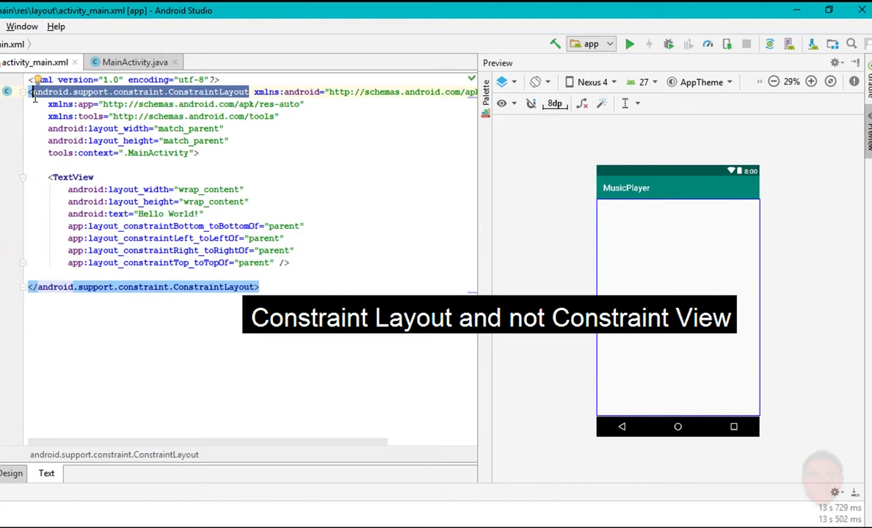
type("Relative")
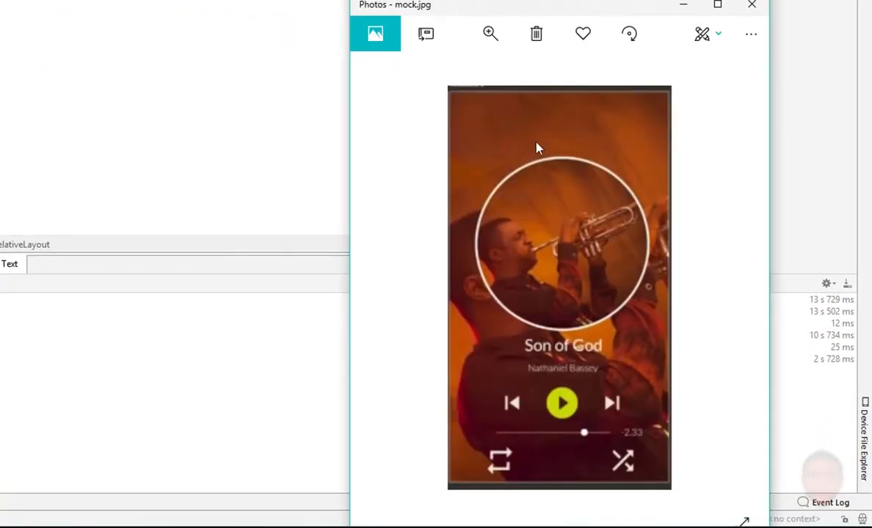
left_click(751, 5)
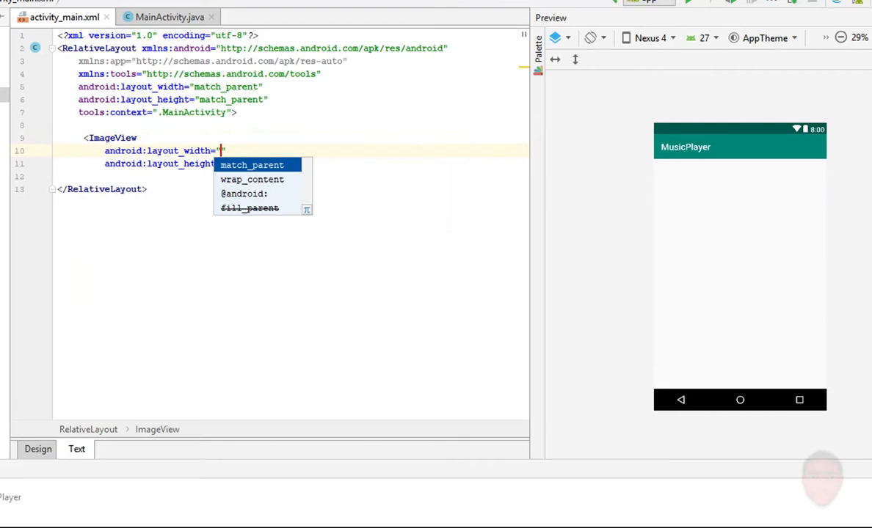
left_click(252, 165)
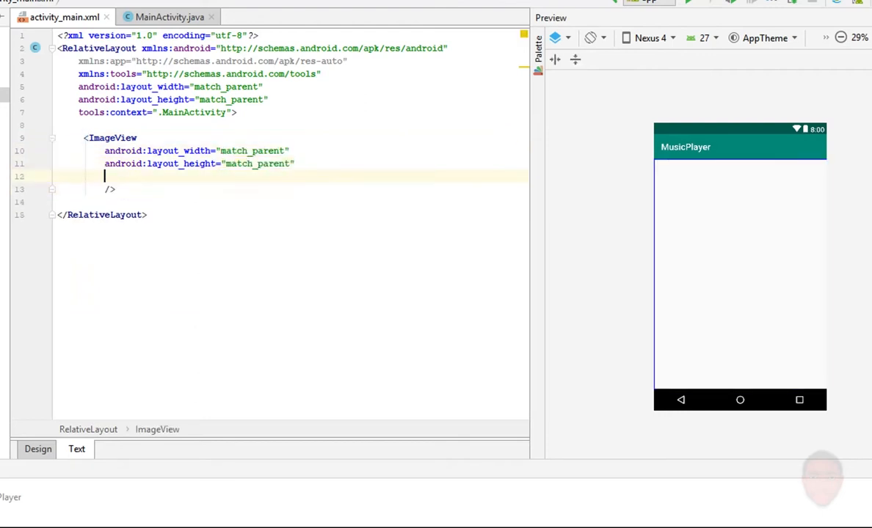
type("android:src=\"")
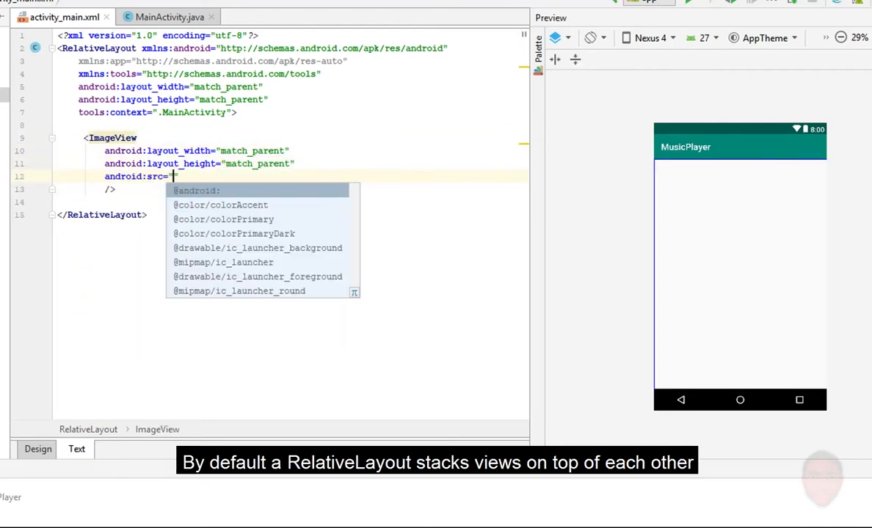
key("Escape")
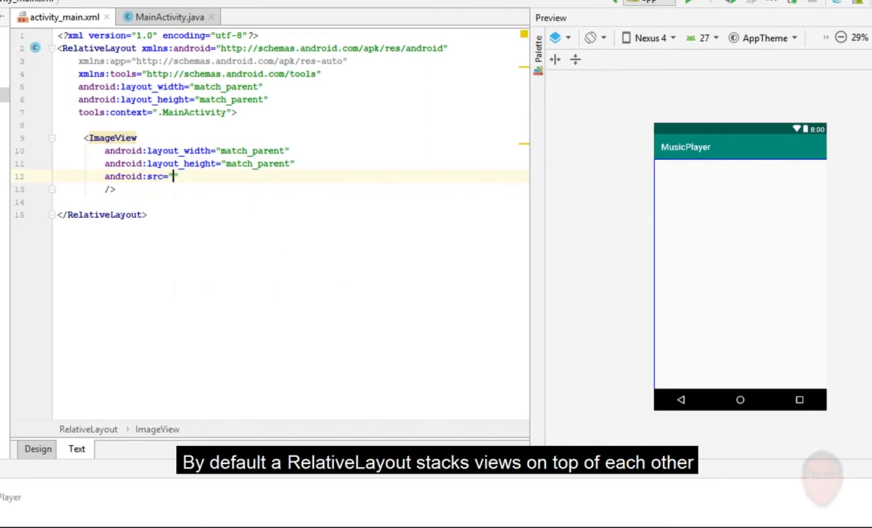
type("@drawable/nath")
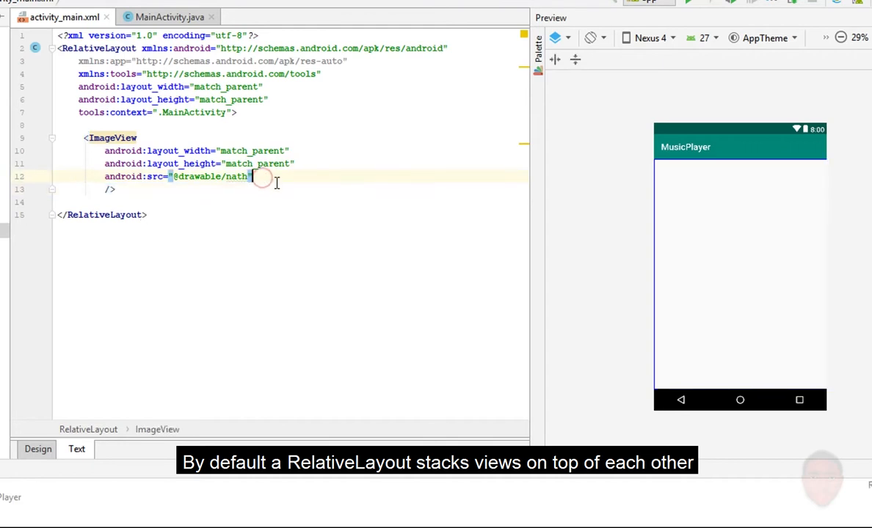
type("android:scaleType=\"")
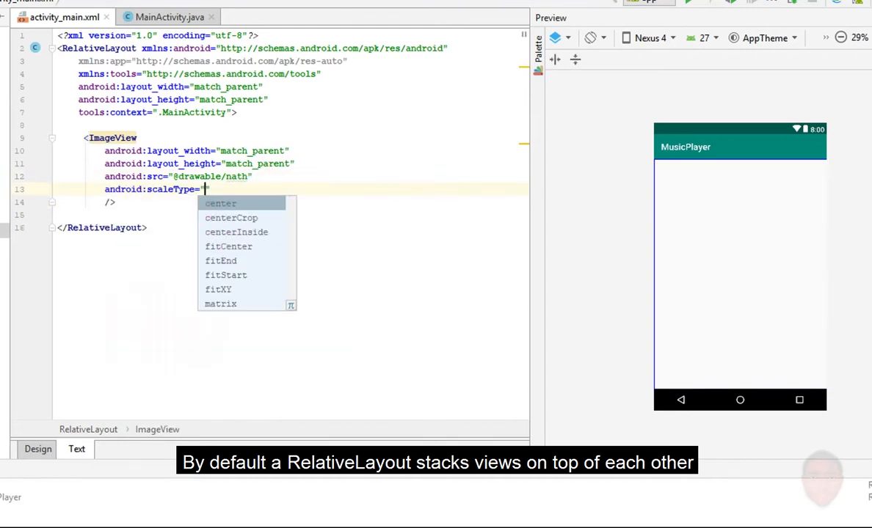
type("centerCrop")
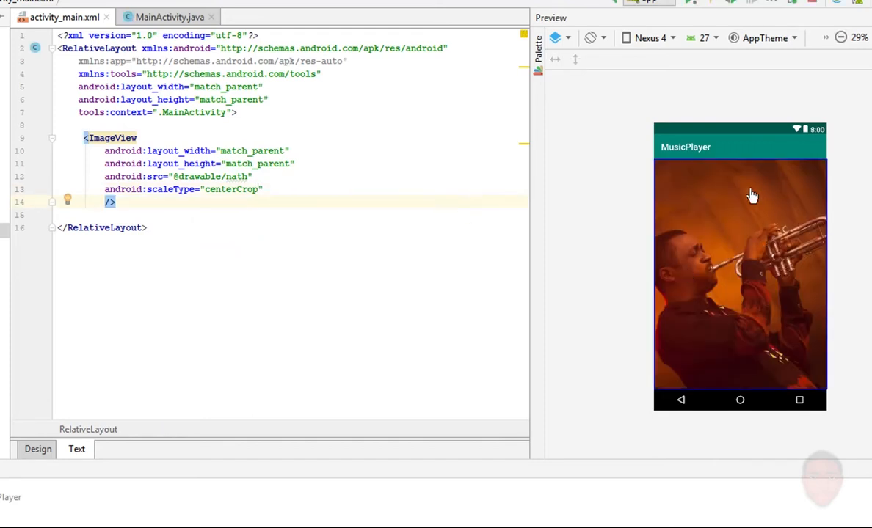
mouse_move(685, 196)
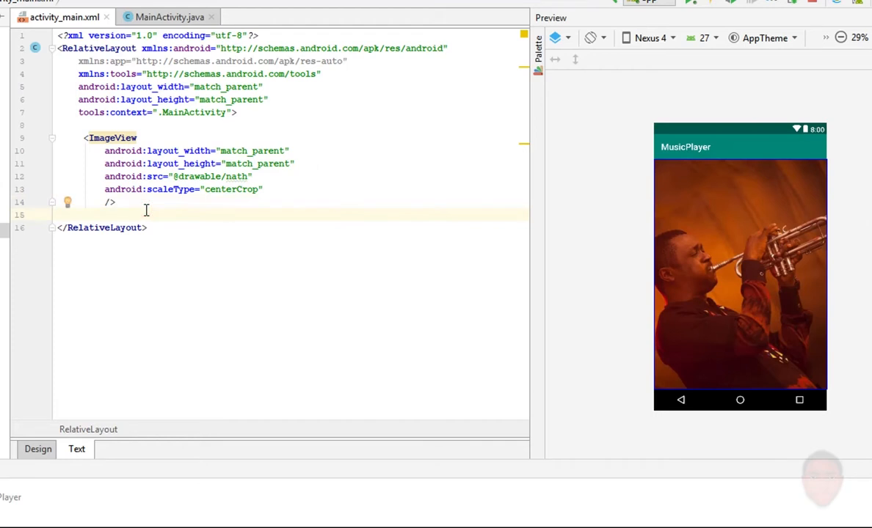
type("<LinearLayout")
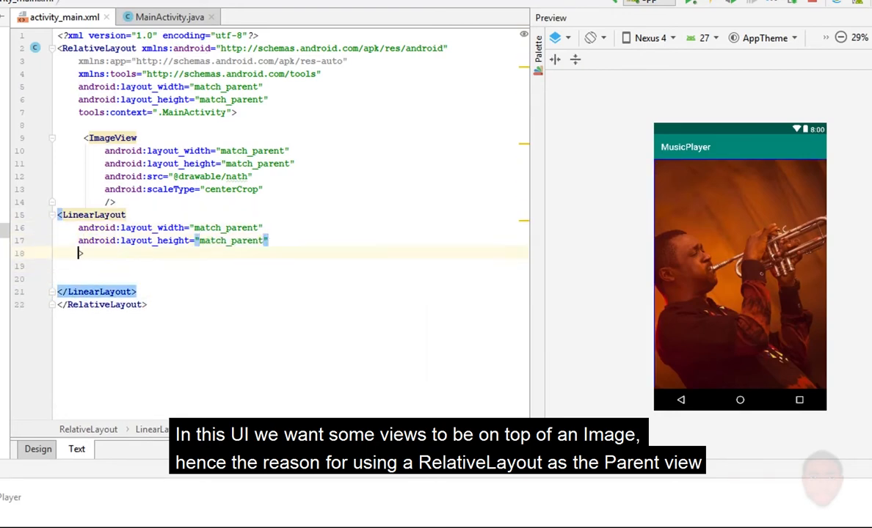
Step: Give the LinearLayout a #40ffffff translucent white background
type("android:background=\"")
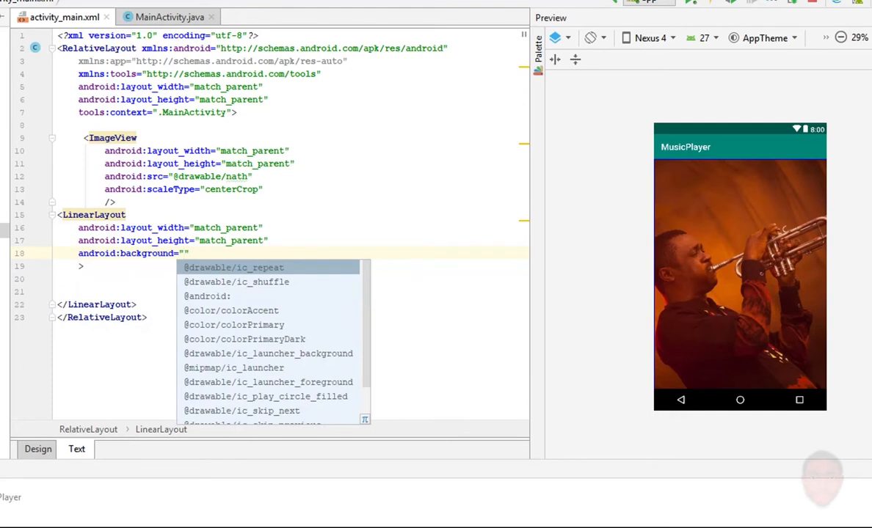
type("#ffffff")
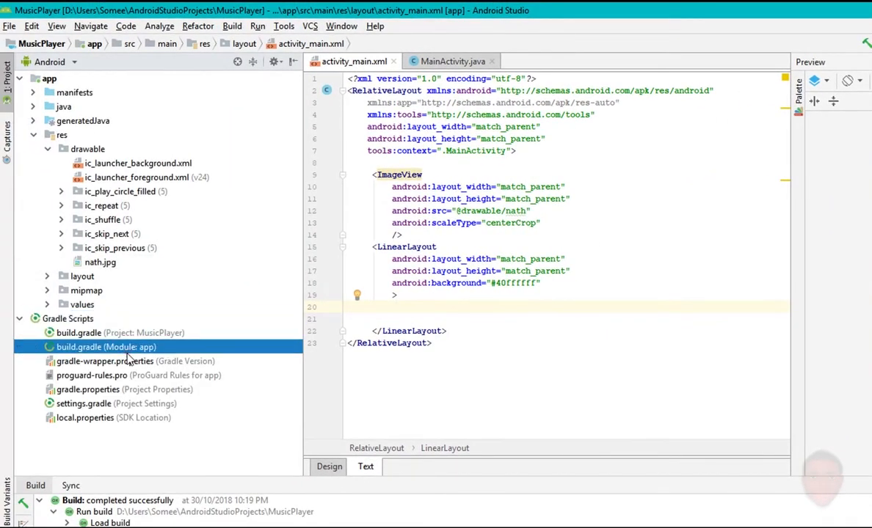
Step: Open build.gradle (Module: app) and add a new line in its dependencies block
double_click(106, 346)
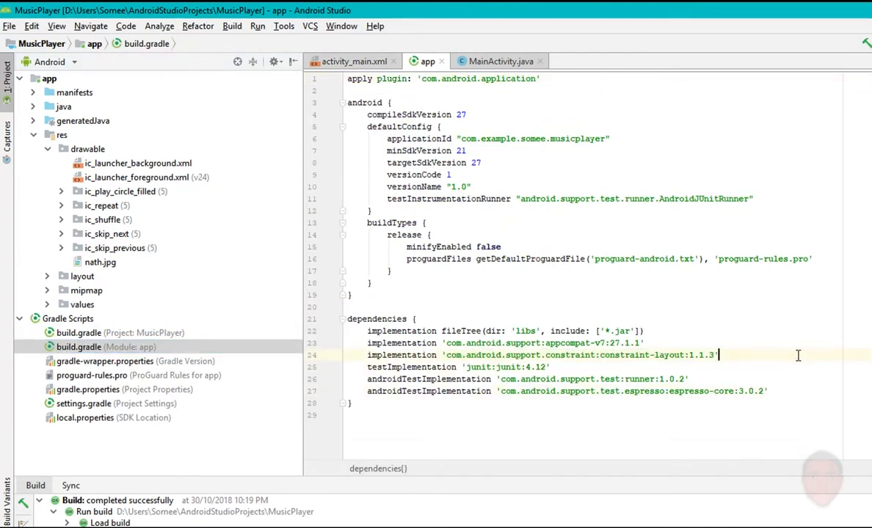
key("enter")
type("//cardview dependency")
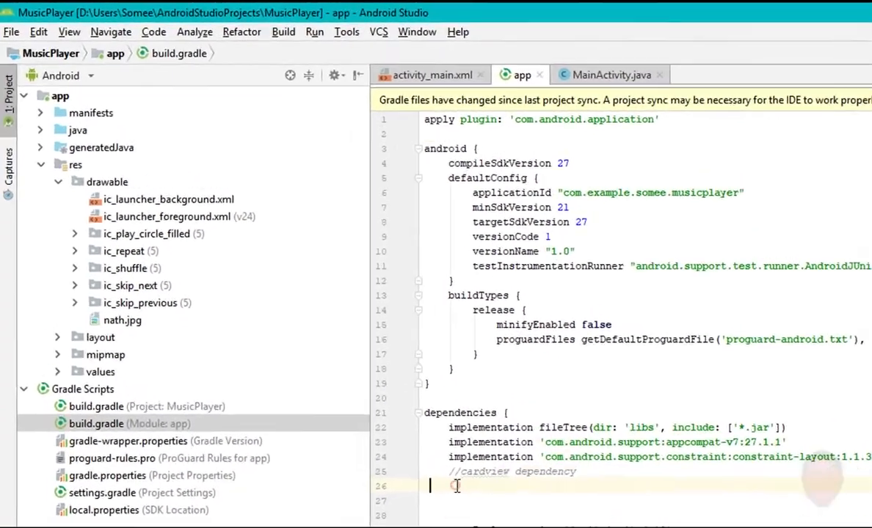
left_click(11, 32)
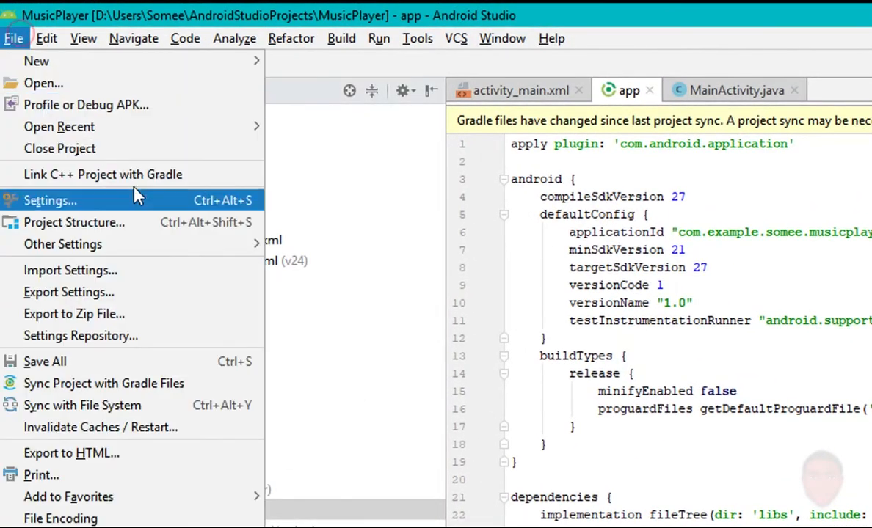
Step: Add cardview-v7:27.1.1 and the design library as app dependencies via Project Structure
left_click(73, 222)
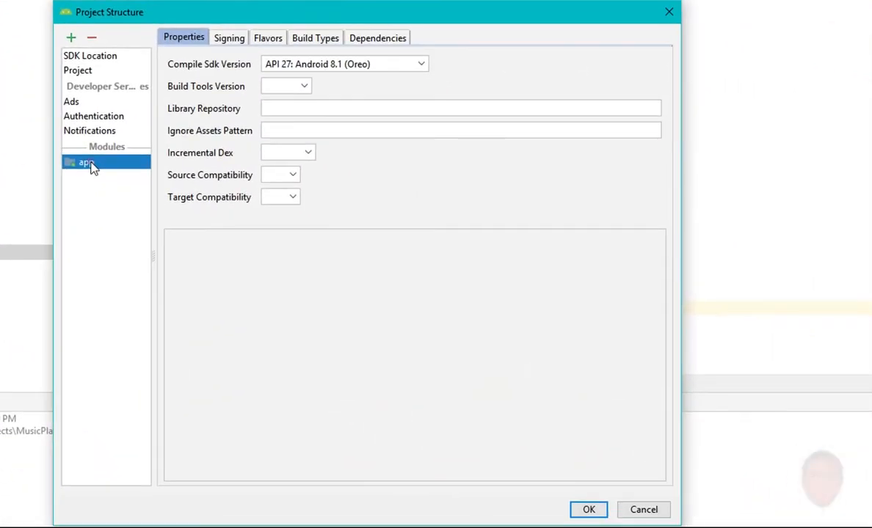
left_click(377, 37)
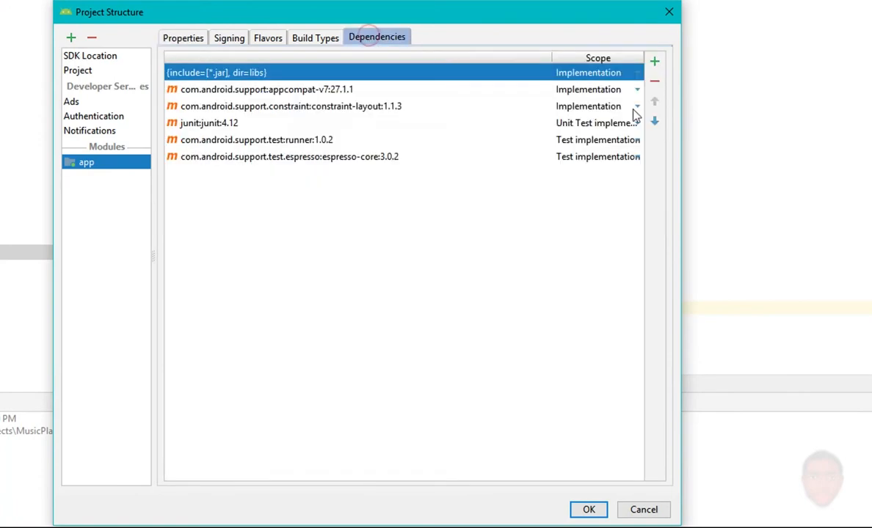
left_click(653, 61)
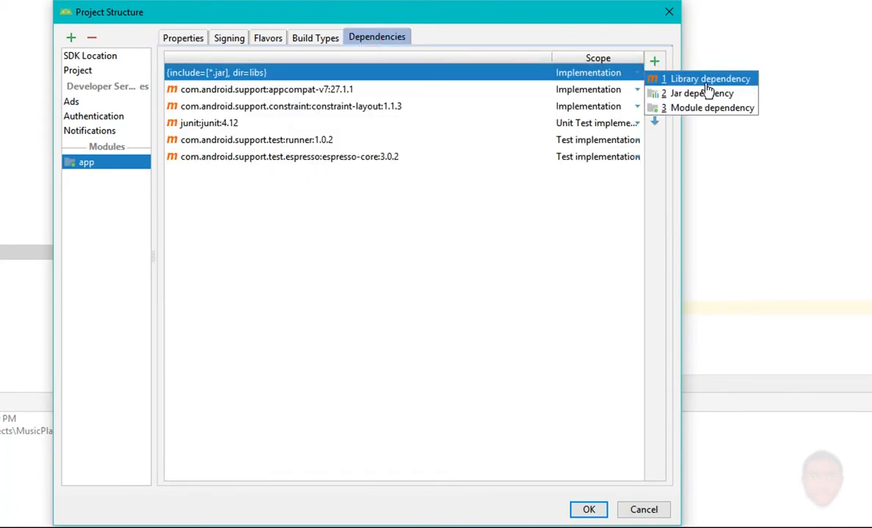
left_click(709, 78)
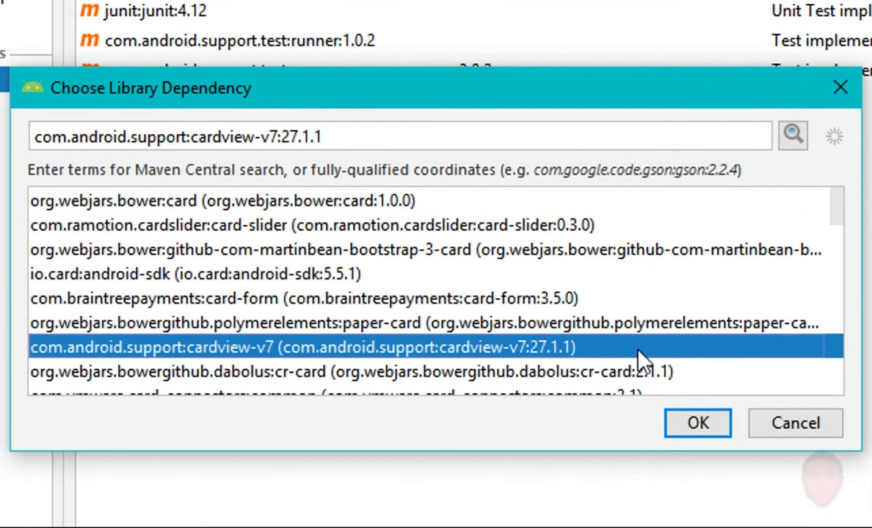
scroll("down", 3)
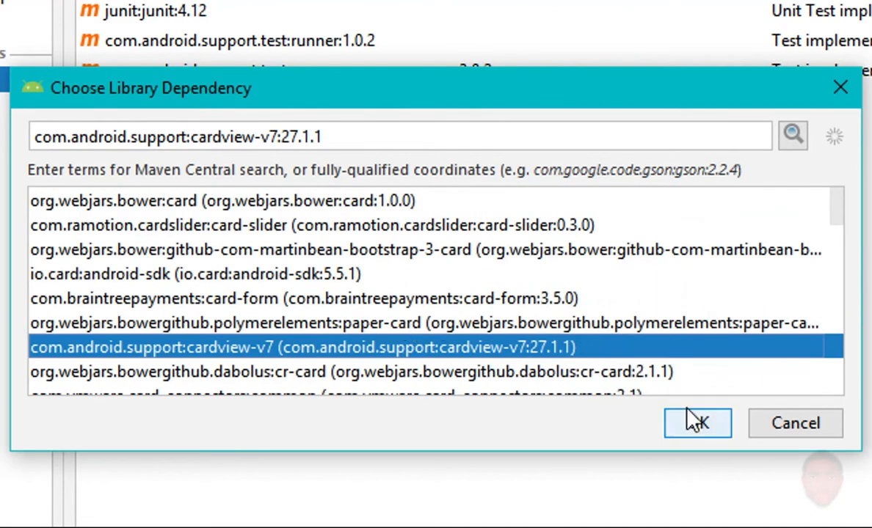
left_click(697, 422)
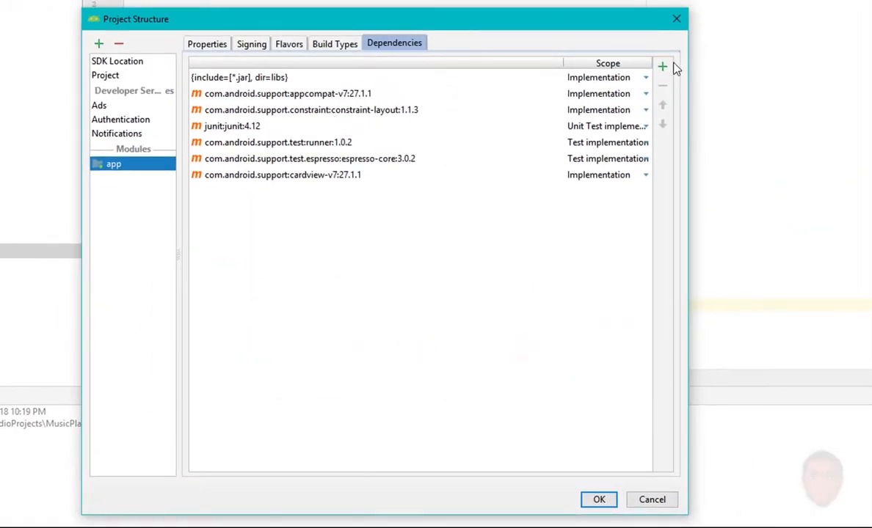
left_click(661, 67)
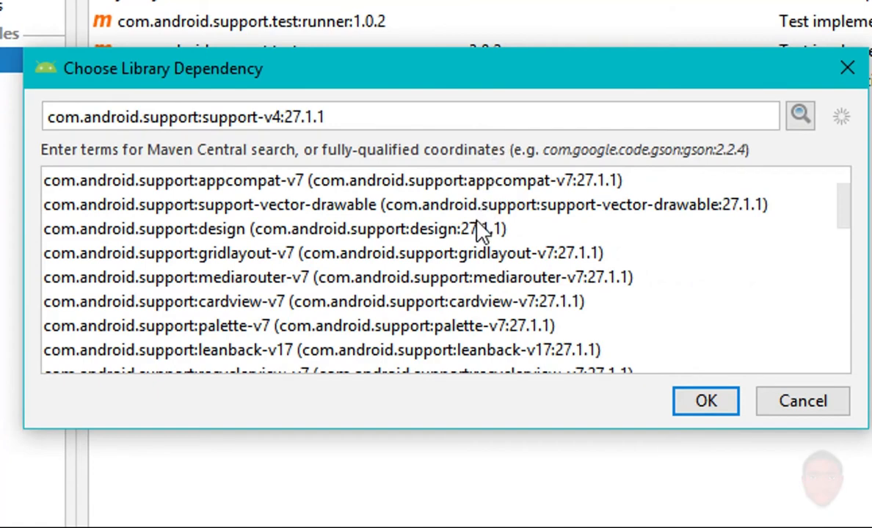
left_click(705, 402)
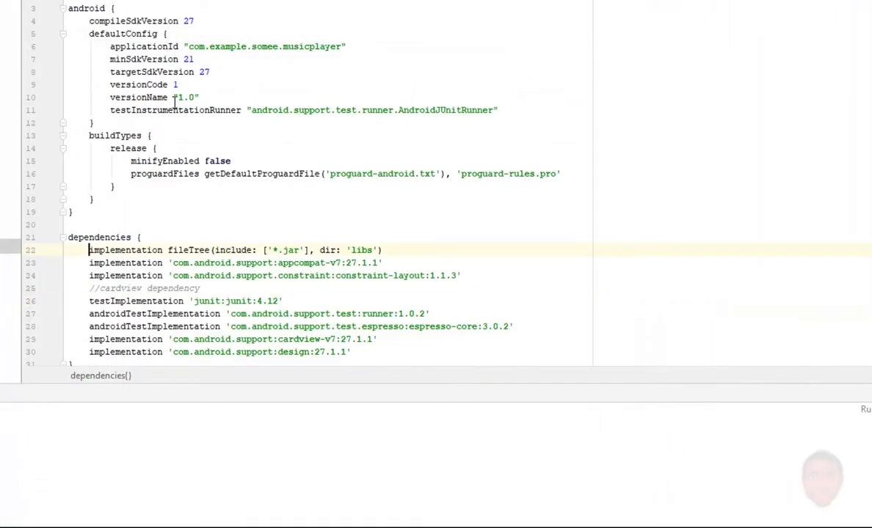
Step: Label the dependencies with //cardview dependency and //design support dependency comments, separated by blank lines
scroll("down", 3)
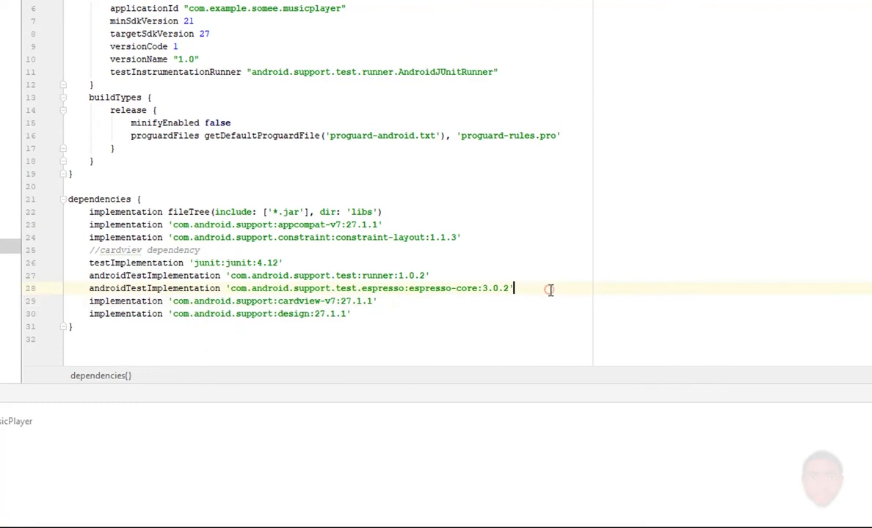
key("enter")
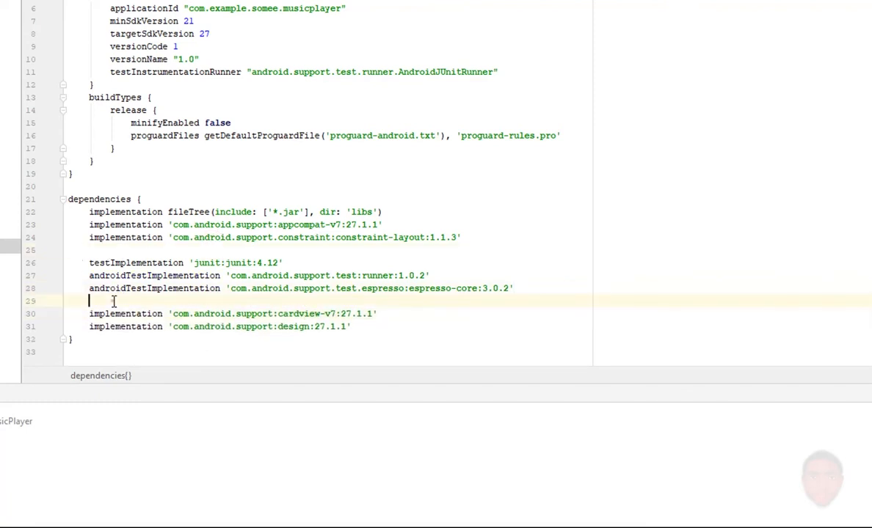
type("//cardview dependency")
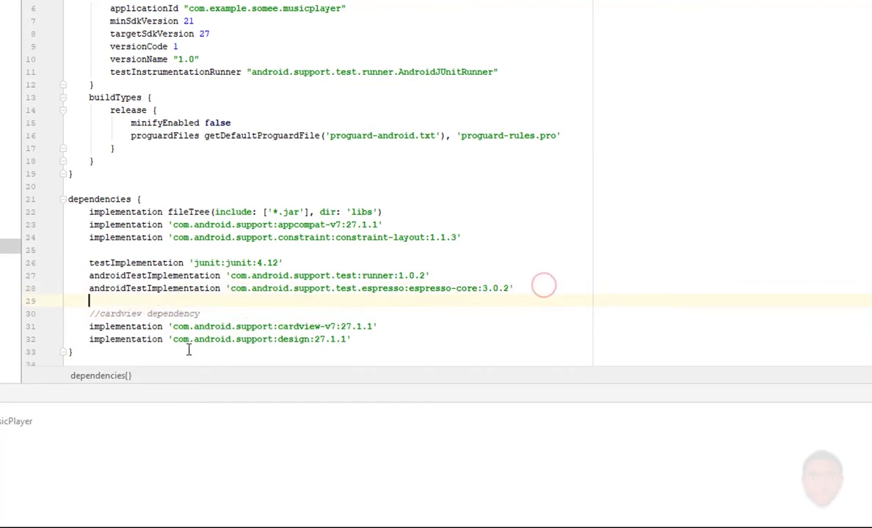
key("enter")
type("//design support ")
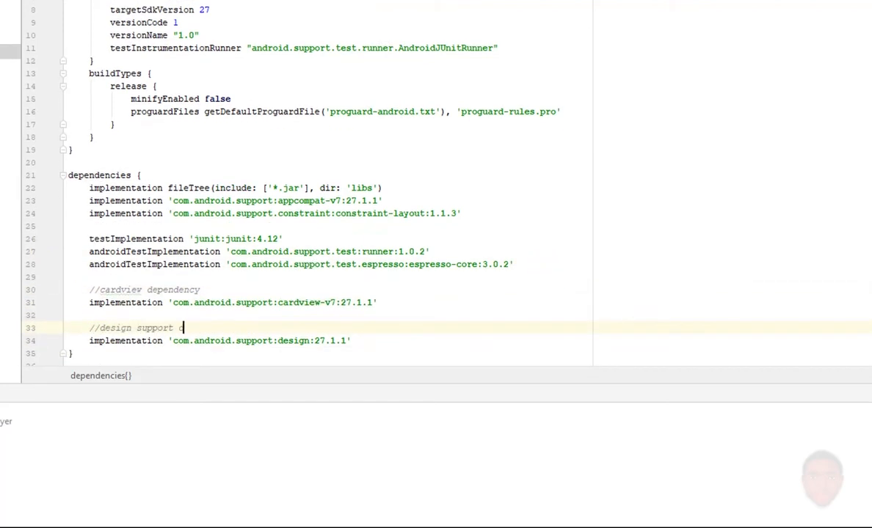
type("dependency")
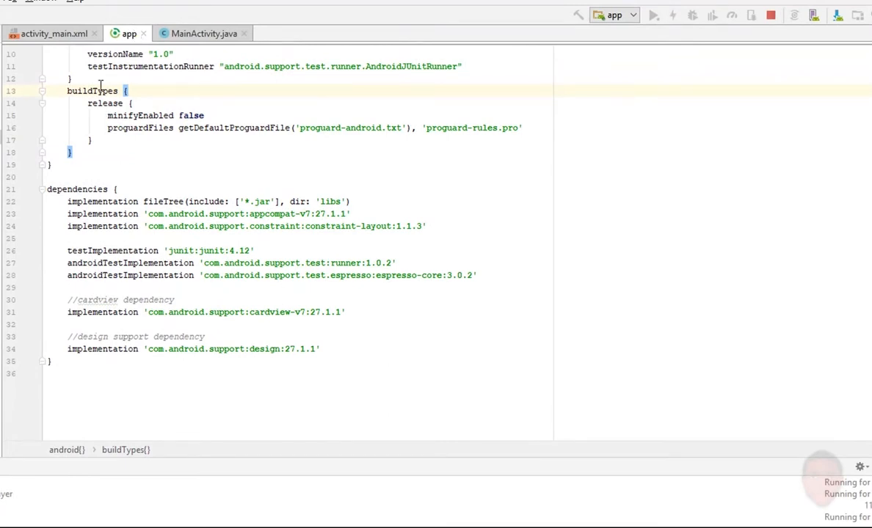
Step: In activity_main.xml, add a 220dp × 220dp CardView with cardCornerRadius 110dp
left_click(50, 34)
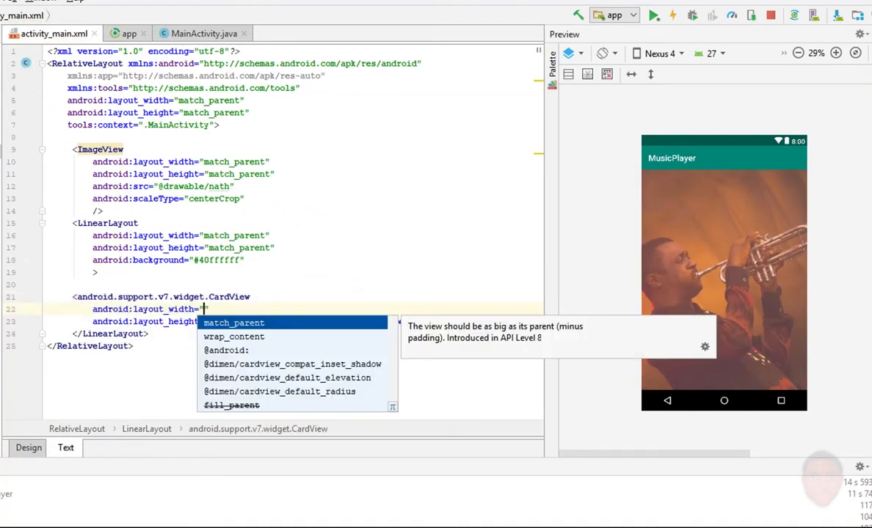
type("220dp")
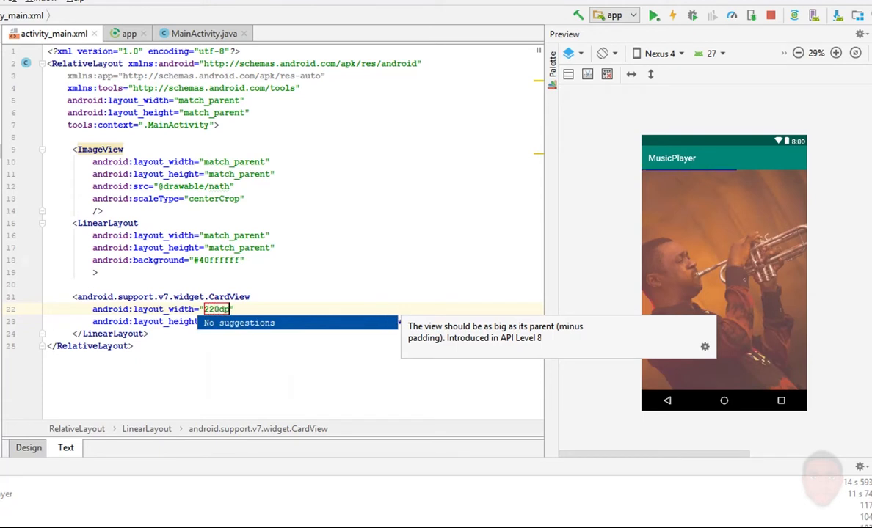
type("\"")
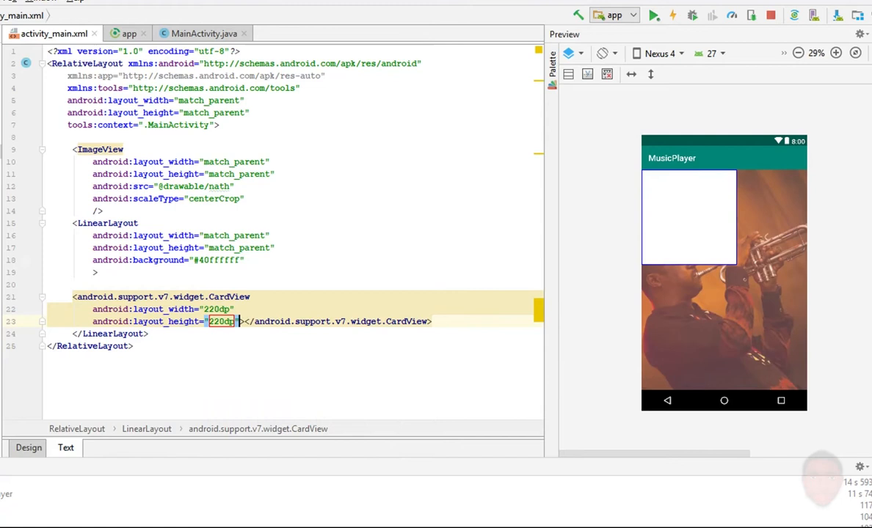
key("enter")
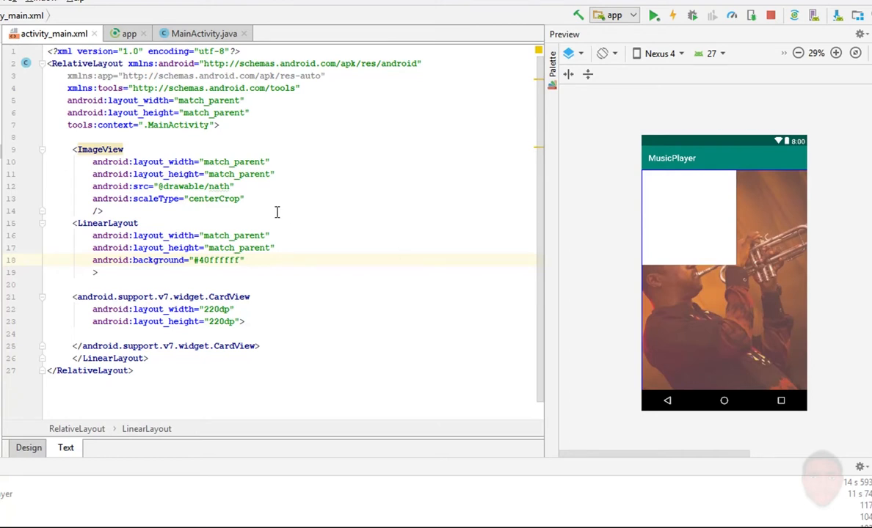
left_click(242, 322)
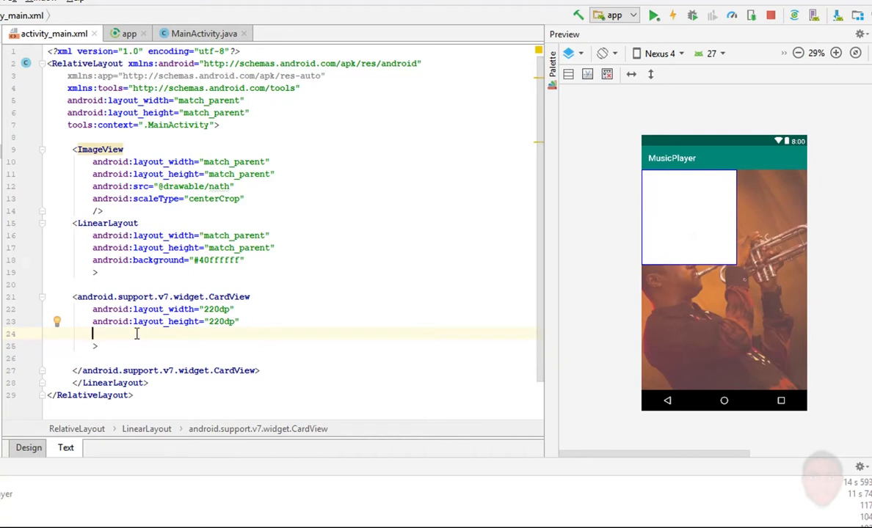
type("cor")
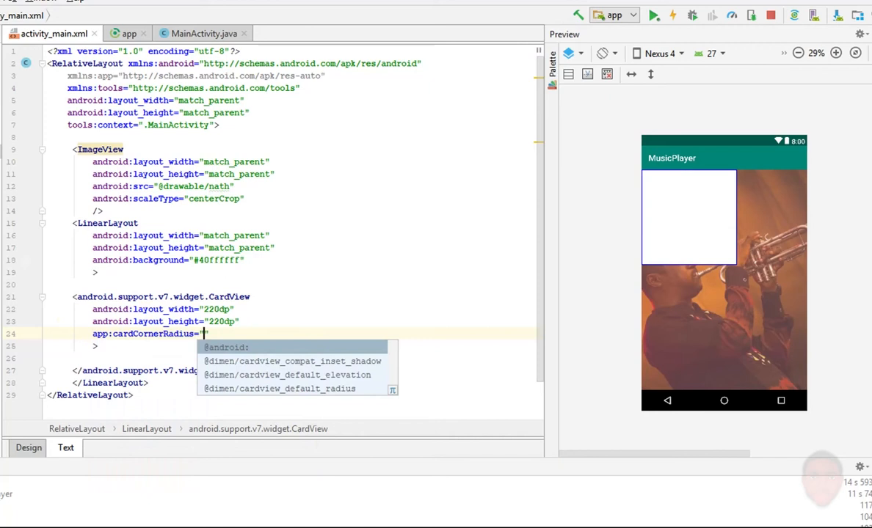
type("110dp")
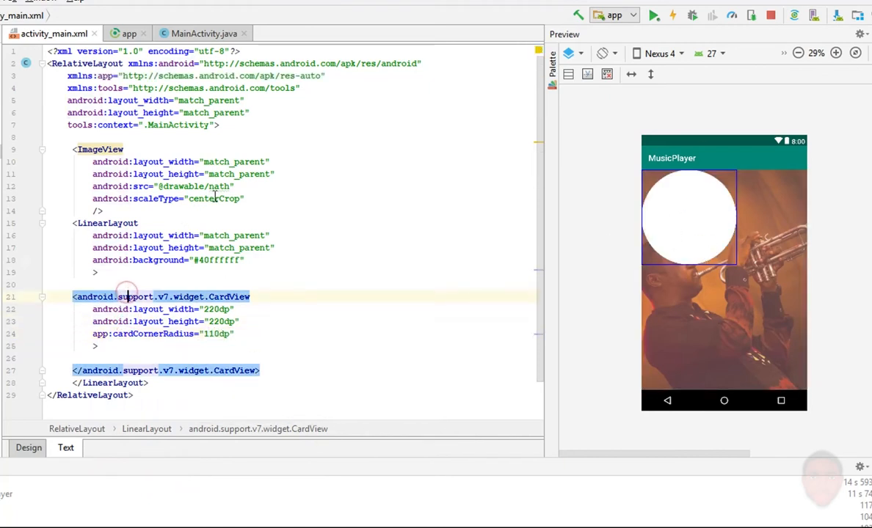
type("ce")
type("android:gravity=\"\"")
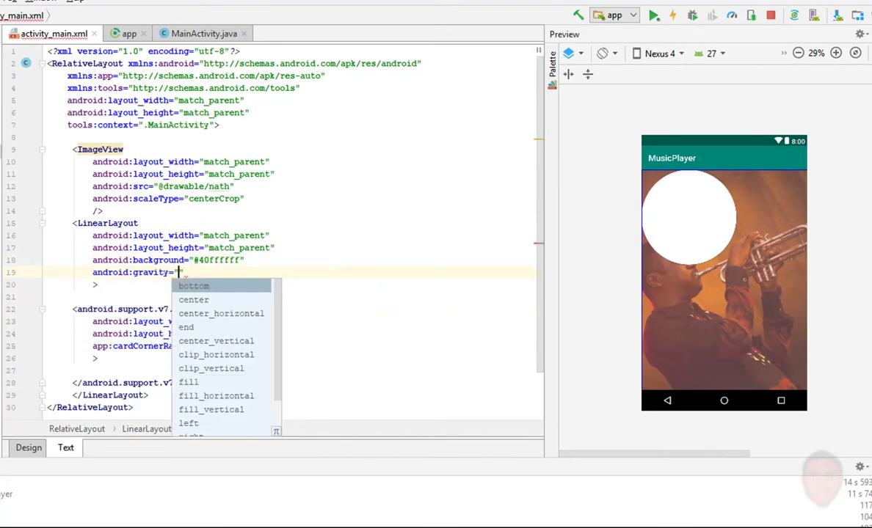
Step: Give the LinearLayout gravity center_horizontal
left_click(194, 299)
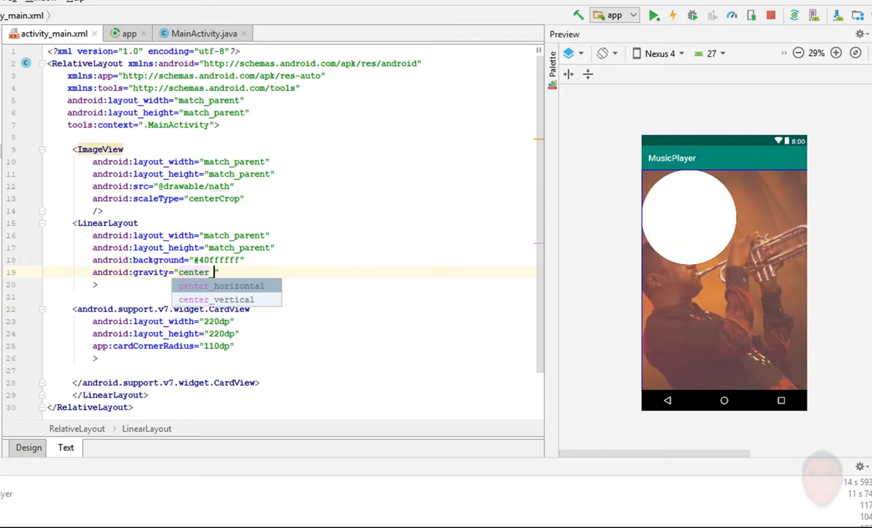
left_click(220, 286)
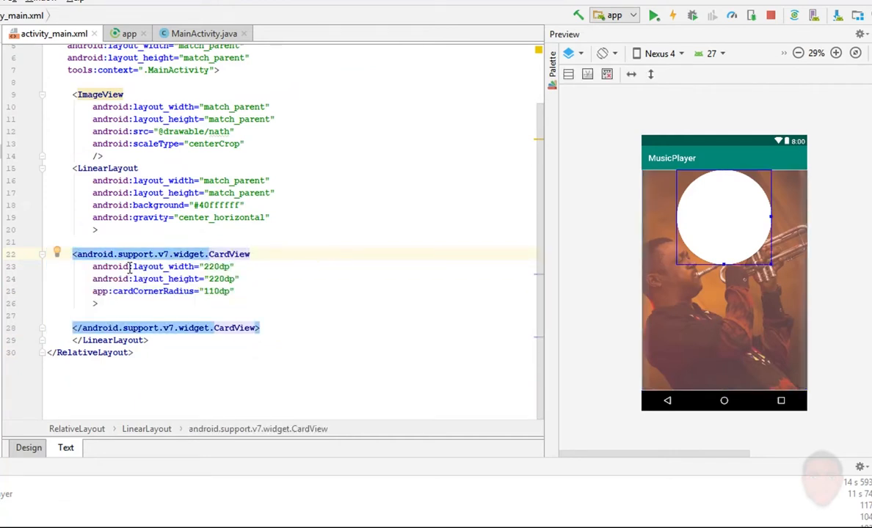
left_click(93, 266)
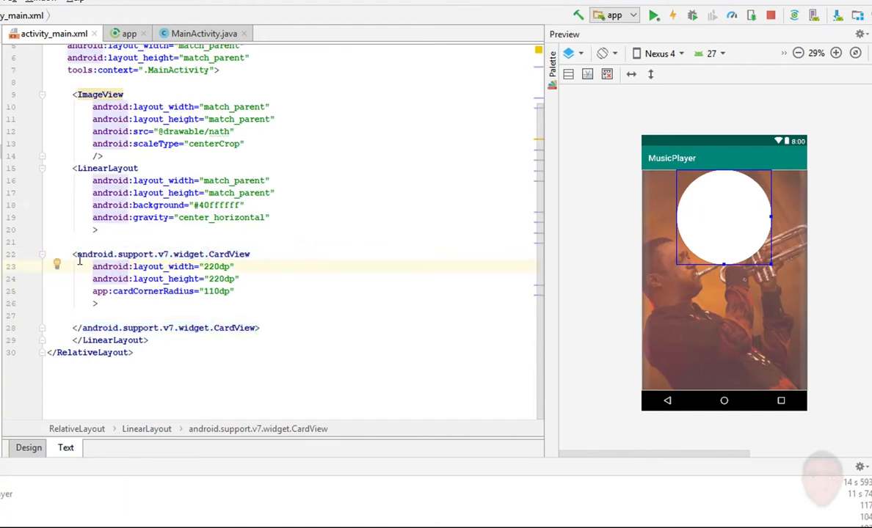
Step: Nest a 210dp inner CardView in the outer card, centring both with layout_gravity center
key("Tab")
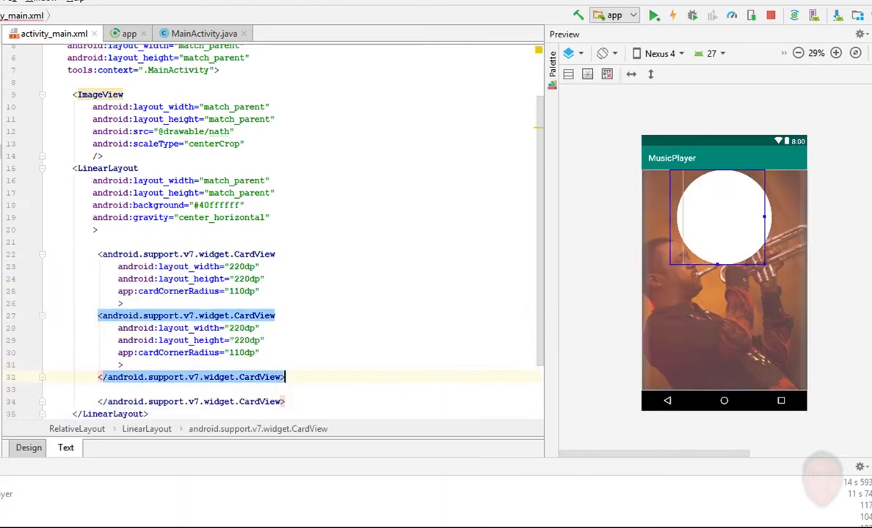
left_click(237, 328)
type("1")
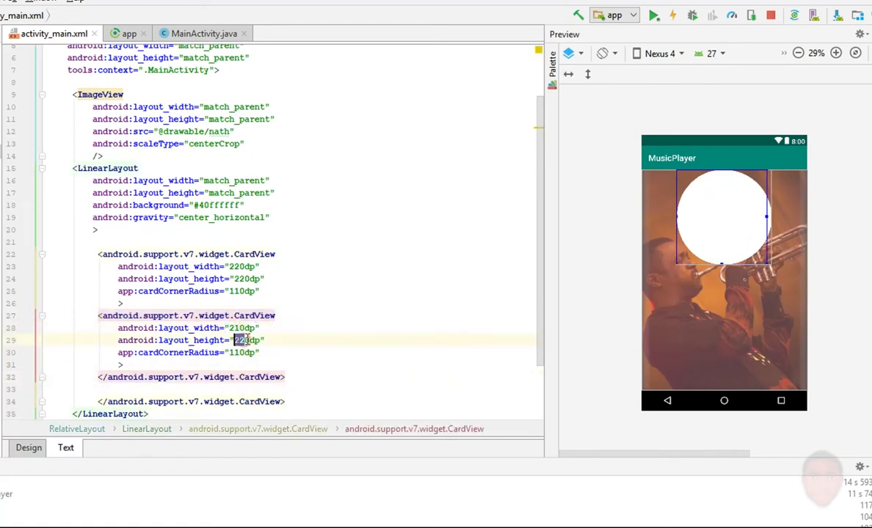
type("210")
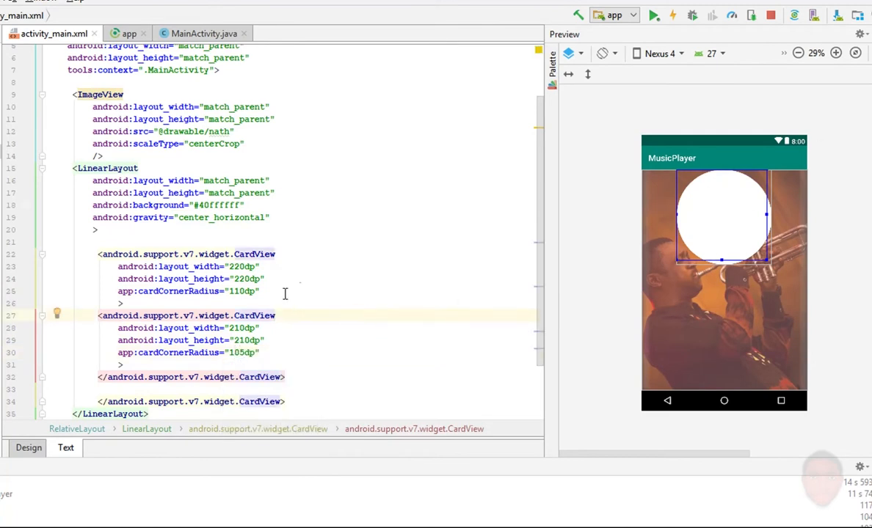
type("android:layout_gravity=\"")
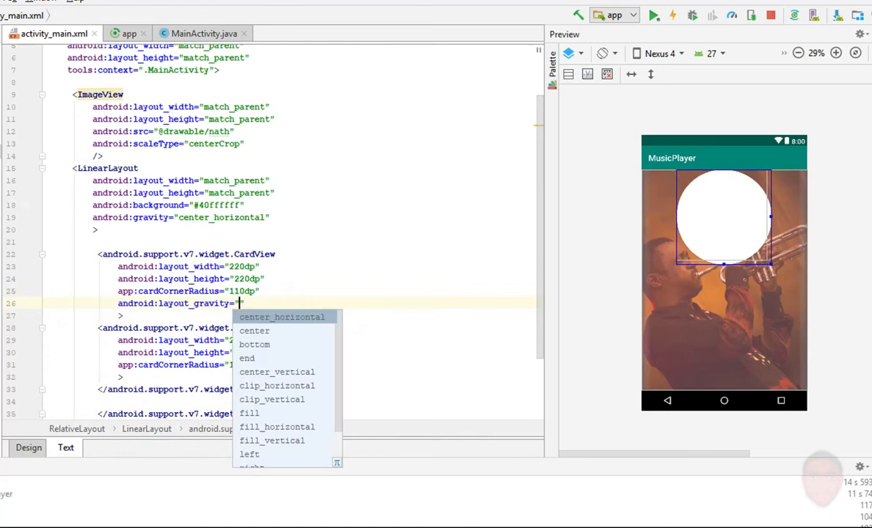
left_click(254, 330)
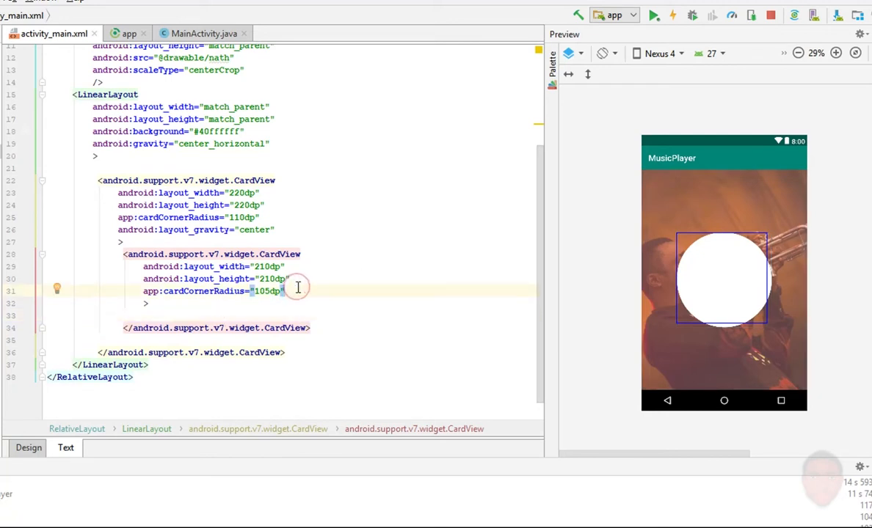
type("gra")
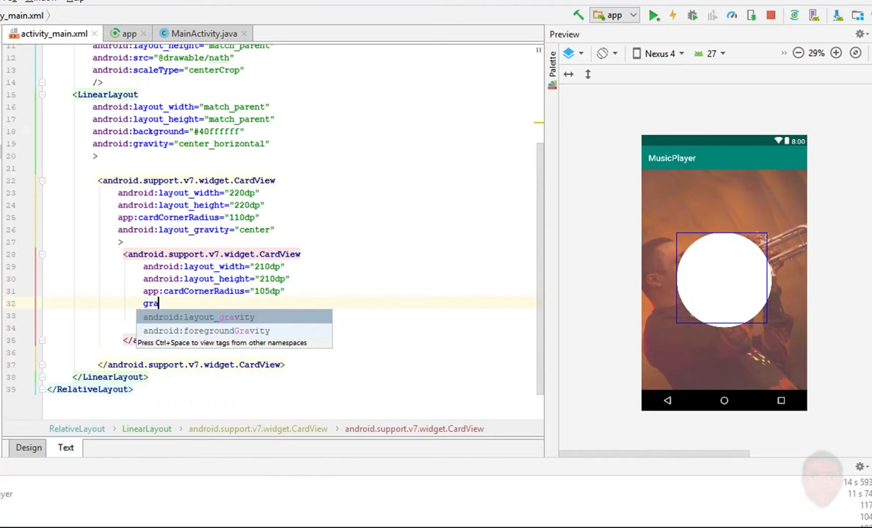
left_click(198, 317)
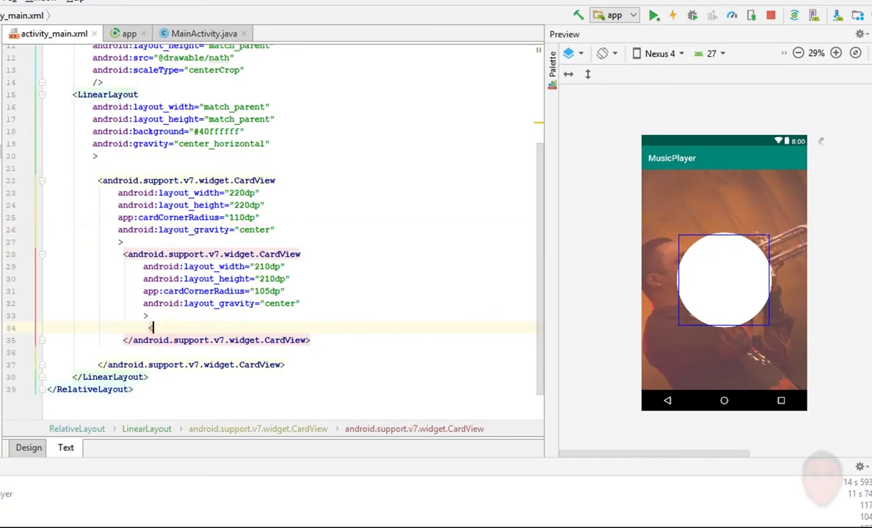
type("<Imag")
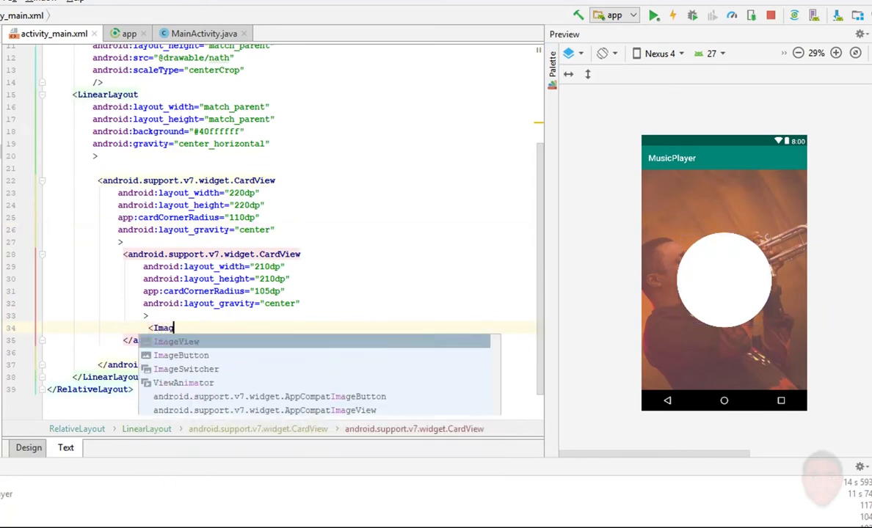
left_click(176, 341)
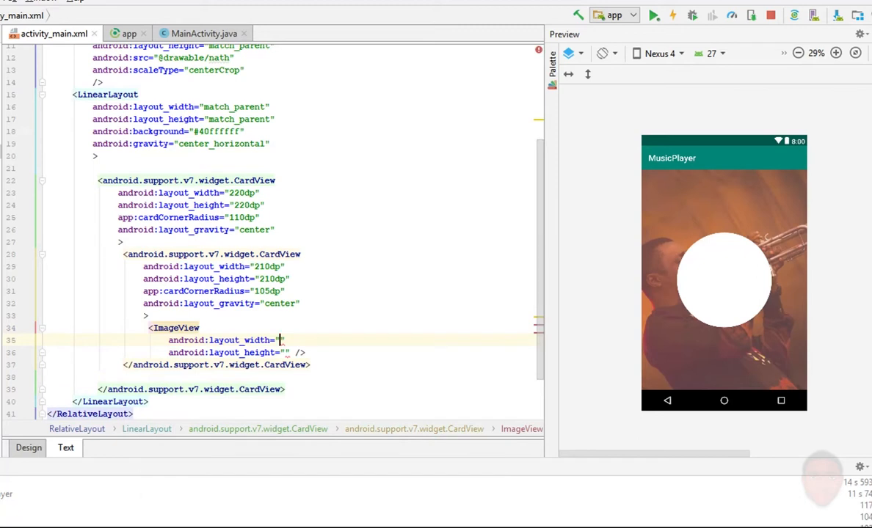
type("ma")
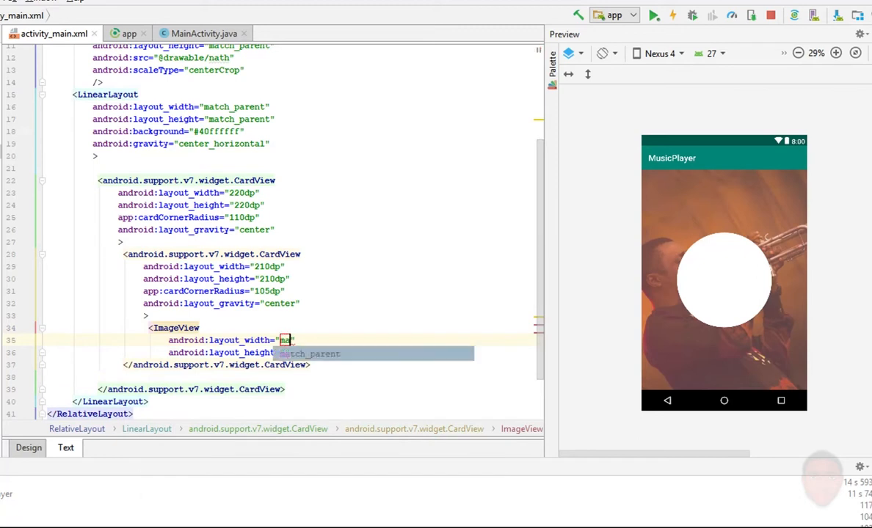
type("match_parent")
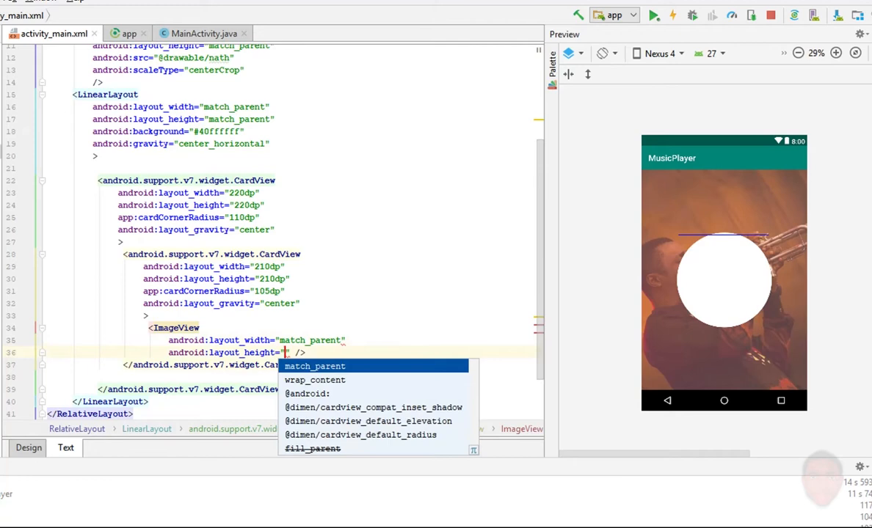
left_click(314, 366)
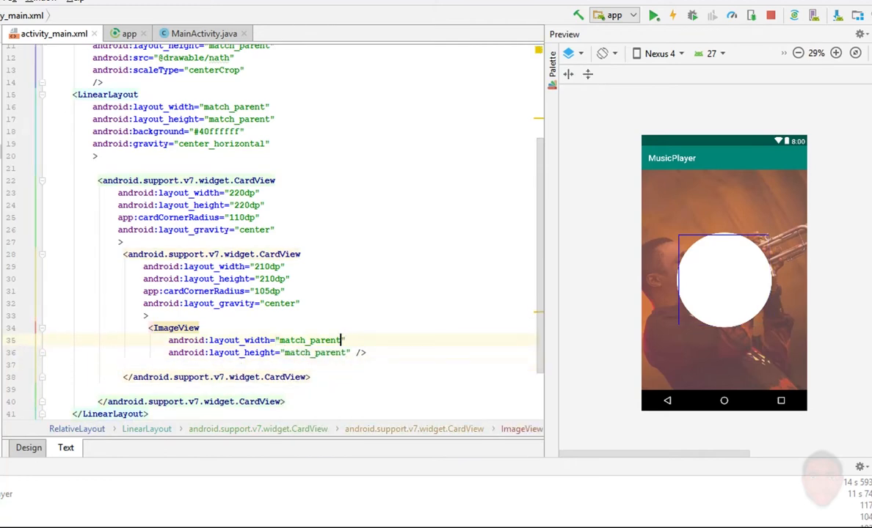
type("android:src=\"")
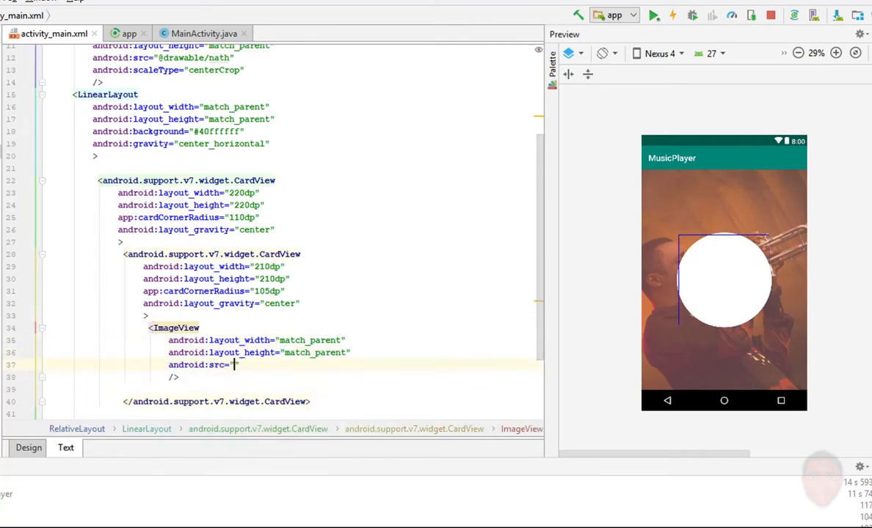
type("@drawable/nath")
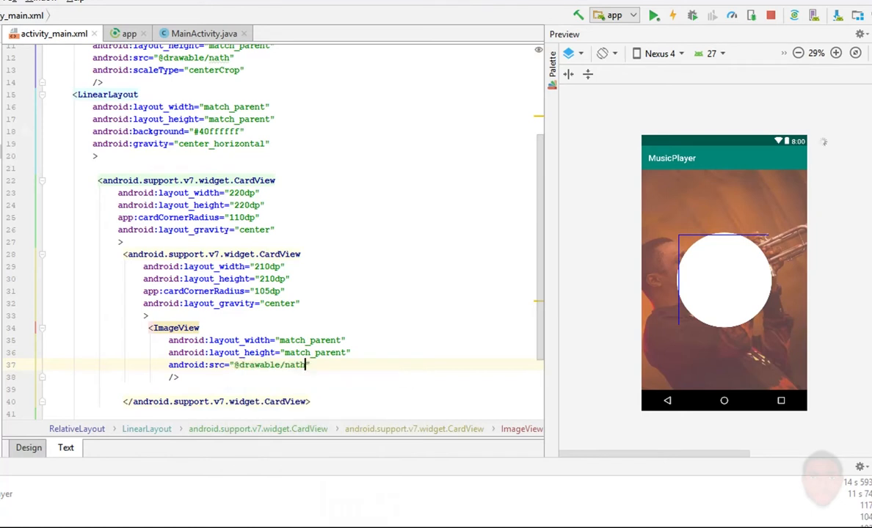
type("android:scaleType=\"\"")
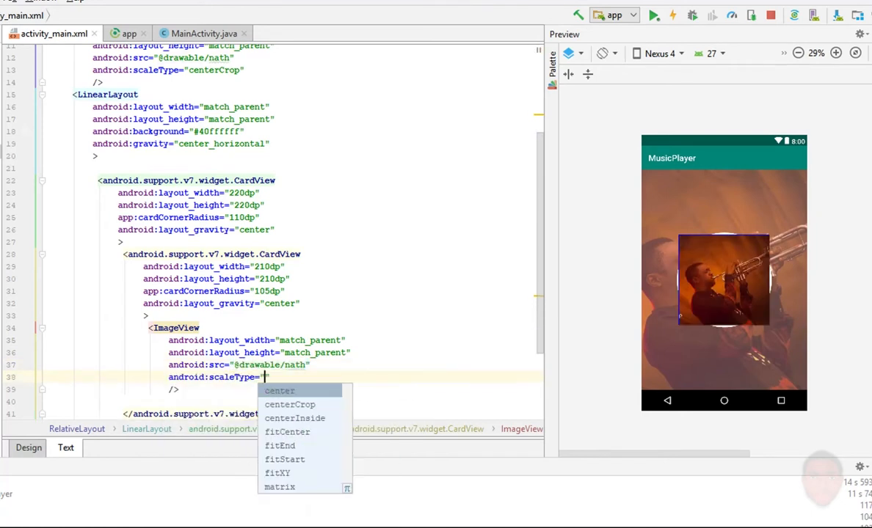
left_click(290, 404)
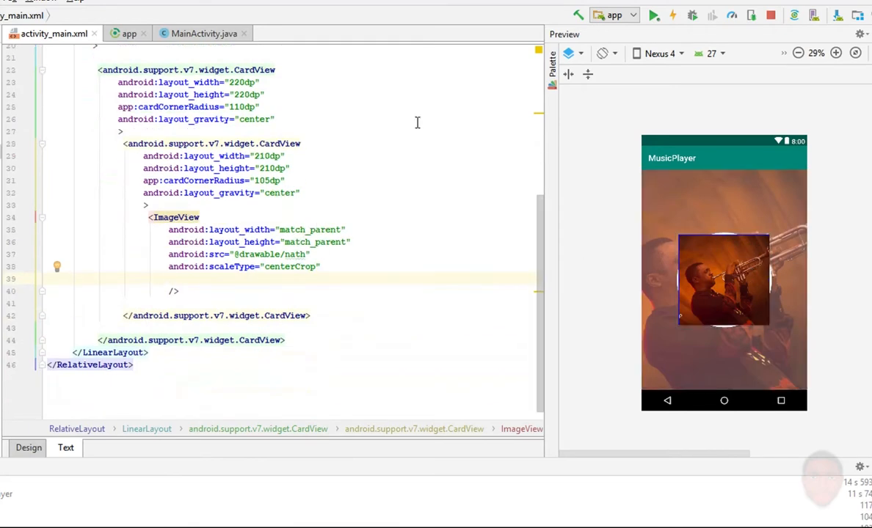
left_click(653, 14)
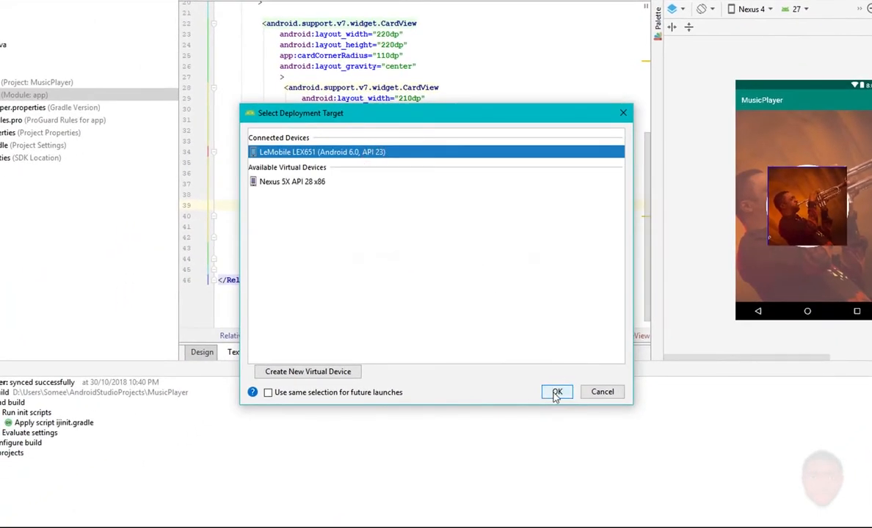
Step: Deploy the app to the connected LeMobile LEX651 phone
left_click(557, 391)
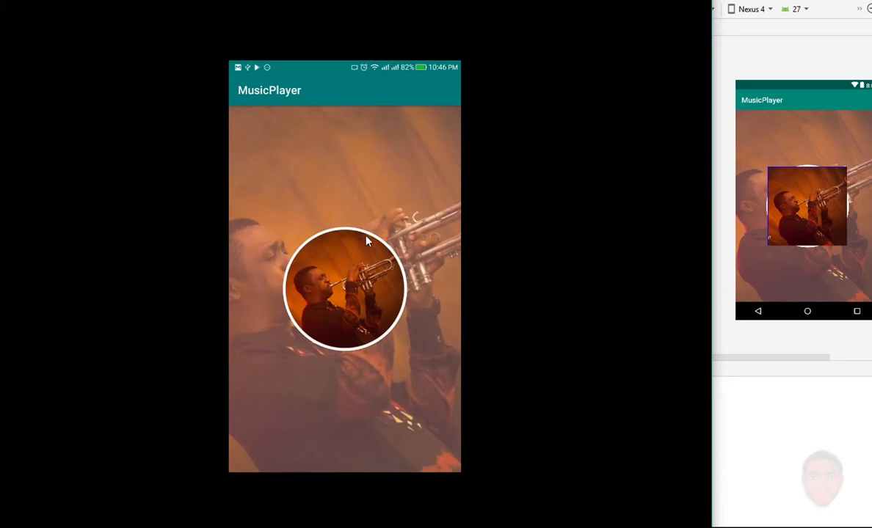
mouse_move(395, 310)
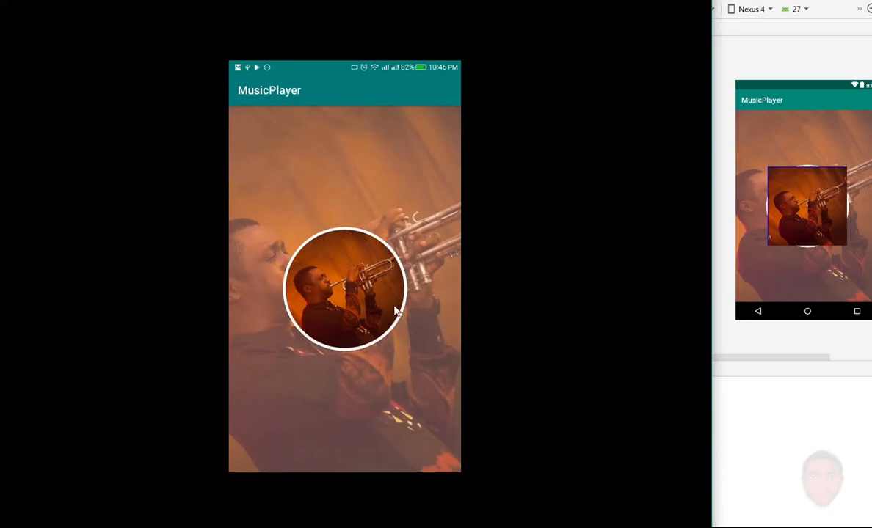
mouse_move(615, 263)
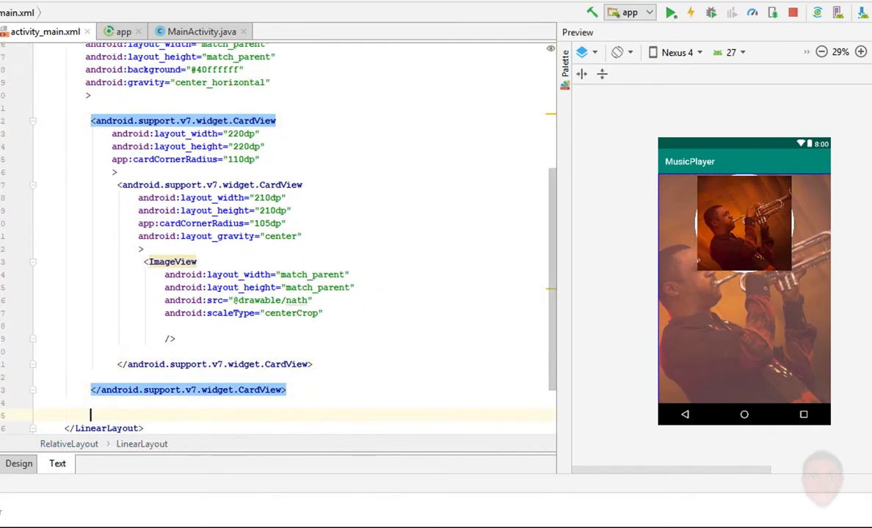
Step: Add a wrap_content TextView reading 'Son of Man' with center gravity
type("<TextView")
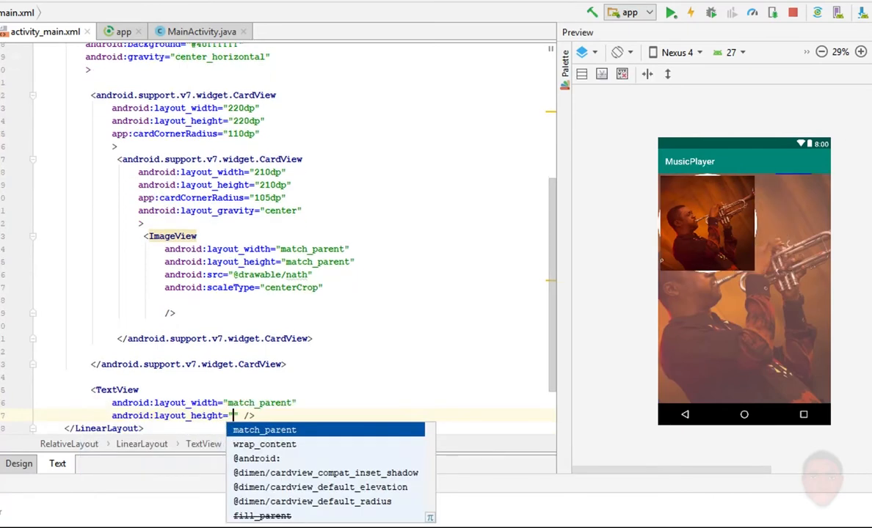
left_click(263, 444)
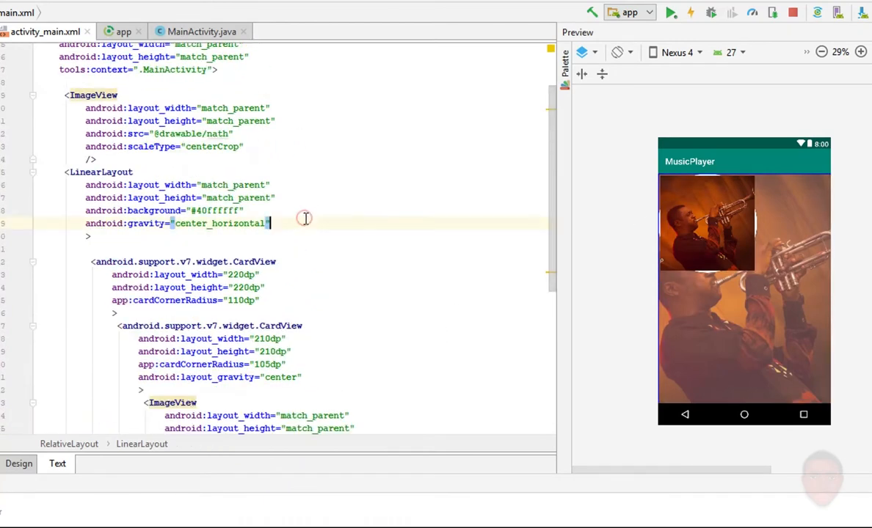
type("android:orientation=")
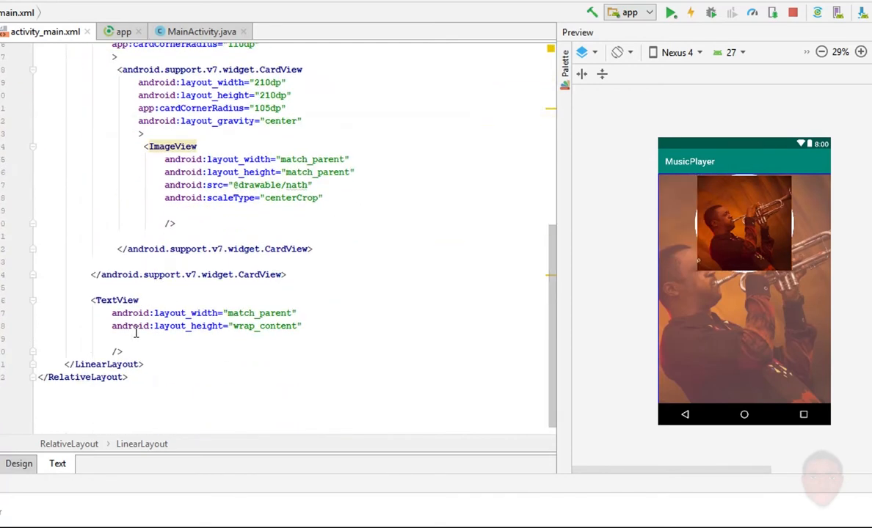
type("android:text=\"")
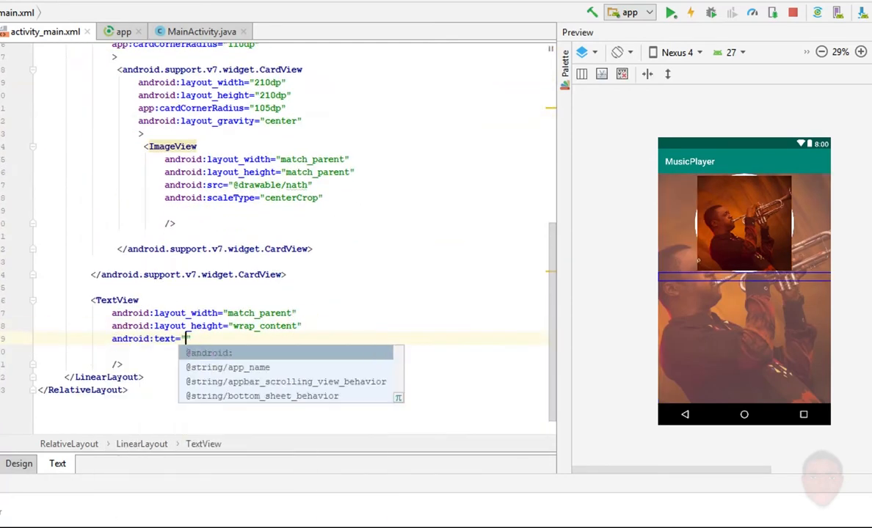
type("Son of Man")
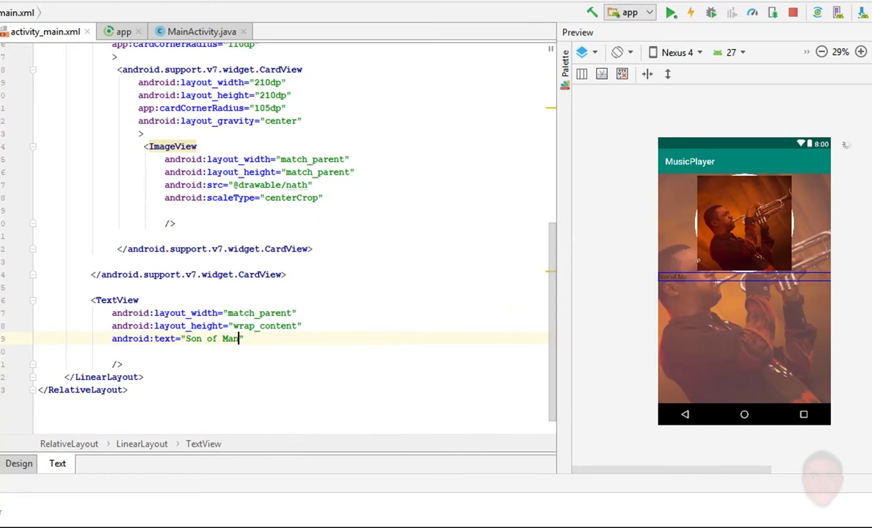
type("gra")
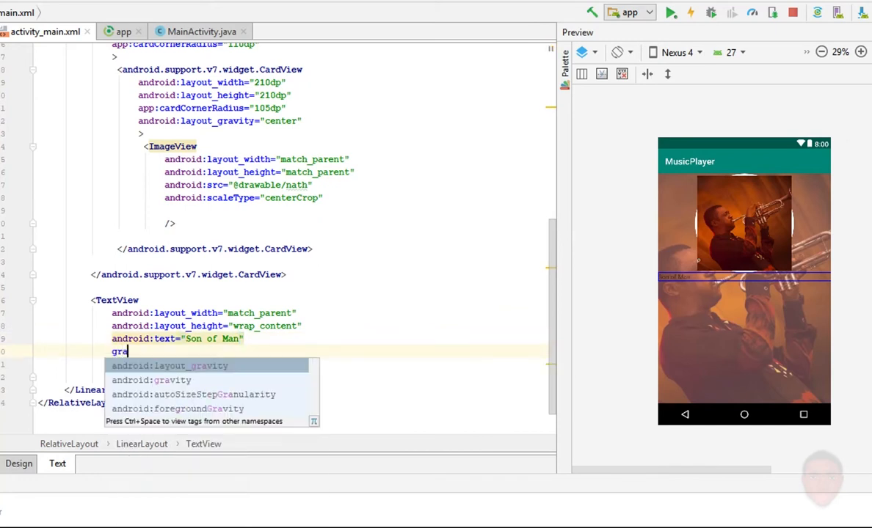
key("Down")
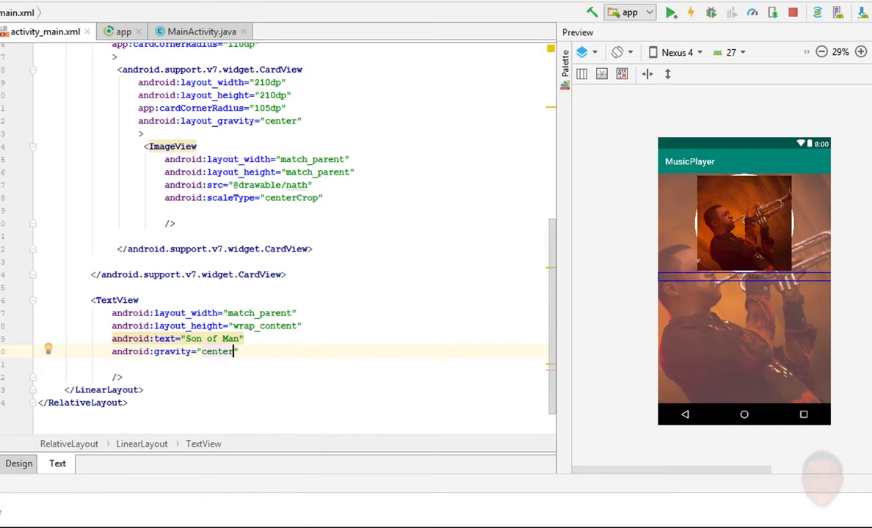
Step: Make the title white, add a 10dp top margin and a bold 'Nathaniel Bassey' line
type("textColor=\"#")
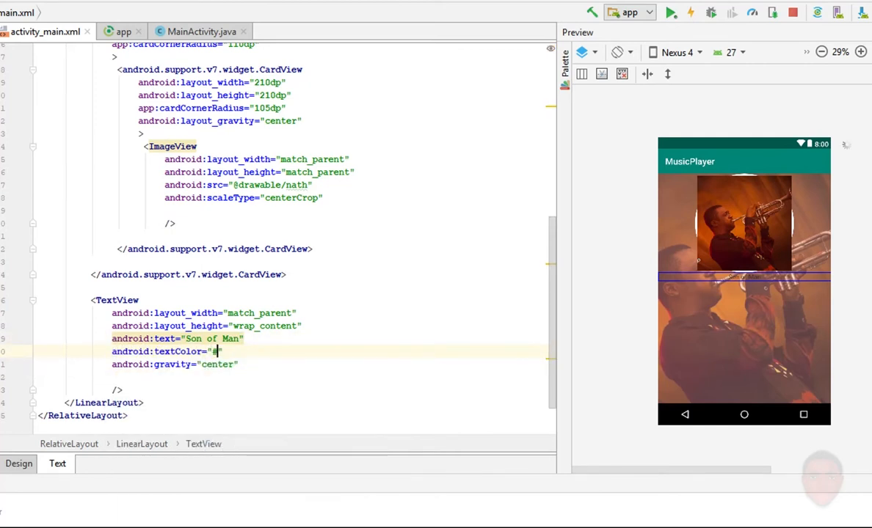
type("ffffff")
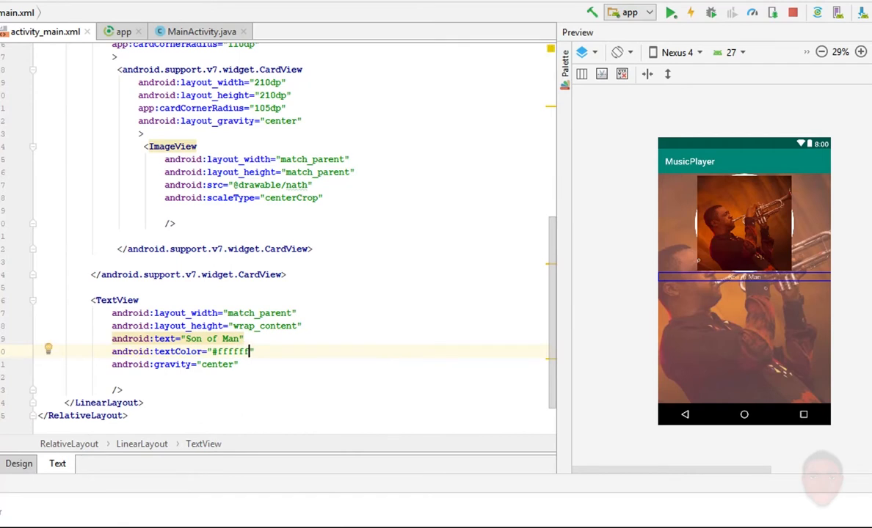
type("texts")
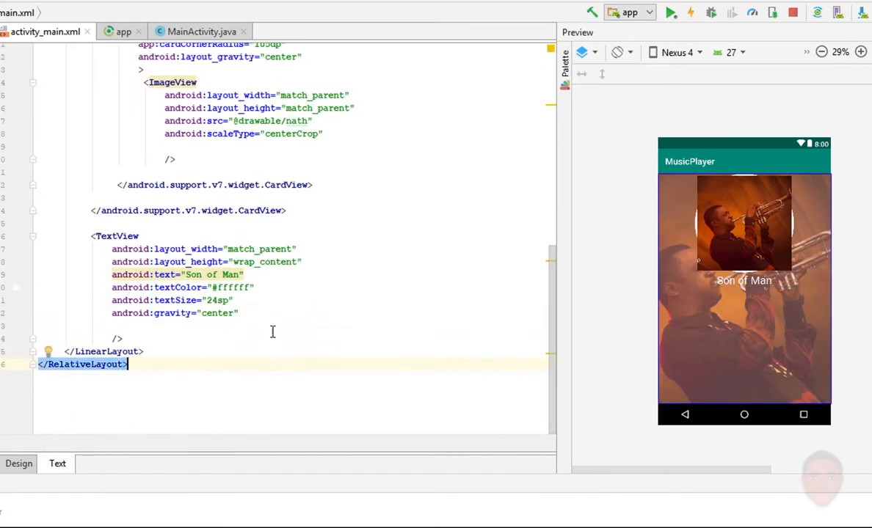
type("android:layout_marginTop=\"10dp\"")
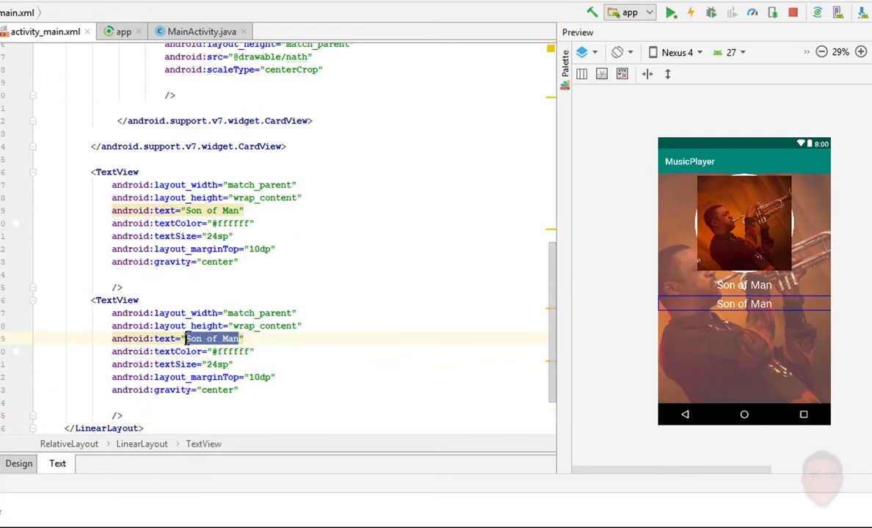
type("Nathaniel Bassey")
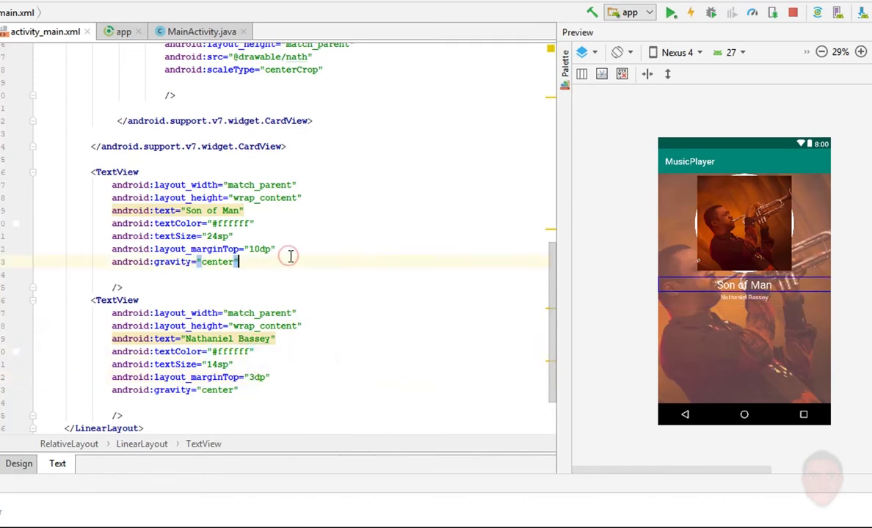
type("android:textStyle=\"bold\"")
type("<LinearLayout")
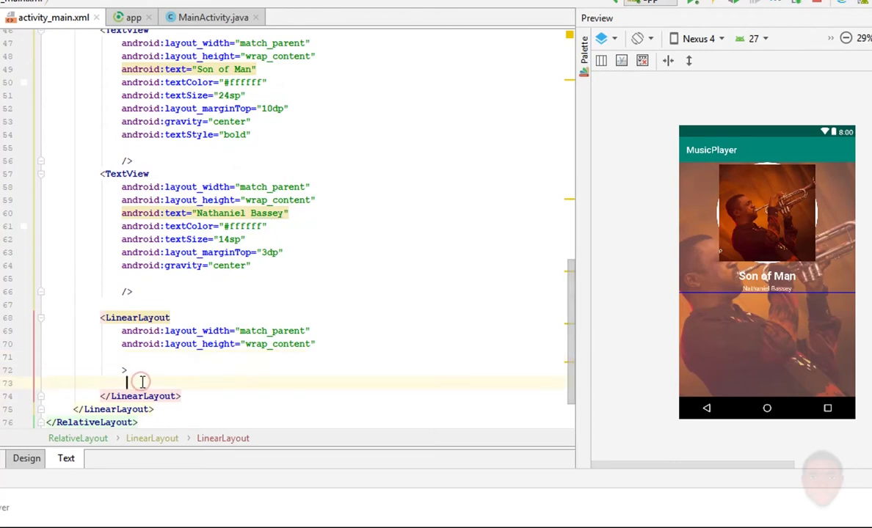
Step: Add wrap_content skip-previous, play and skip-next ImageViews to the new row
type("<i")
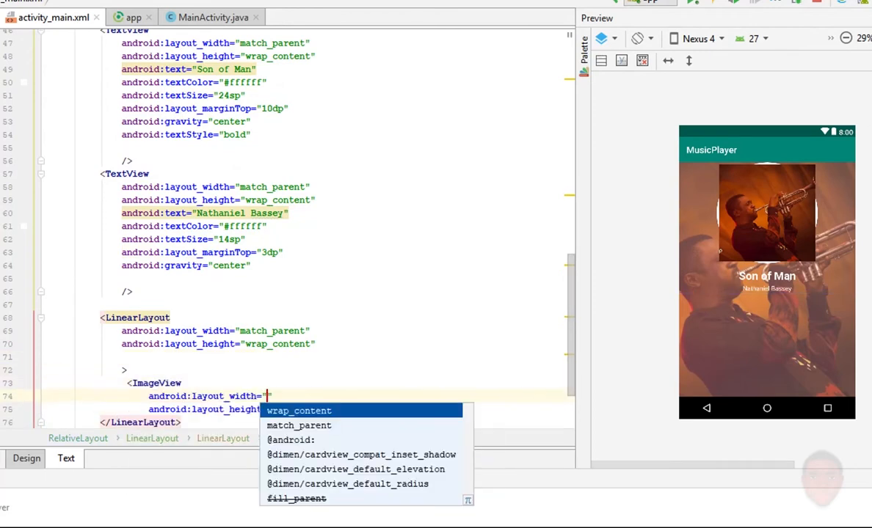
left_click(299, 411)
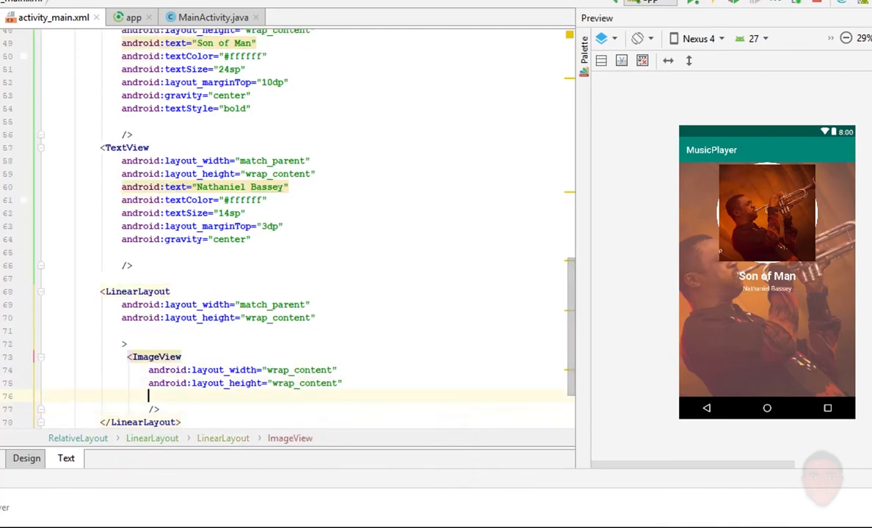
type("android:src=\"")
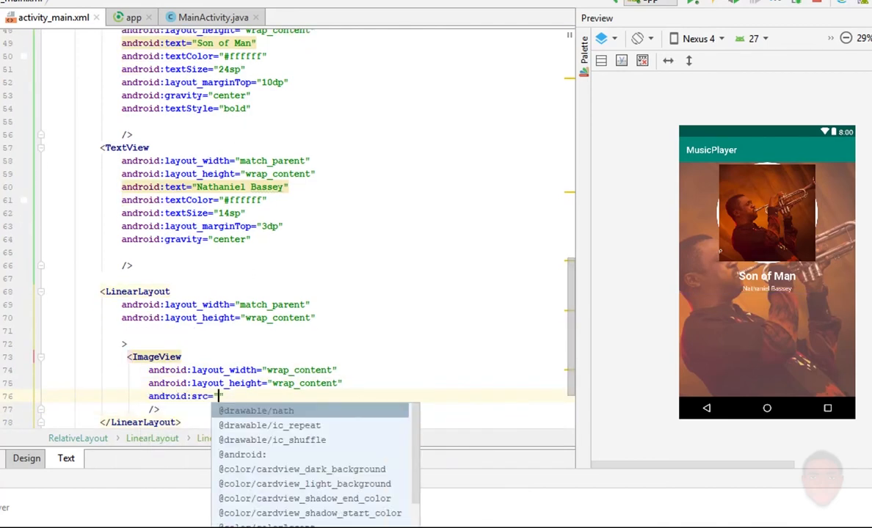
type("play_circle_filled")
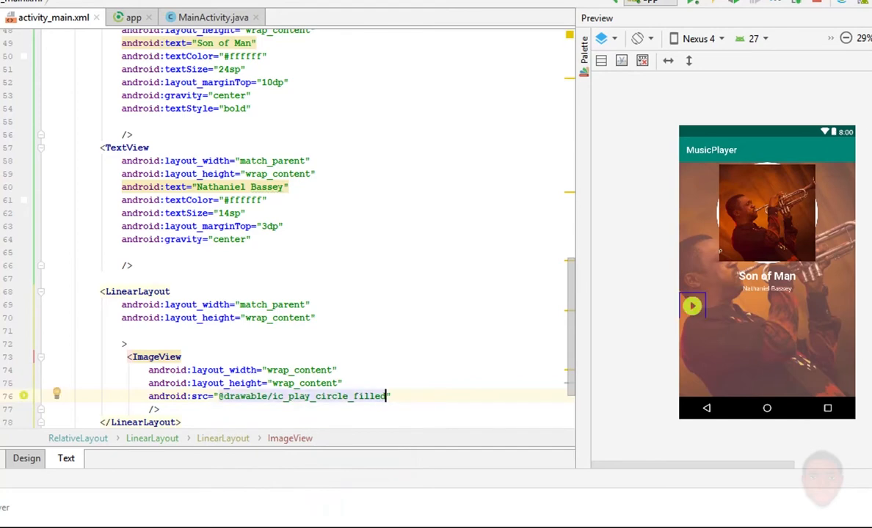
left_click(280, 370)
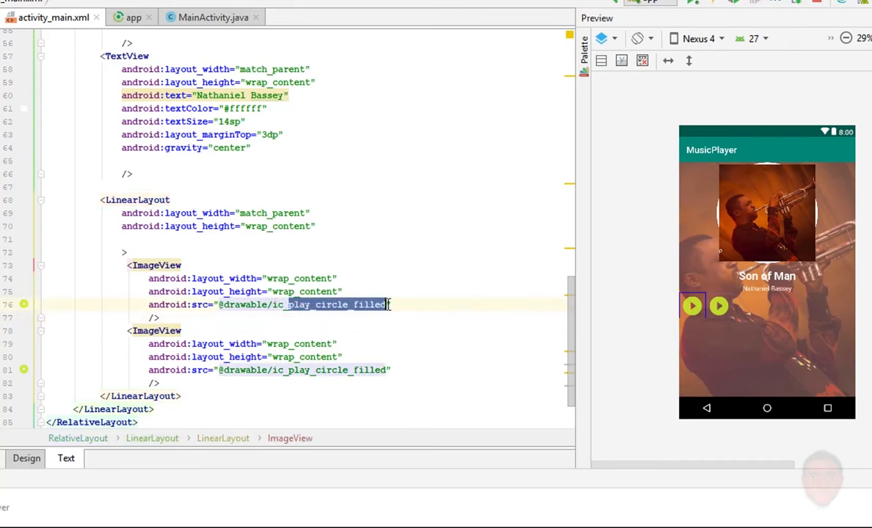
type("ic_skip_previous")
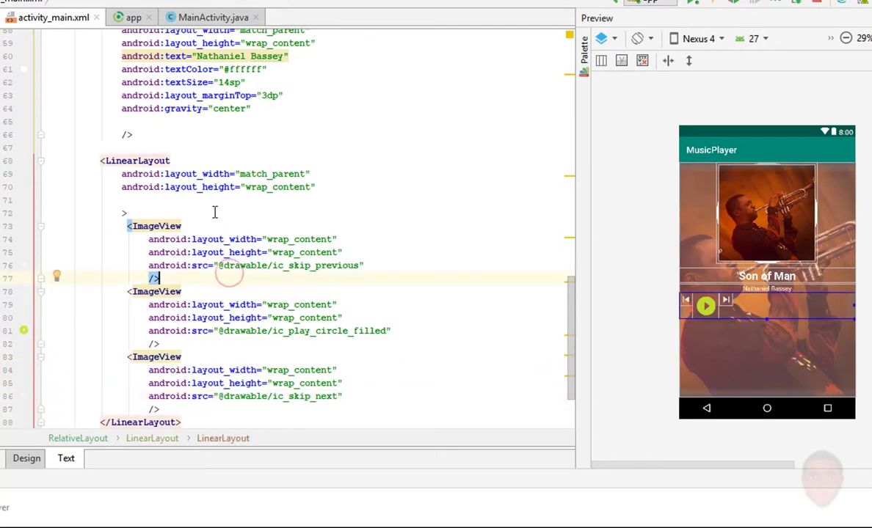
type("android:orientation=\"")
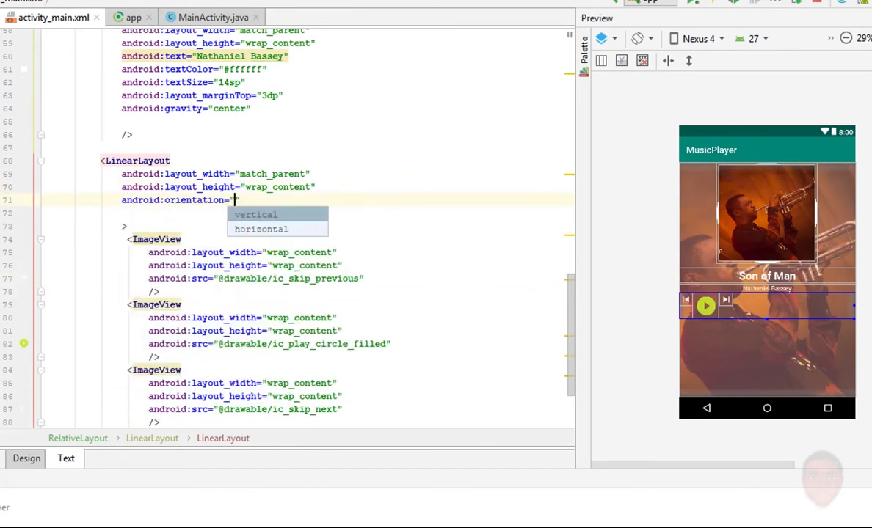
Step: Make the row horizontal with weightSum 3 and layout_weight 1 on each icon
left_click(261, 229)
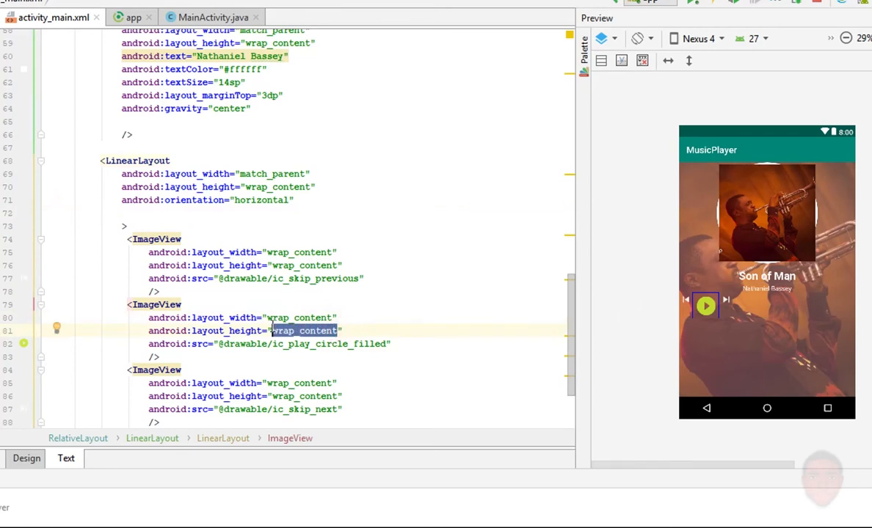
type("80")
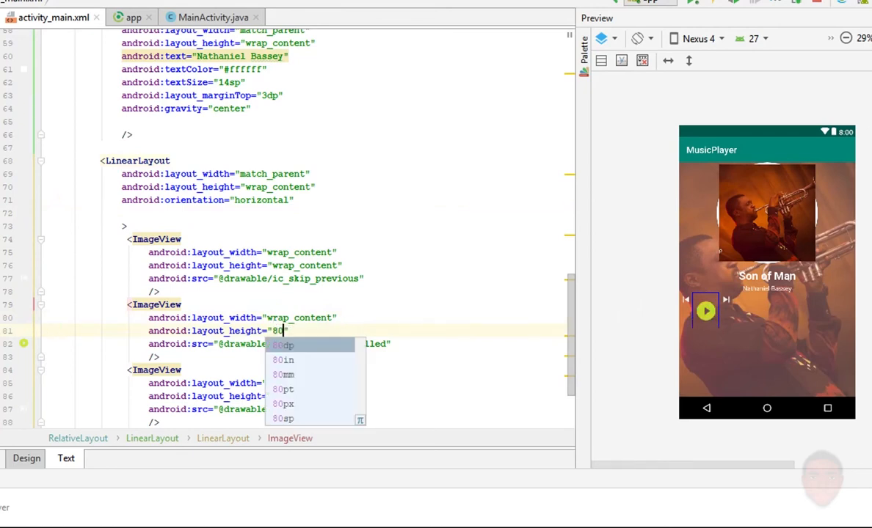
left_click(284, 345)
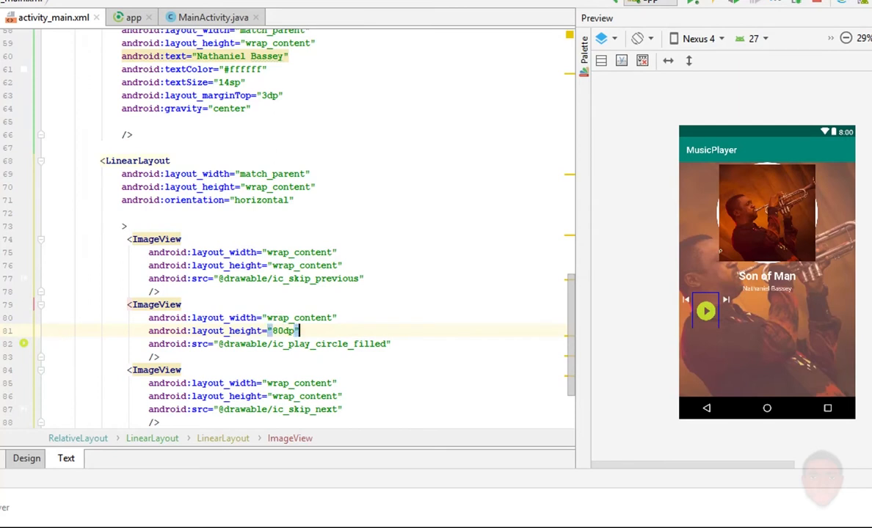
key("BackSpace")
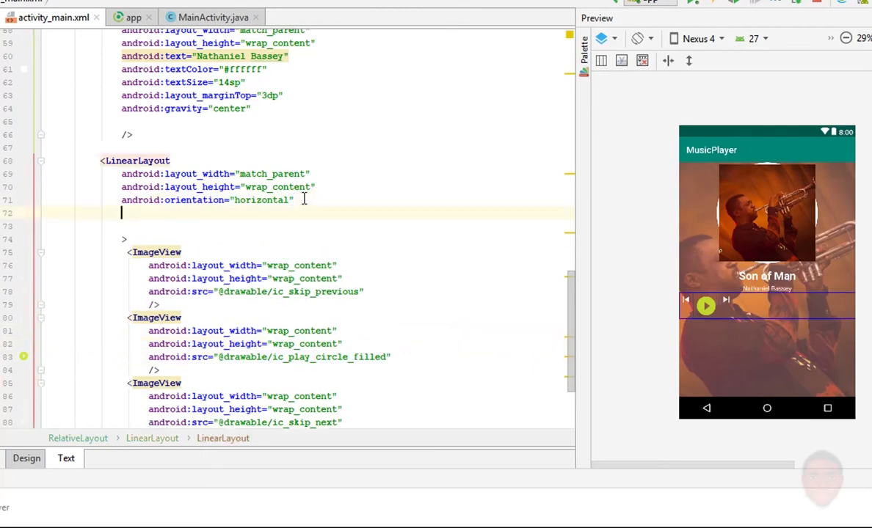
type("android:weightSum=\"")
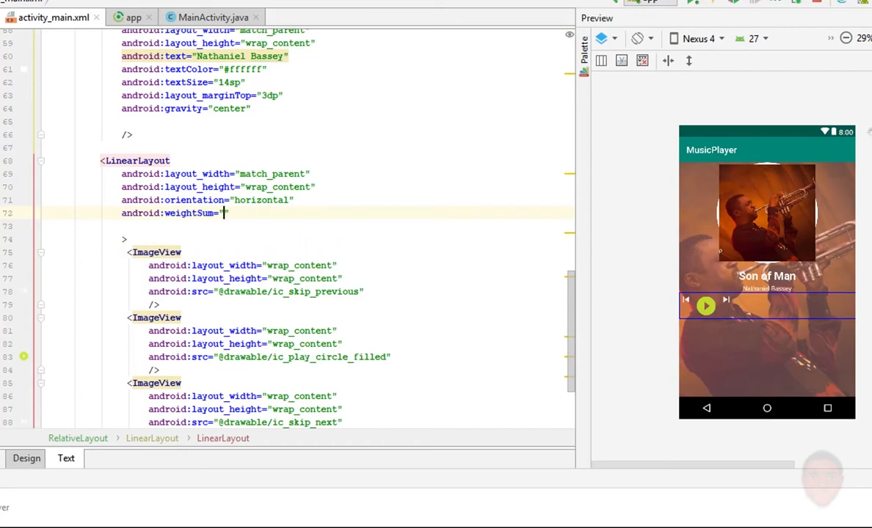
type("3")
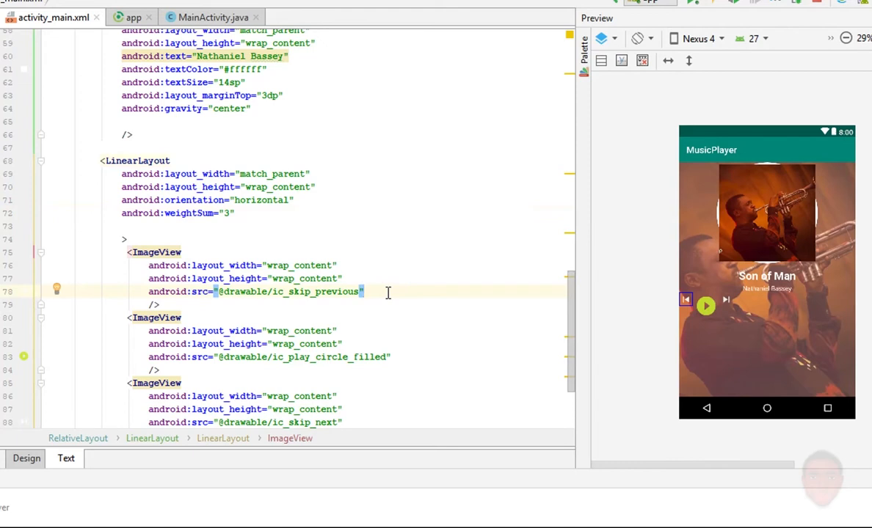
type("weight=\"1\"")
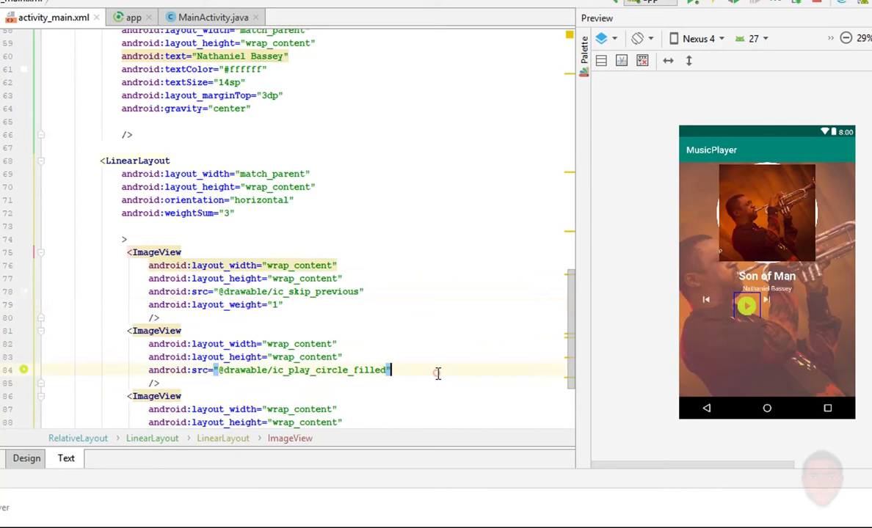
type("android:layout_weight=\"1\"")
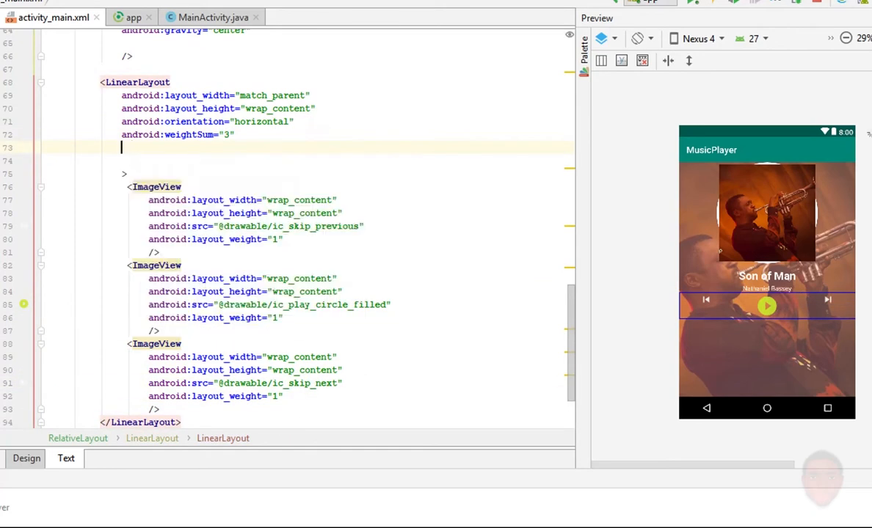
type("gravity=\"\"")
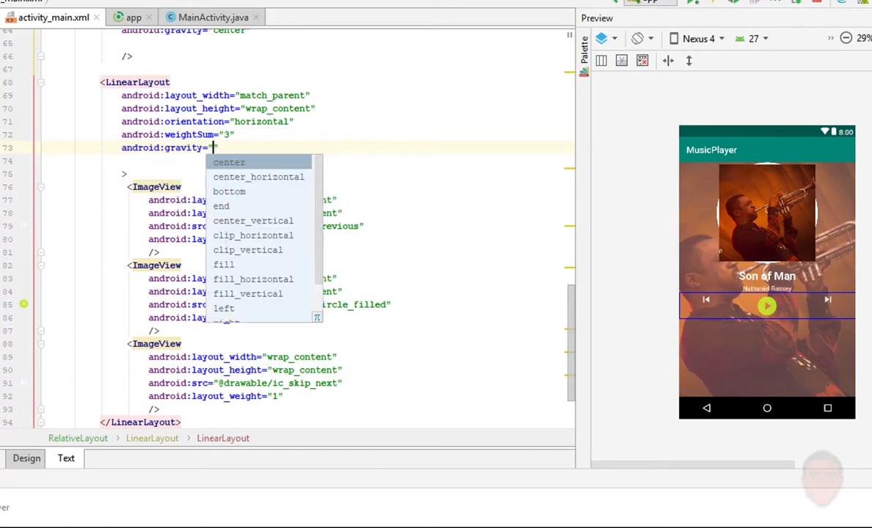
Step: Center the row, use weightSum 5, weight 2 on previous/next, 30dp side padding, 16dp top margin
left_click(229, 162)
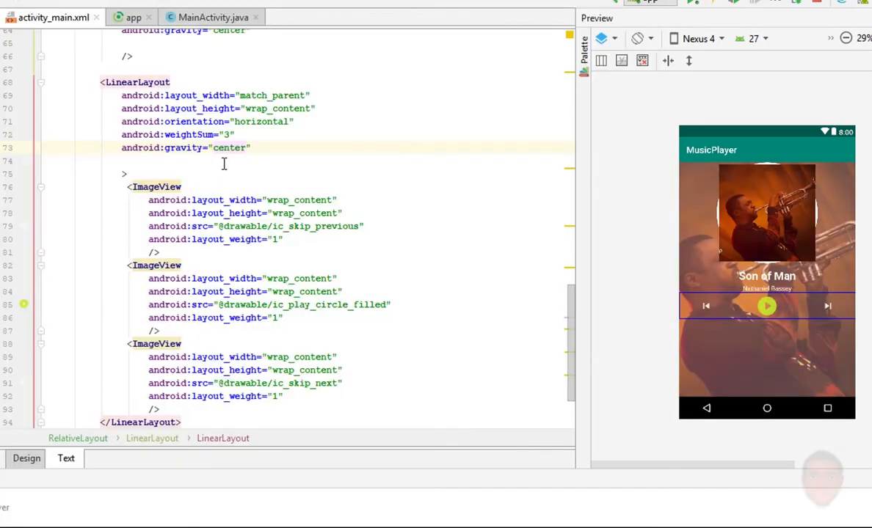
type("4")
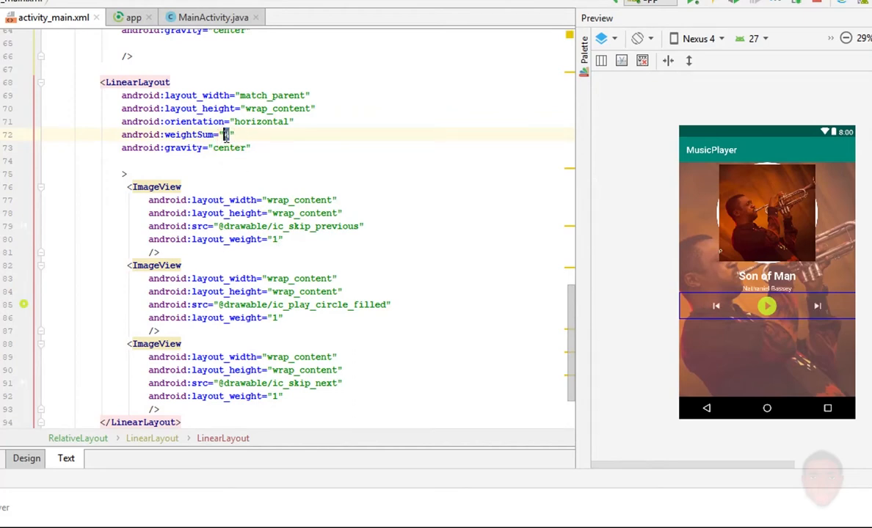
type("5")
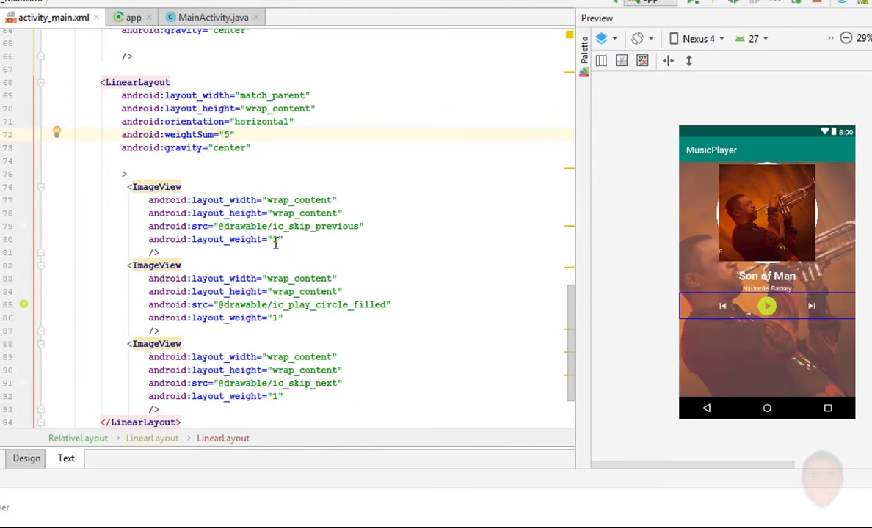
type("2")
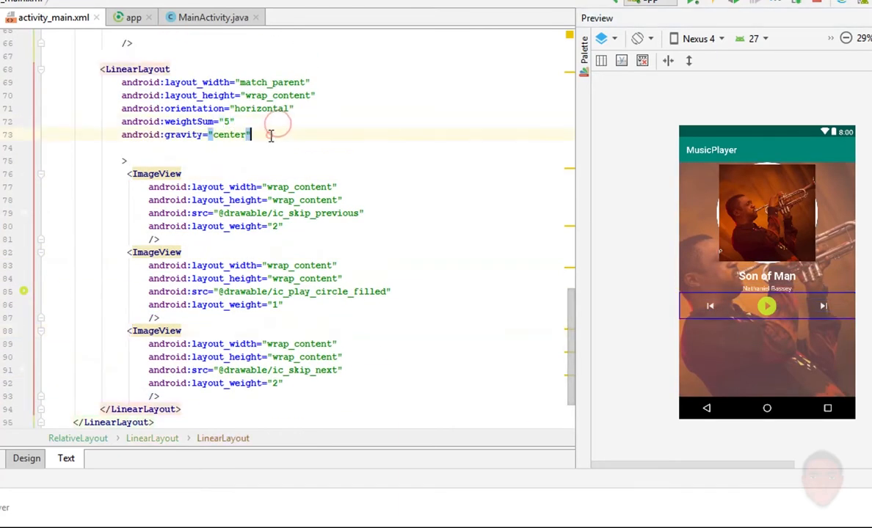
type("paddingStart=\"")
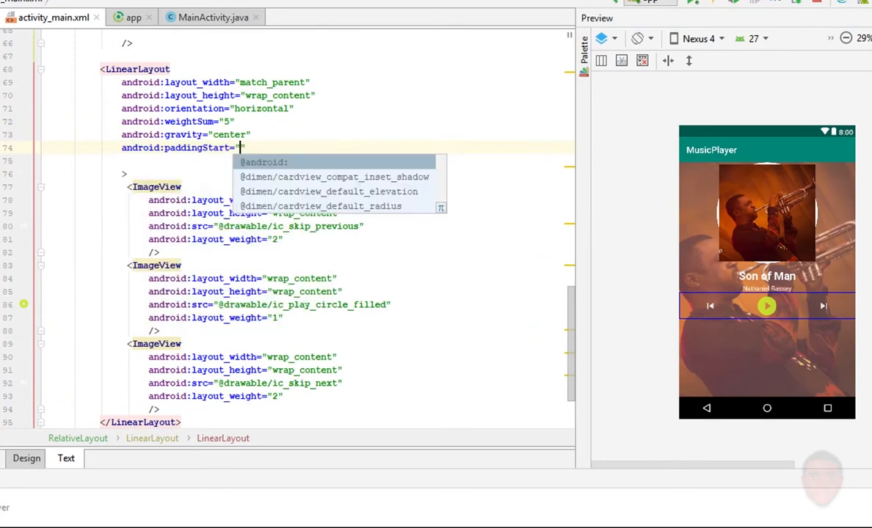
type("60")
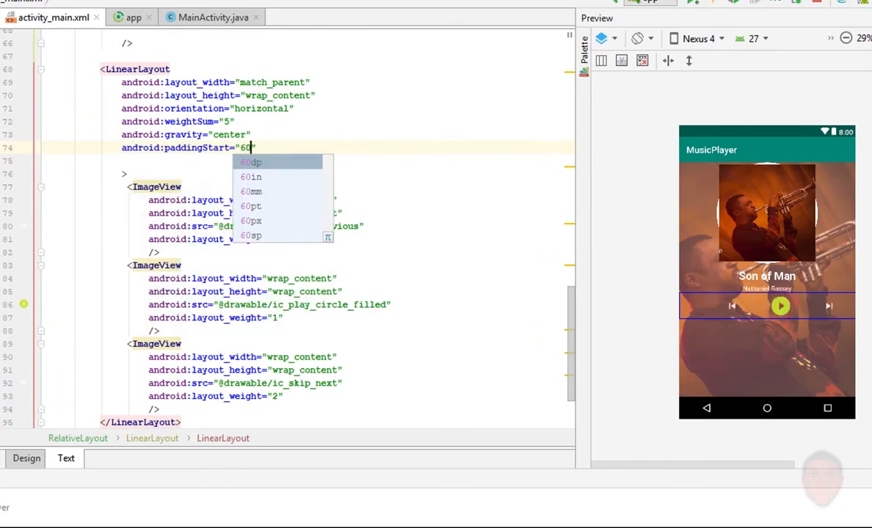
type("30dp")
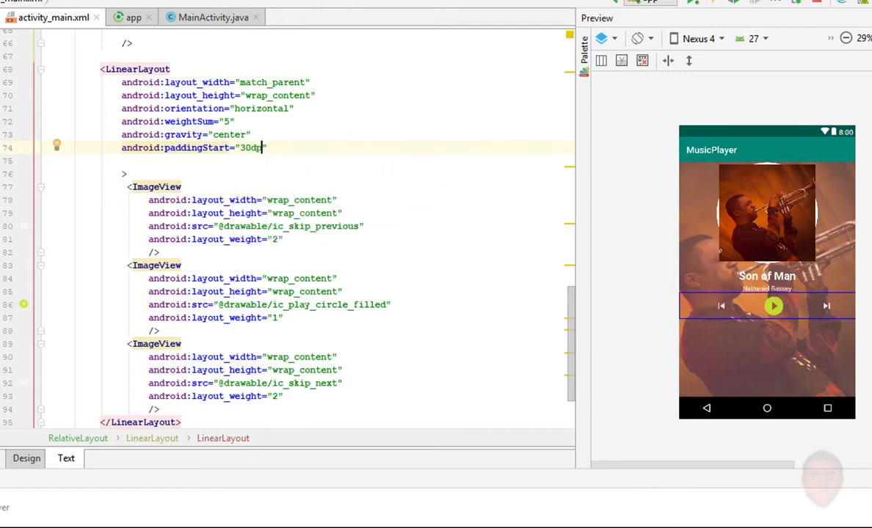
type("paddingEnd=\"30dp")
type("m")
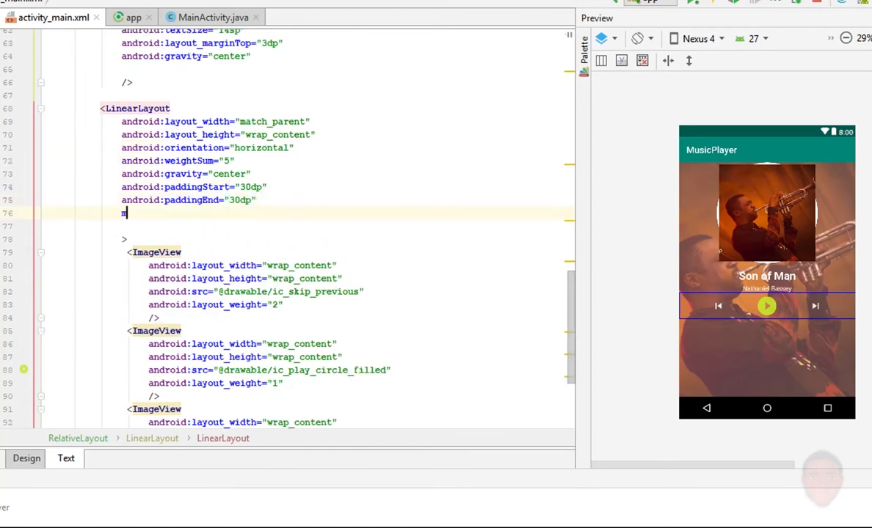
type("android:layout_marginTop=\"")
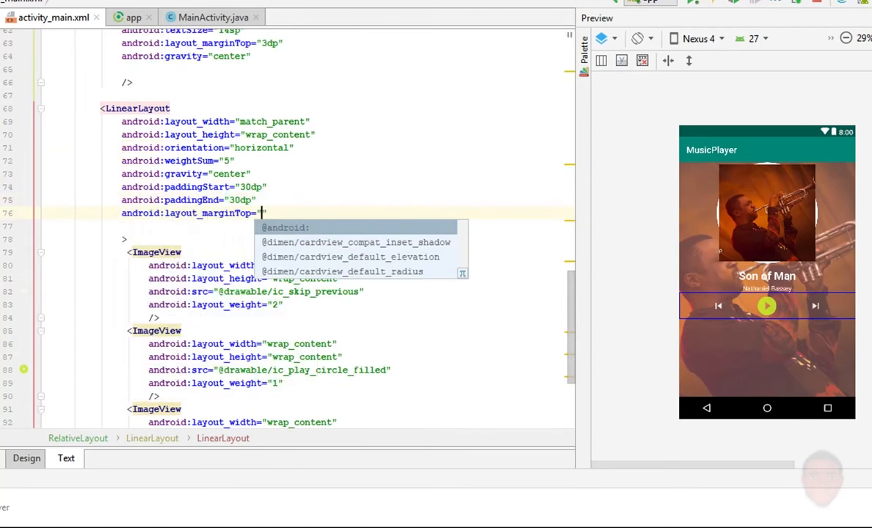
type("16dp")
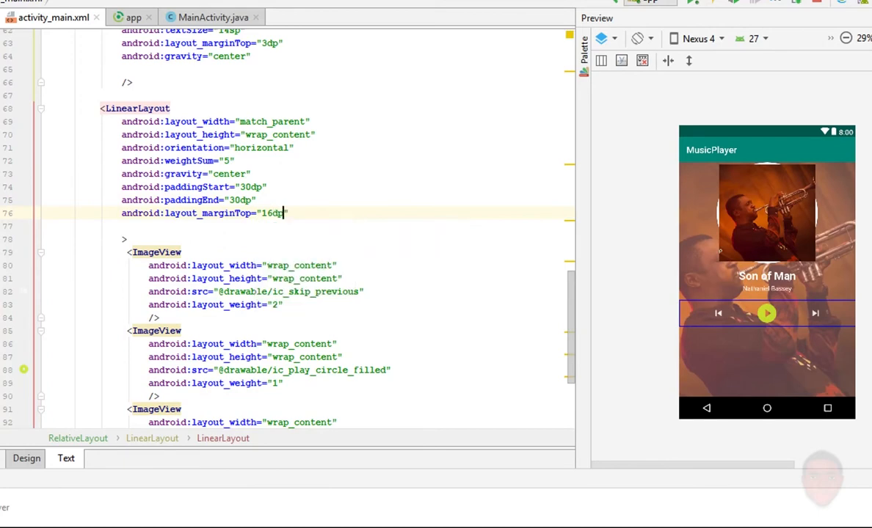
scroll("down", 3)
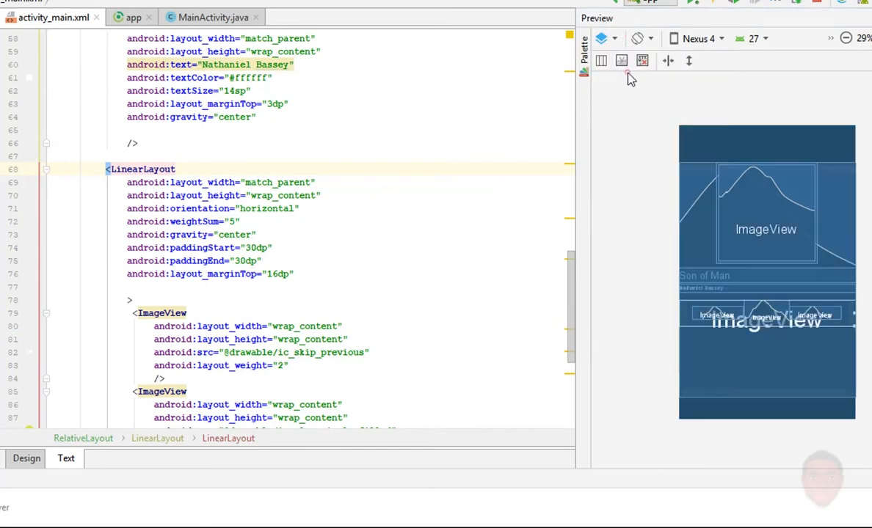
Step: Zoom the layout preview in twice and begin a new element at the end of the XML
left_click(837, 57)
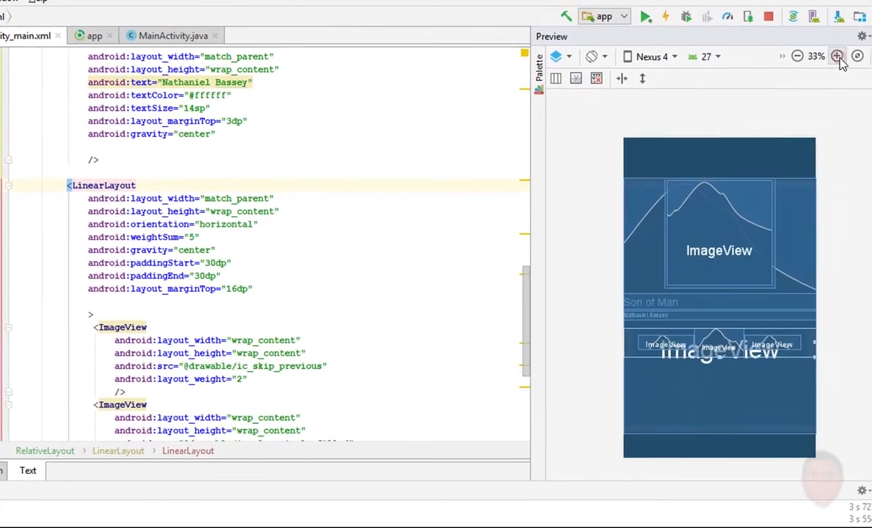
left_click(836, 56)
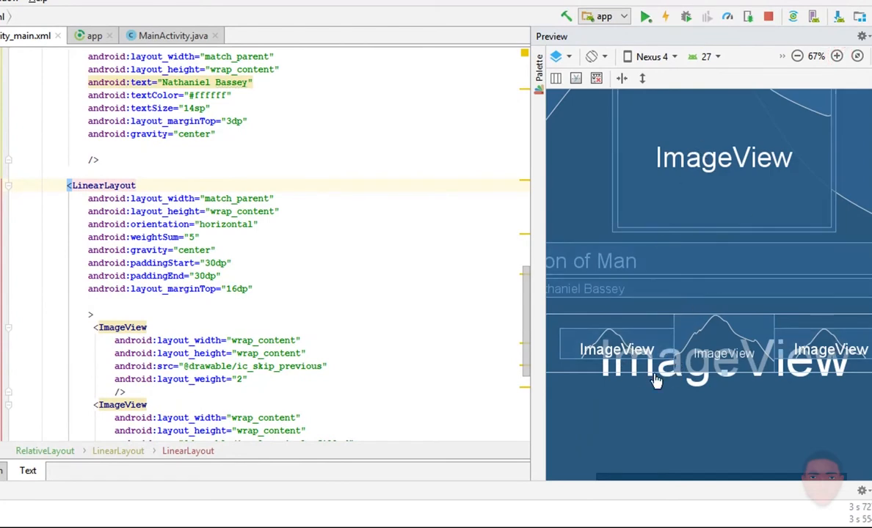
scroll("down", 3)
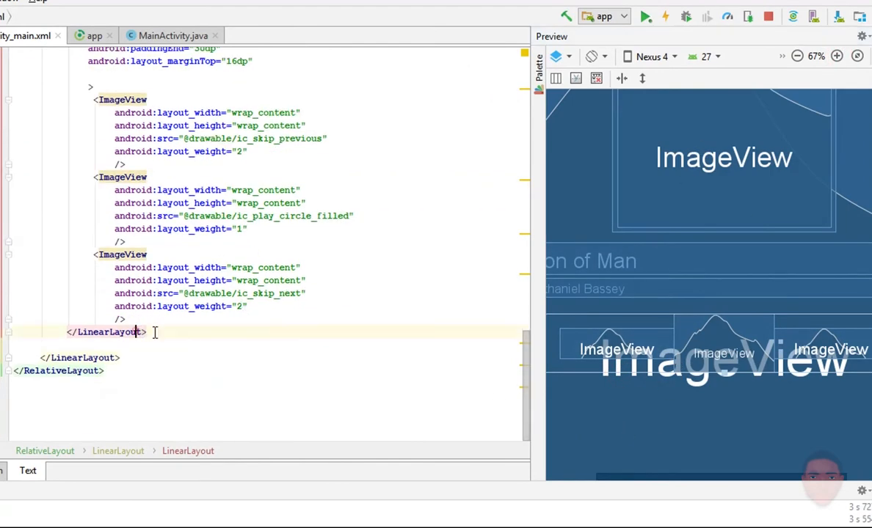
type("<LinearLayout")
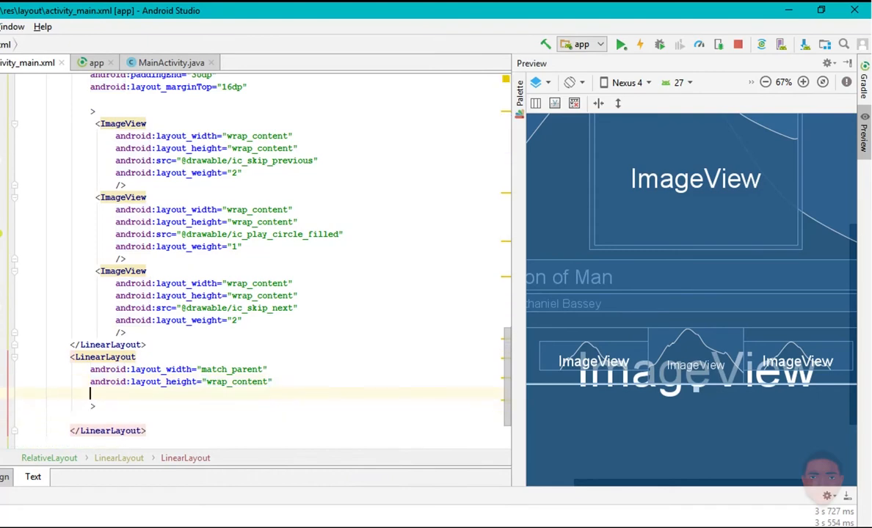
Step: Make the new row horizontal and add a wrap_content SeekBar with a layout weight
type("android:orientation=\"horizontal\"")
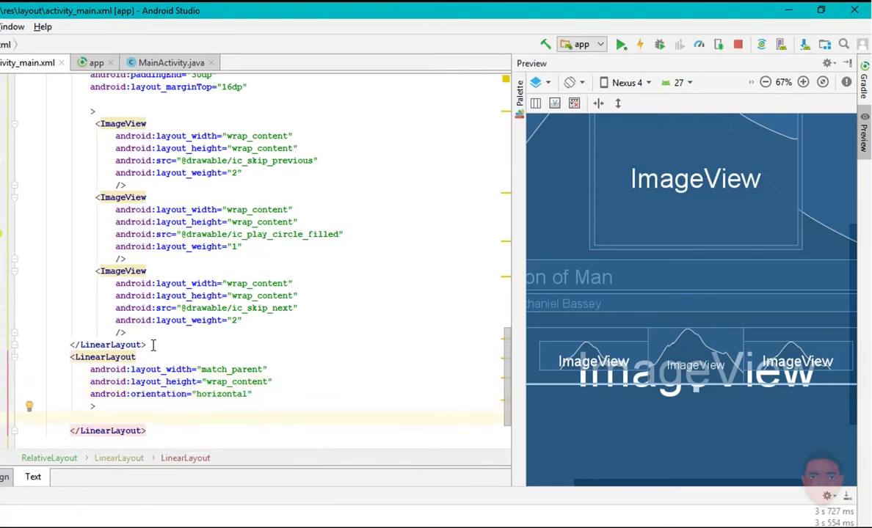
type("se")
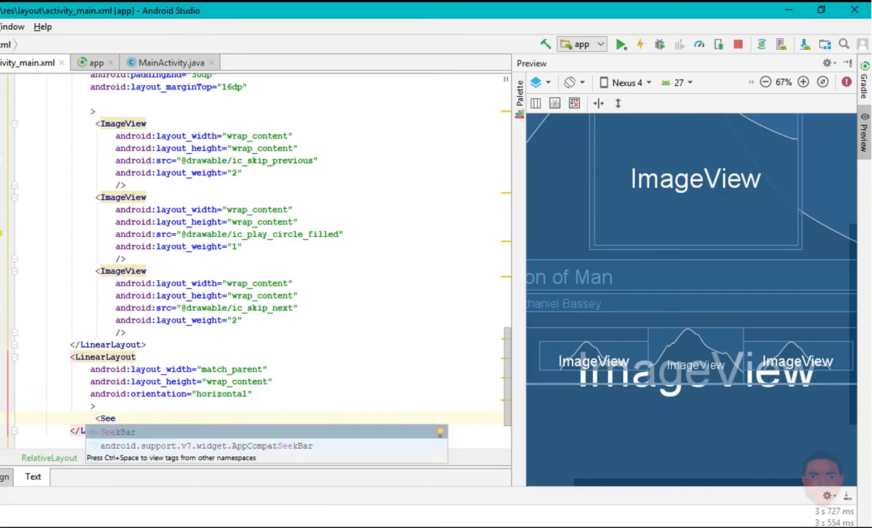
type("android:layout_width=\"wrap_content")
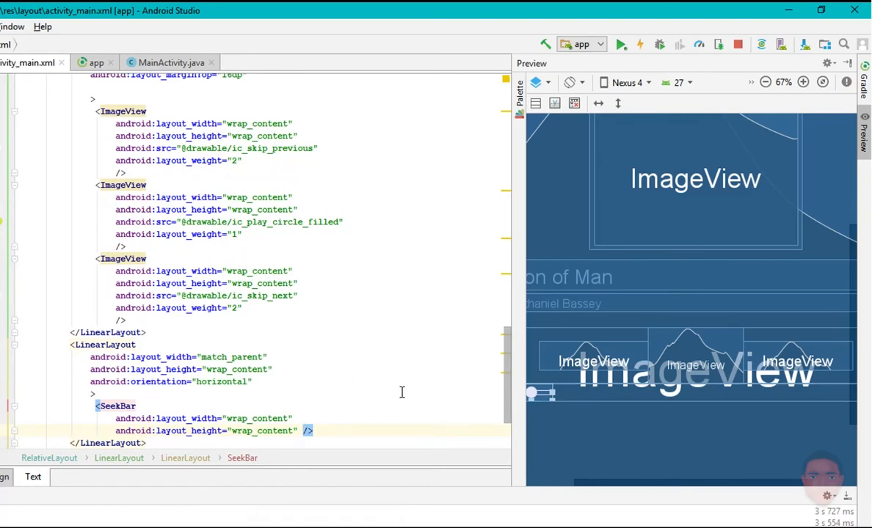
type("weightSum=\"5\"")
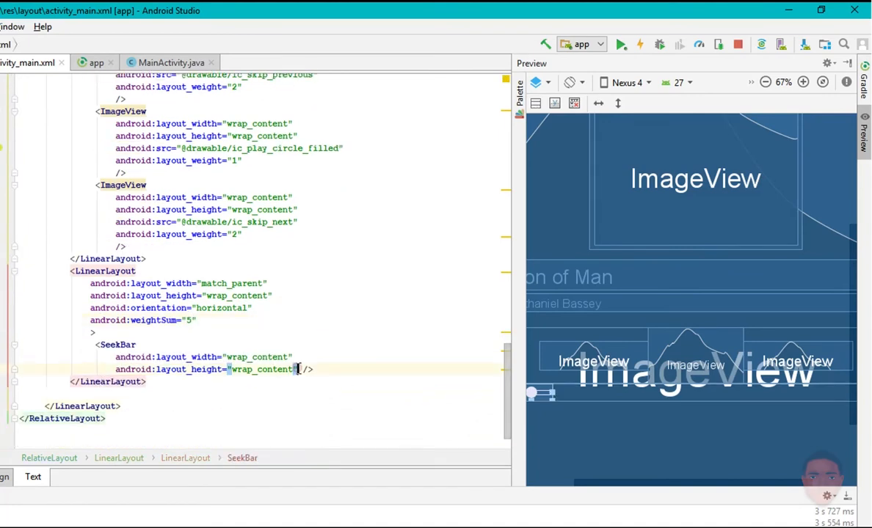
type("android:layout_weight=\"")
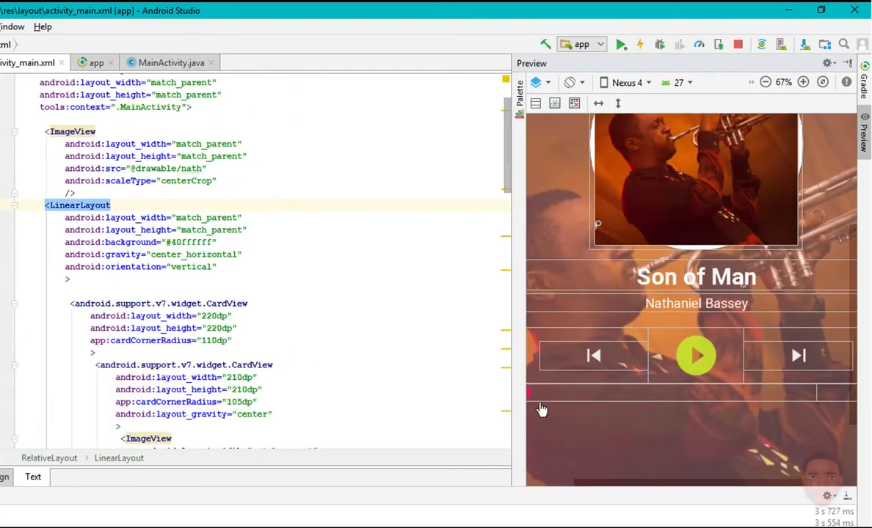
Step: Put the SeekBar (weight 4) and a white '- 2.33' TextView in a horizontal row with weightSum 5
left_click(764, 82)
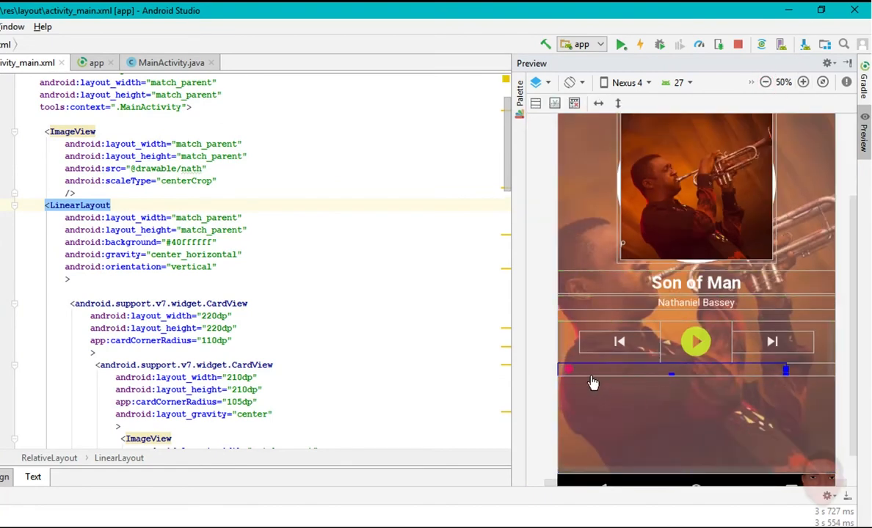
scroll("down", 3)
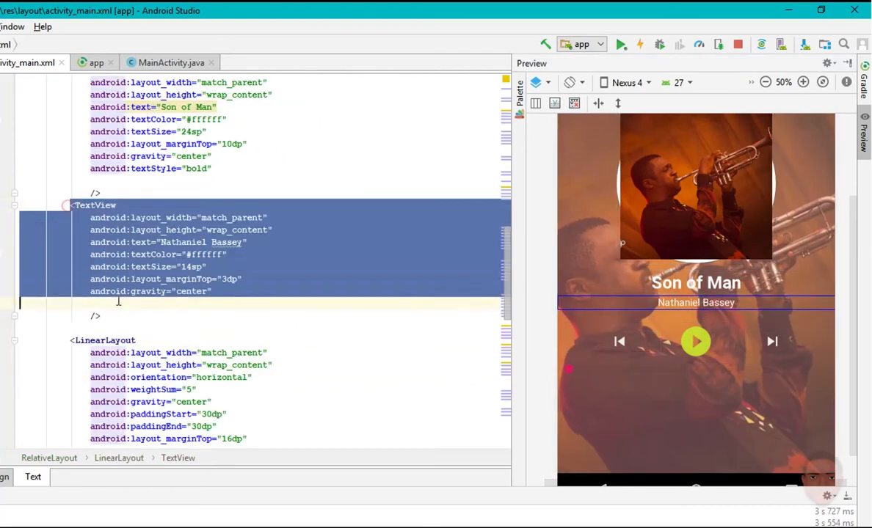
scroll("down", 3)
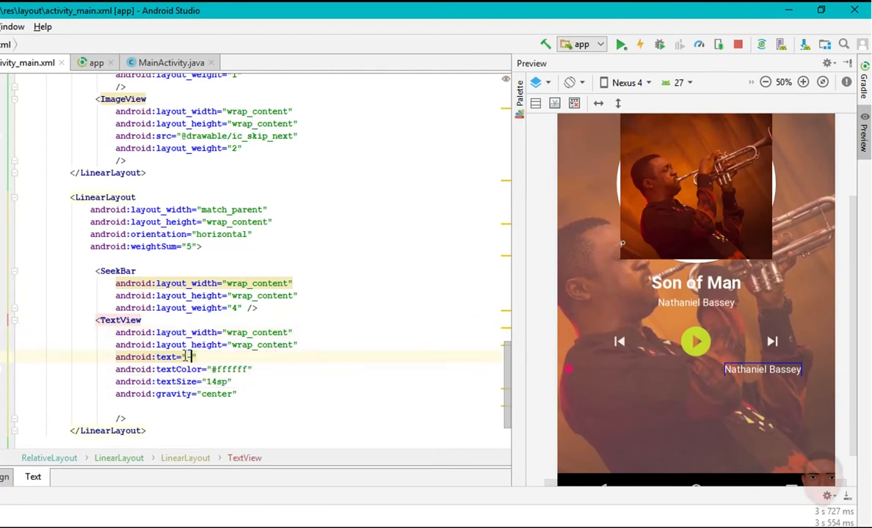
type("- 2.33")
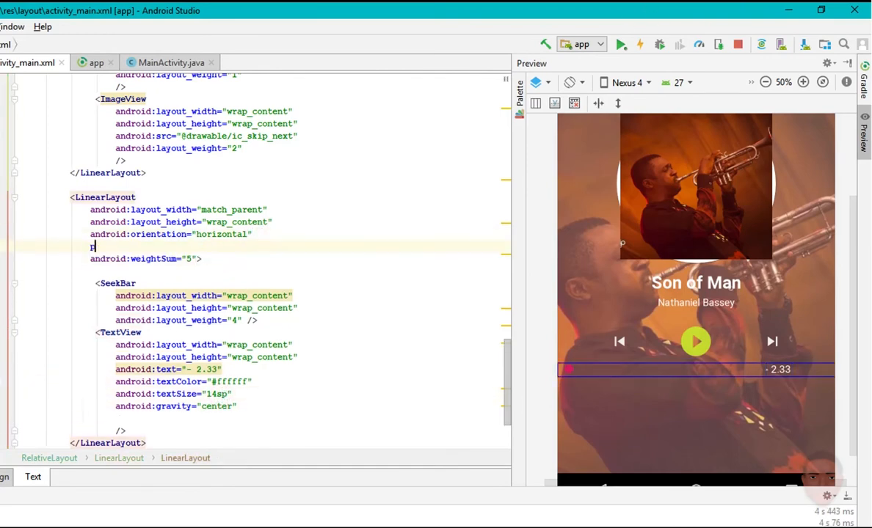
Step: Try start/end padding on the seek bar row, then replace it with a 40dp start margin
type("android:paddingStart=\"")
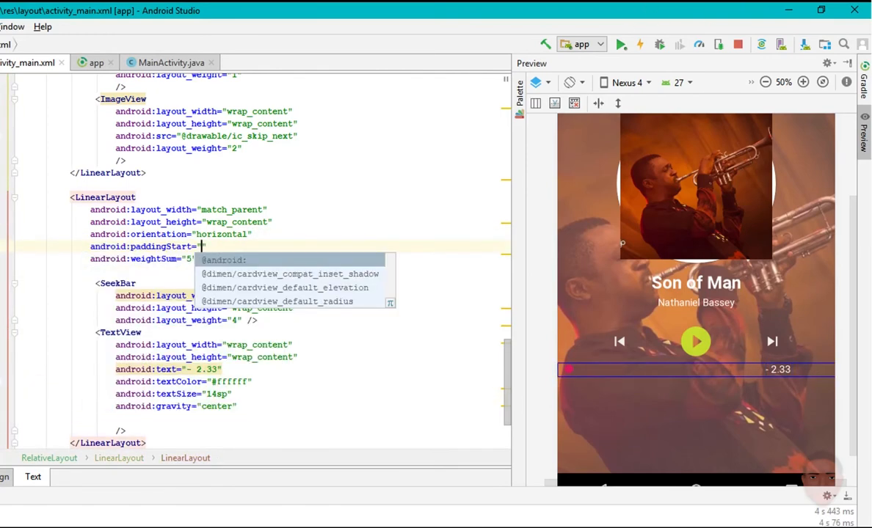
type("30dp")
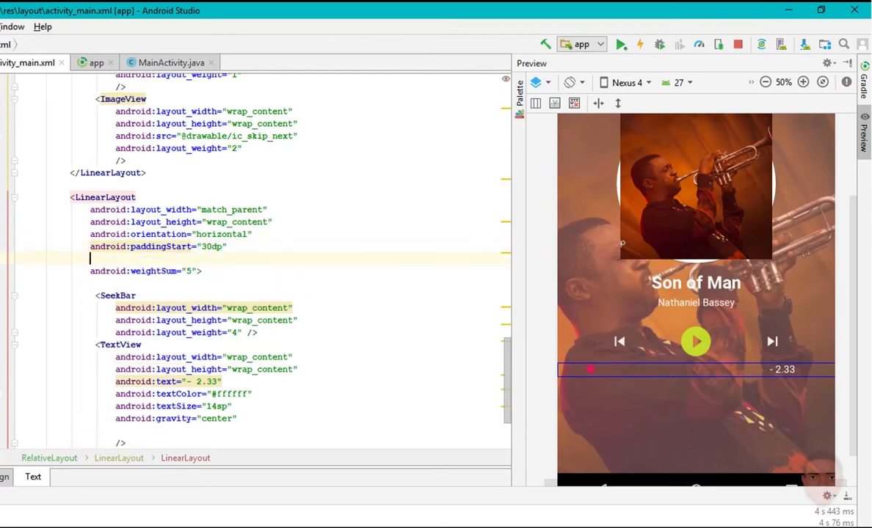
mouse_move(156, 246)
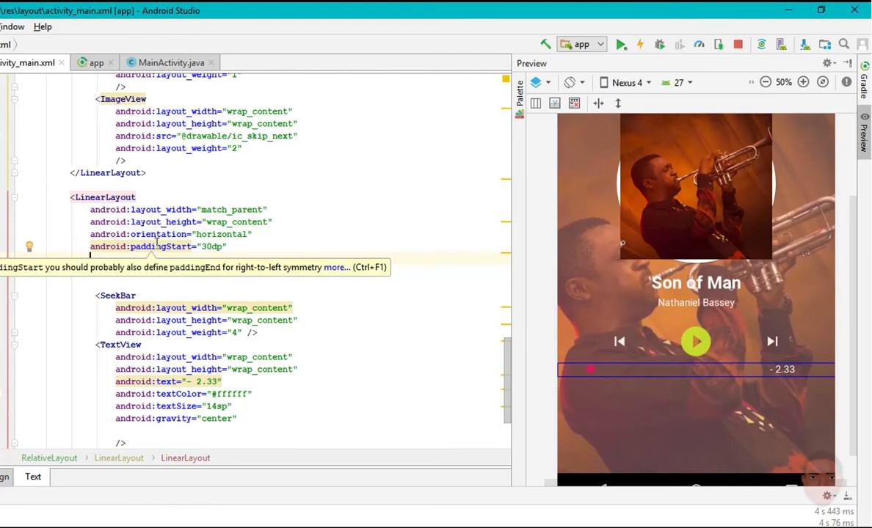
type("android:paddingEnd=\"")
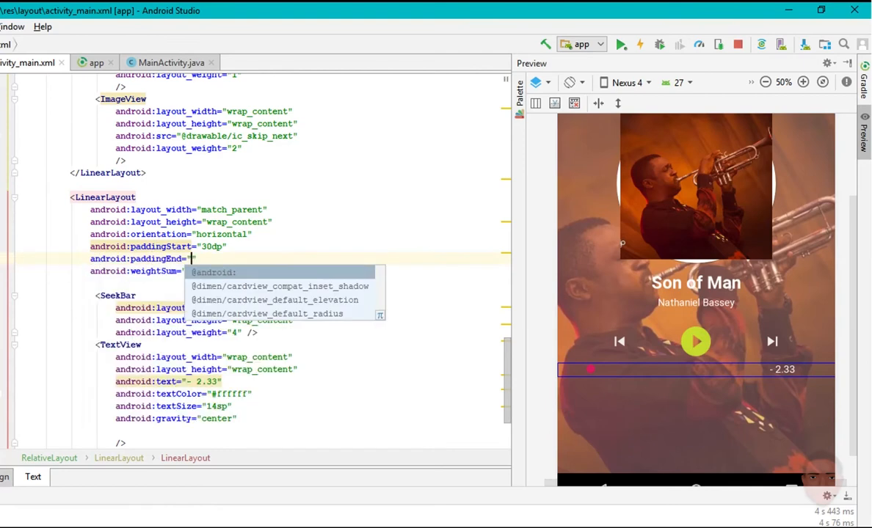
type("0dp")
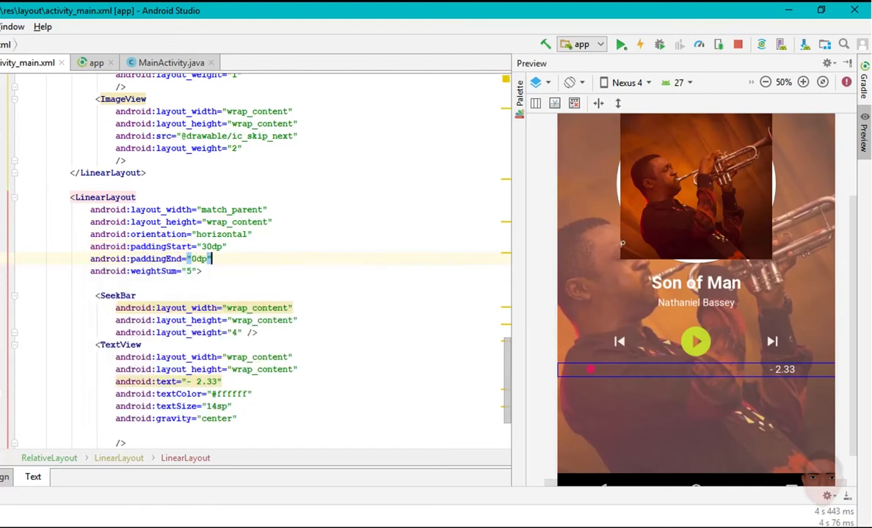
type("marginStart")
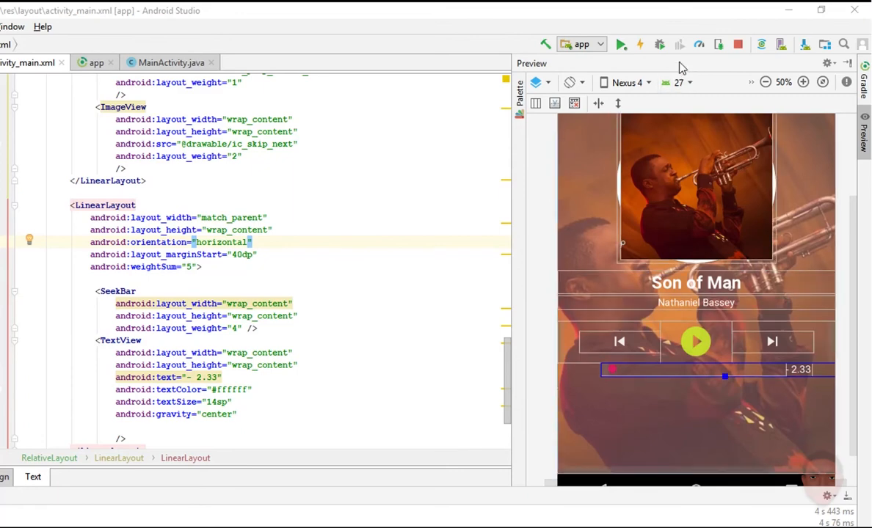
left_click(621, 44)
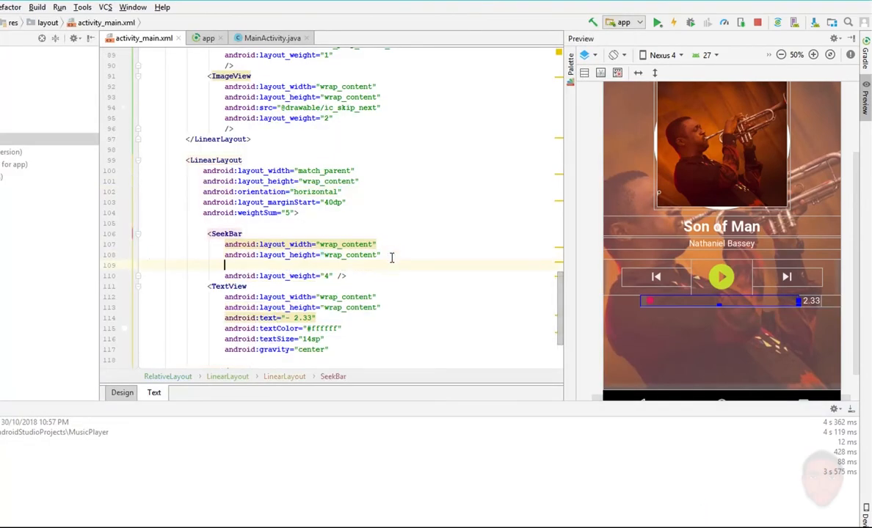
type("android:progress=\"\"")
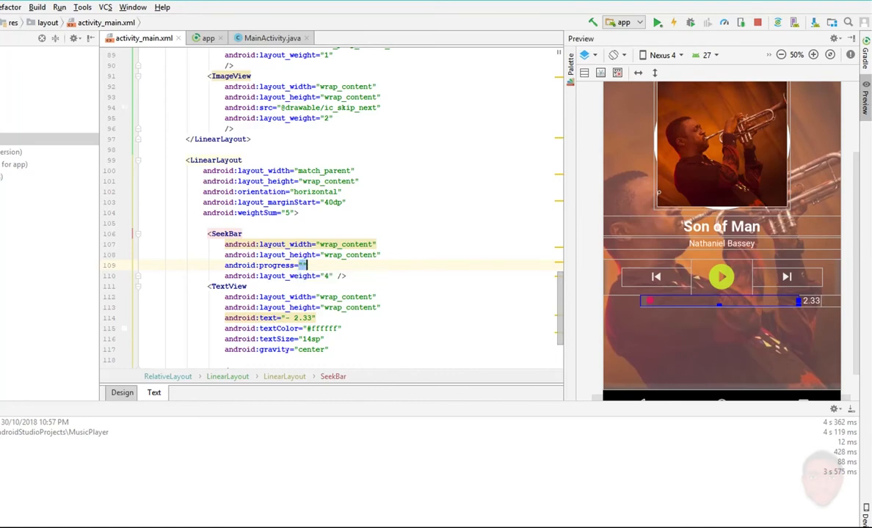
type("prog")
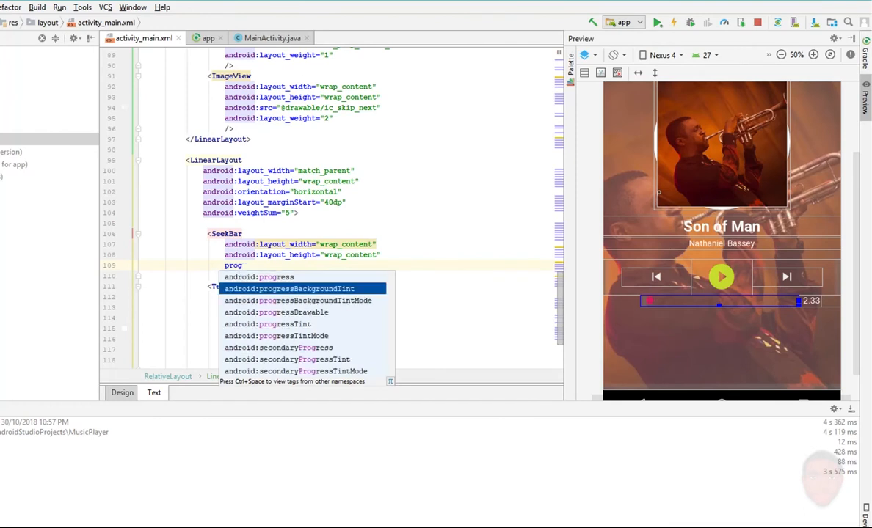
key("Down")
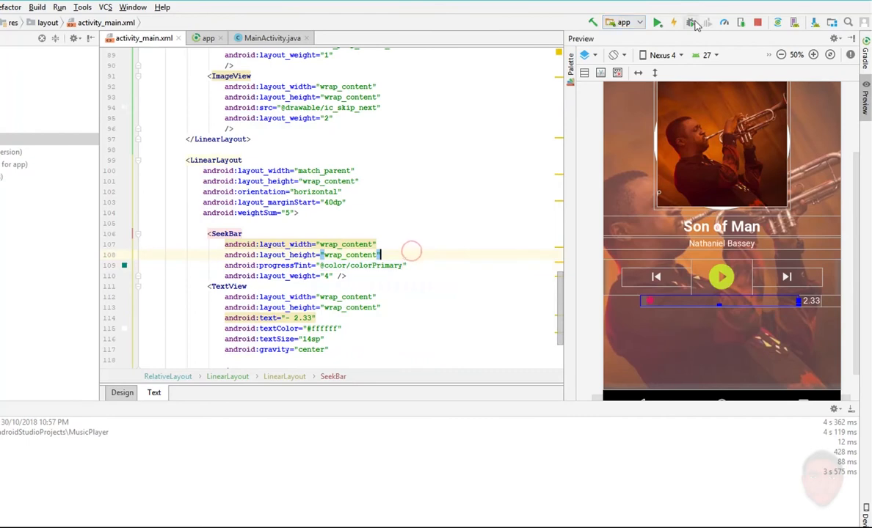
left_click(658, 22)
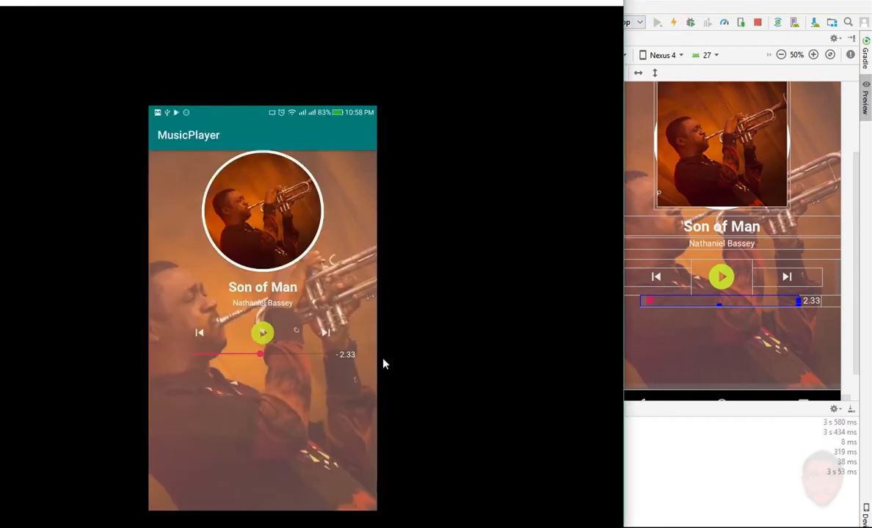
Step: Run the music player on the connected phone to view the seek bar row
left_click(658, 22)
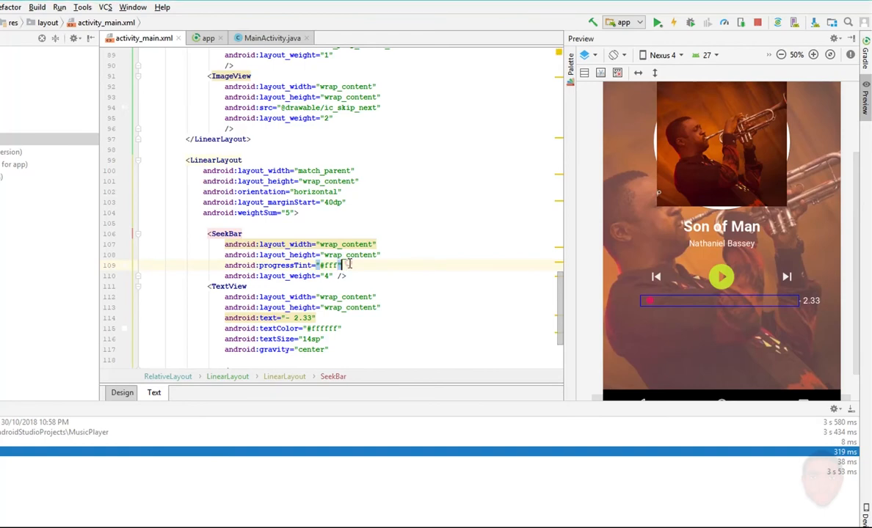
Step: Start adding a thumbTint attribute to the SeekBar after the white progress tint
type("thu")
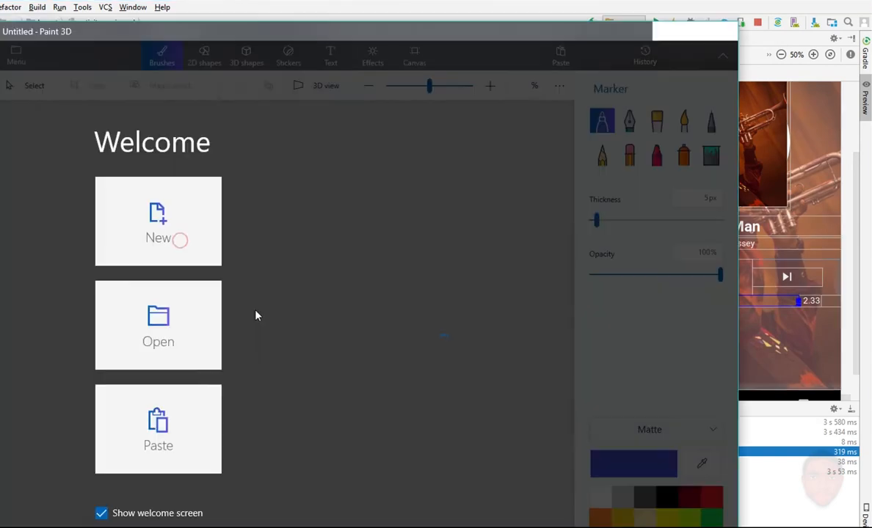
Step: Create a new blank Paint 3D canvas and inspect the yellow-green colour swatch
left_click(157, 221)
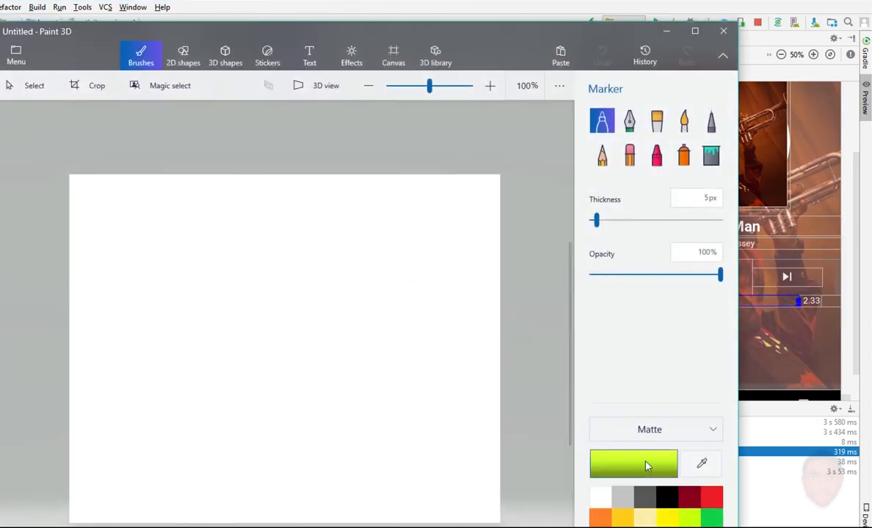
left_click(633, 464)
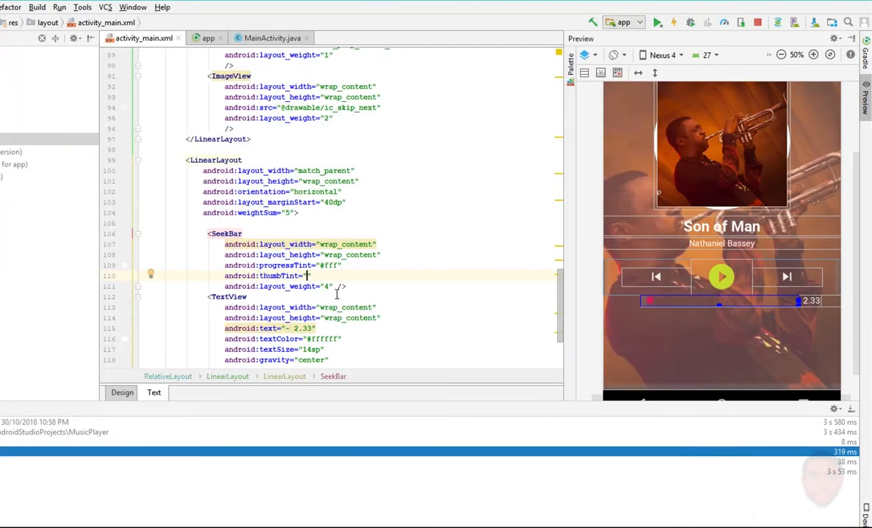
Step: Tint the thumb #c4ff0e, give the row a 16dp top margin, and switch preview to Blueprint
type("#c4ff0e")
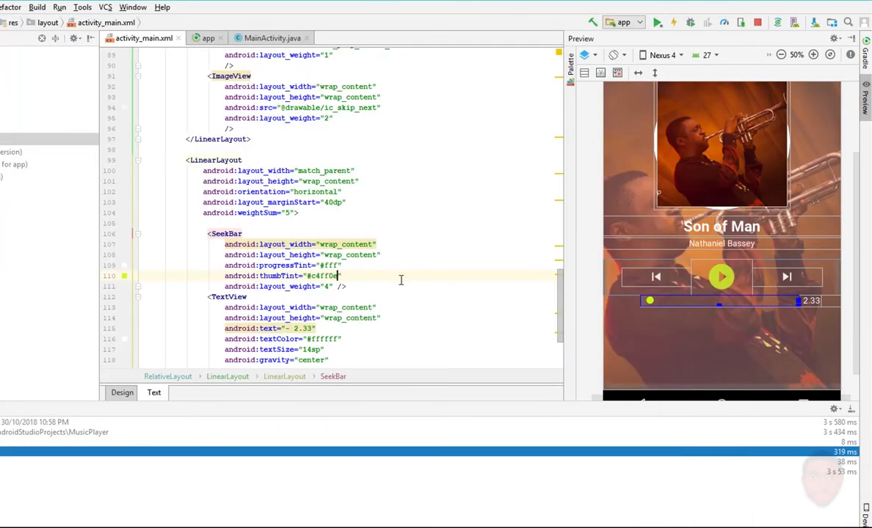
left_click(230, 160)
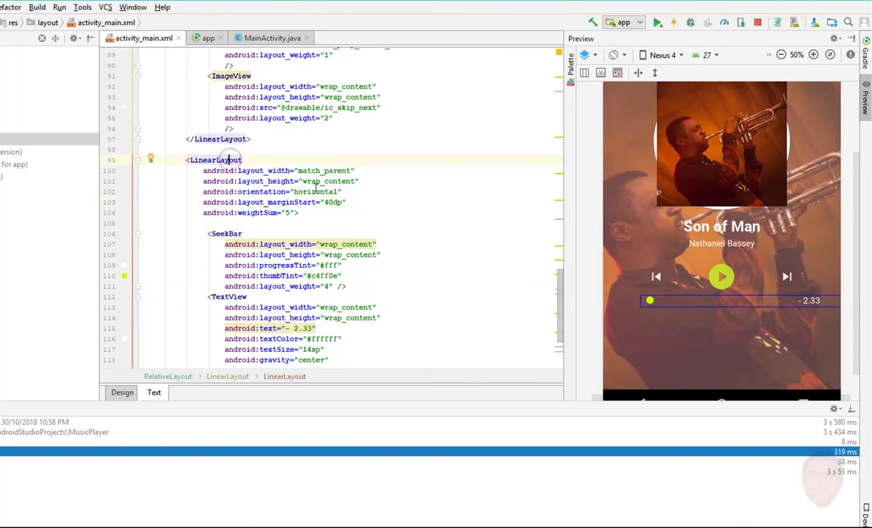
type("marginTop=\"")
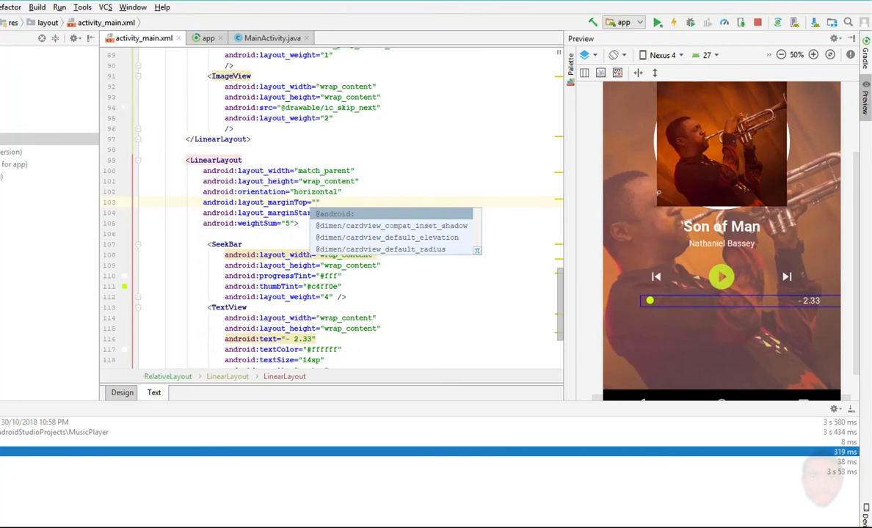
type("16dp")
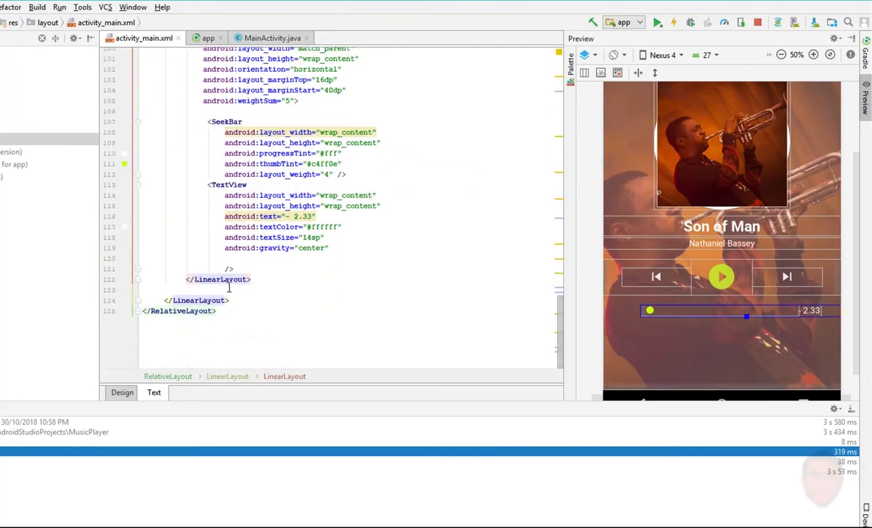
left_click(584, 54)
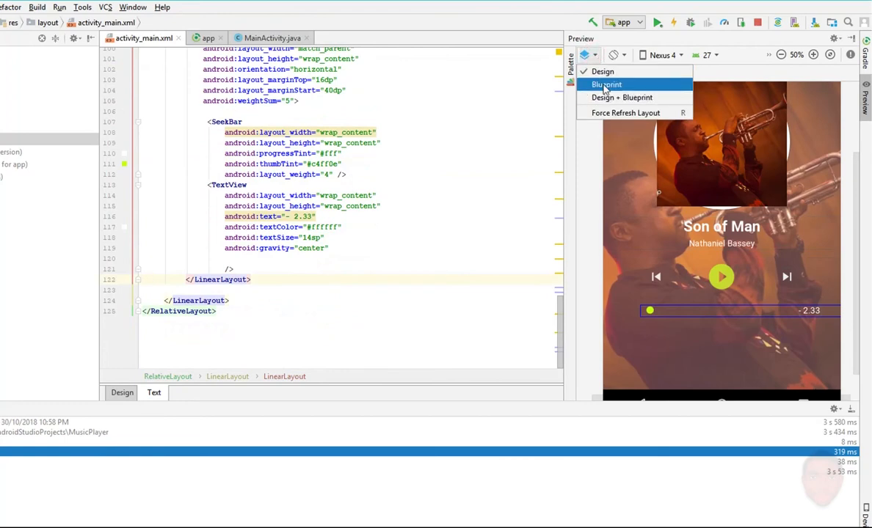
left_click(606, 85)
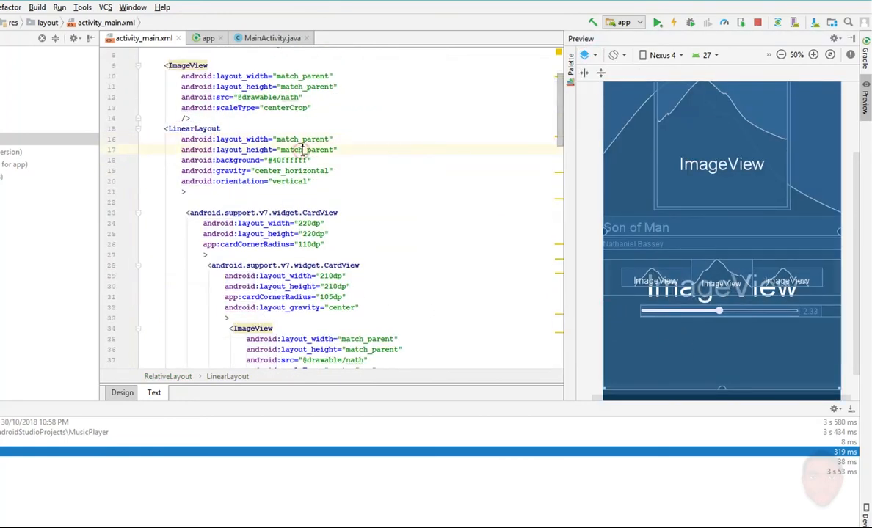
Step: Add a horizontal LinearLayout holding ic_repeat and ic_shuffle ImageViews, each with layout_weight 1
left_click(192, 128)
type("o")
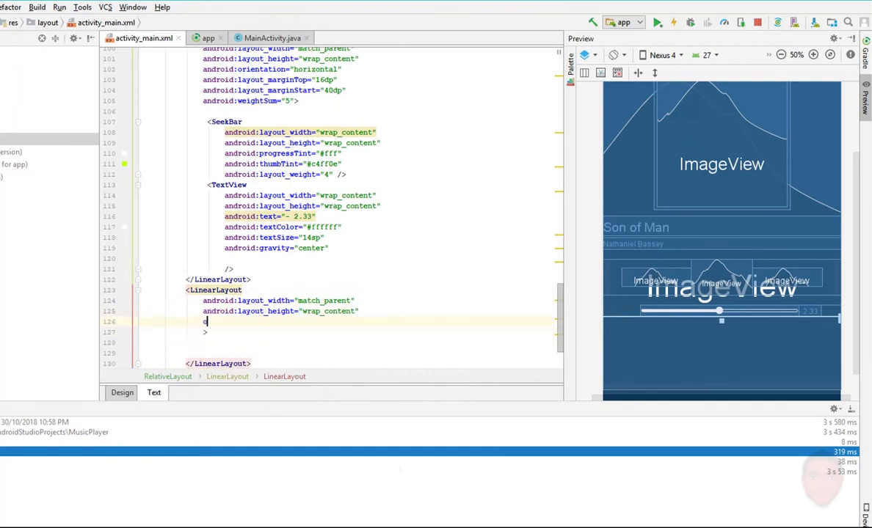
type("android:orientation=\"horizontal\"")
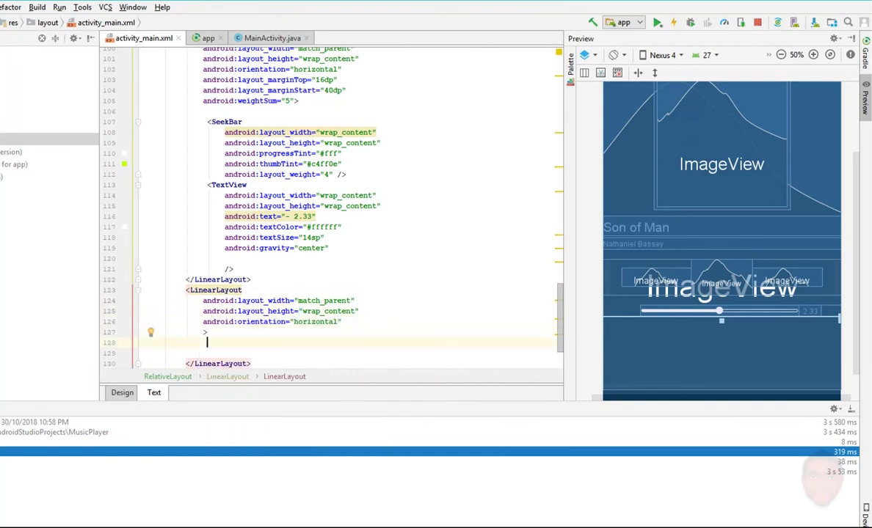
type("<Imag")
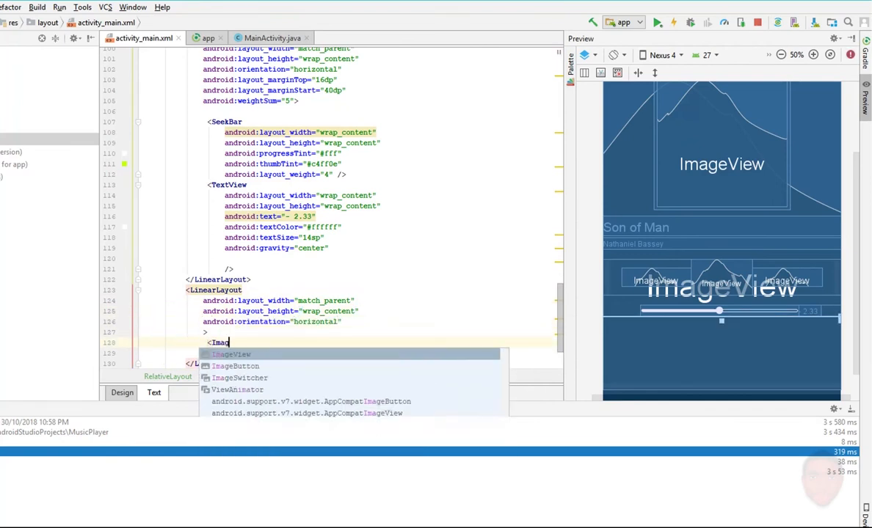
left_click(231, 355)
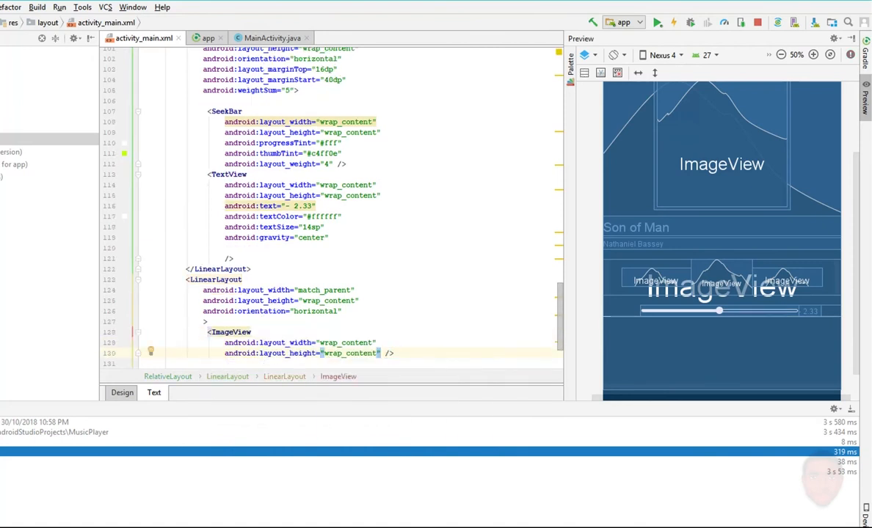
type("android:src=\"\"")
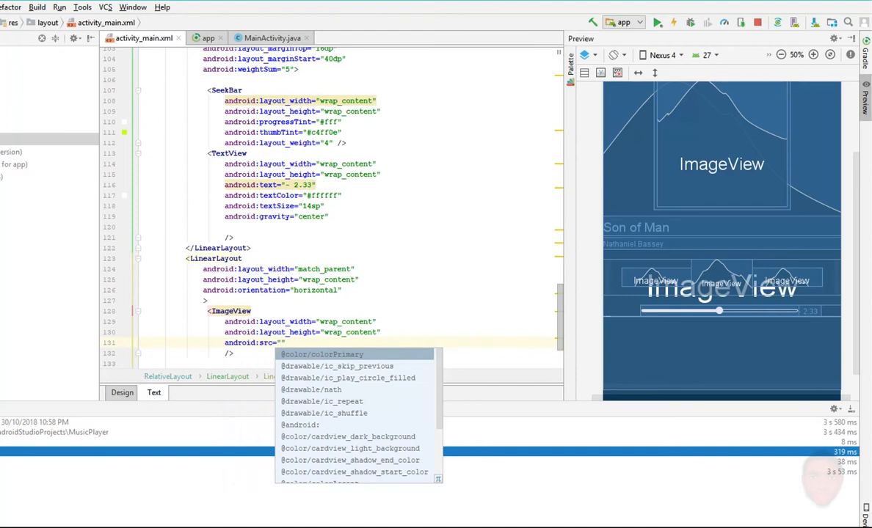
left_click(321, 401)
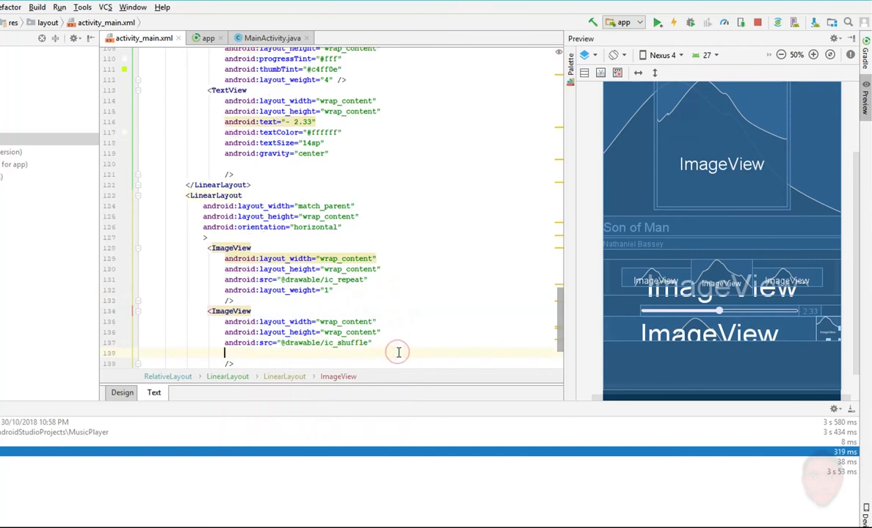
type("android:layout_weight=\"1\"")
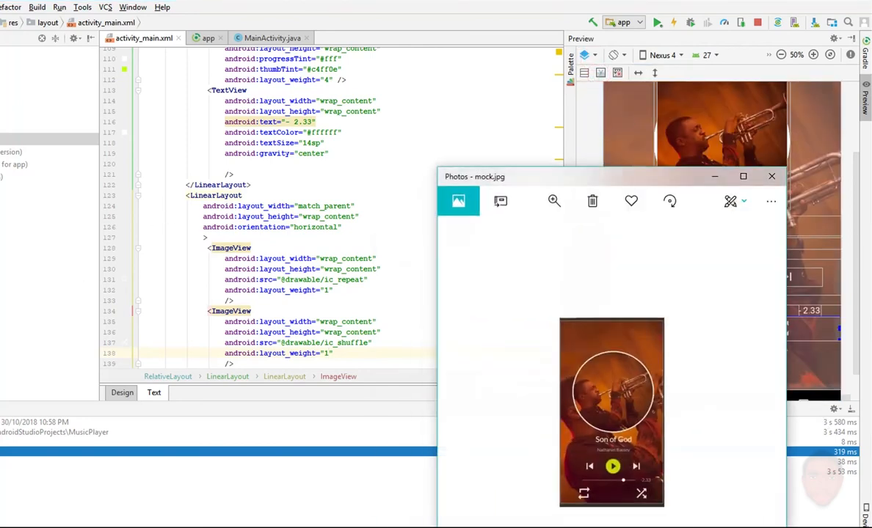
Step: View the mock.jpg player mock-up in Photos, then close it
type("m")
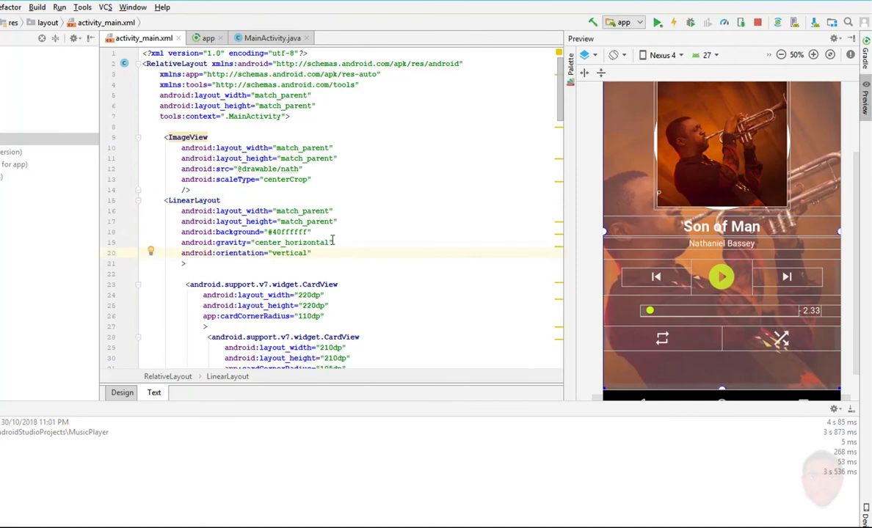
Step: Set gravity to center_horizontal|bottom with 30dp bottom padding, then run the app on the phone
type("|b")
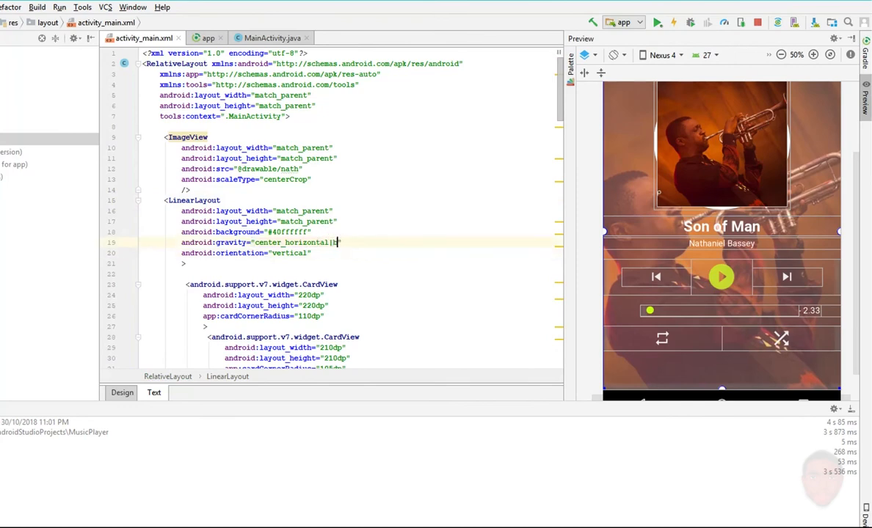
type("|bottom")
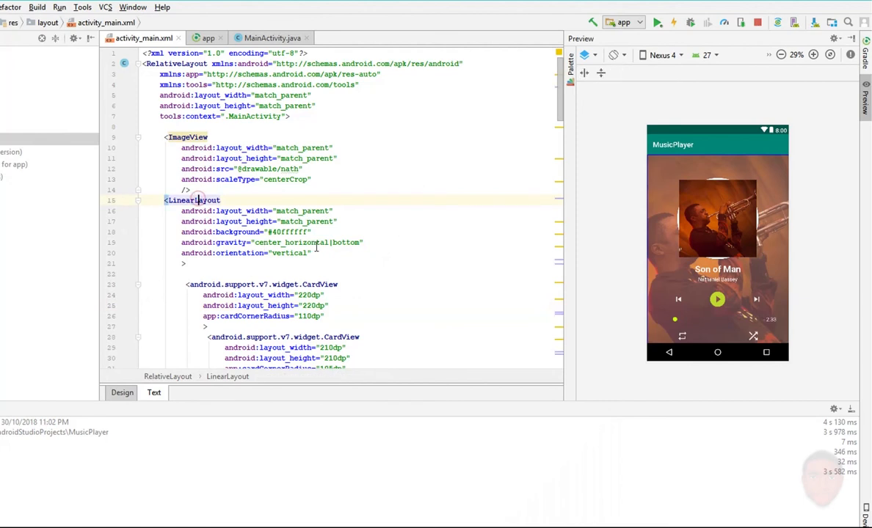
type("mar")
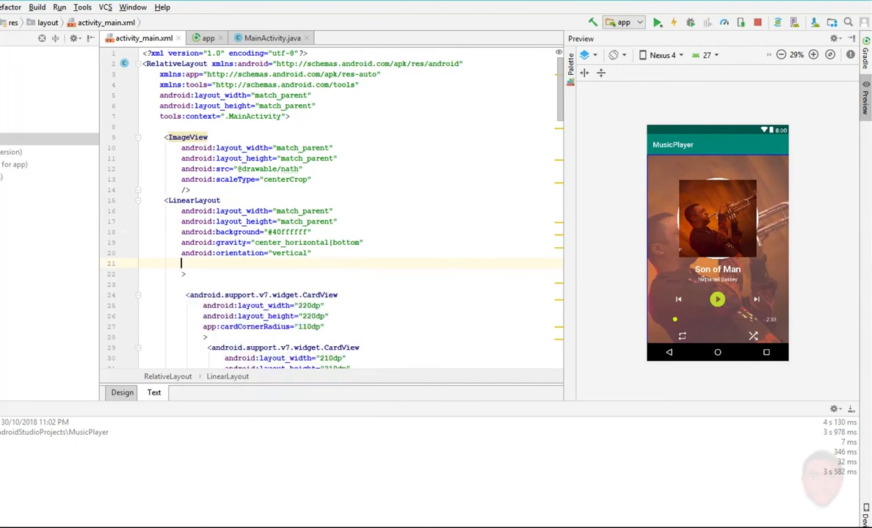
type("android:paddingBottom=\"")
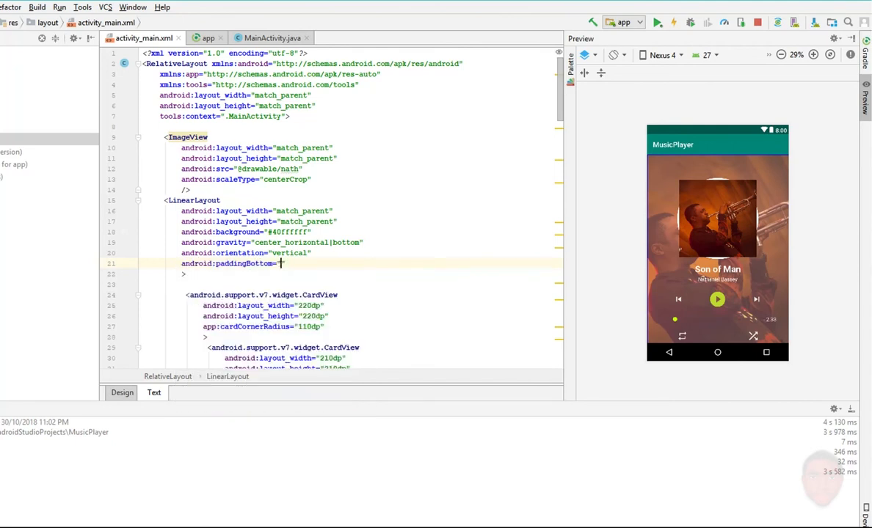
type("16dp")
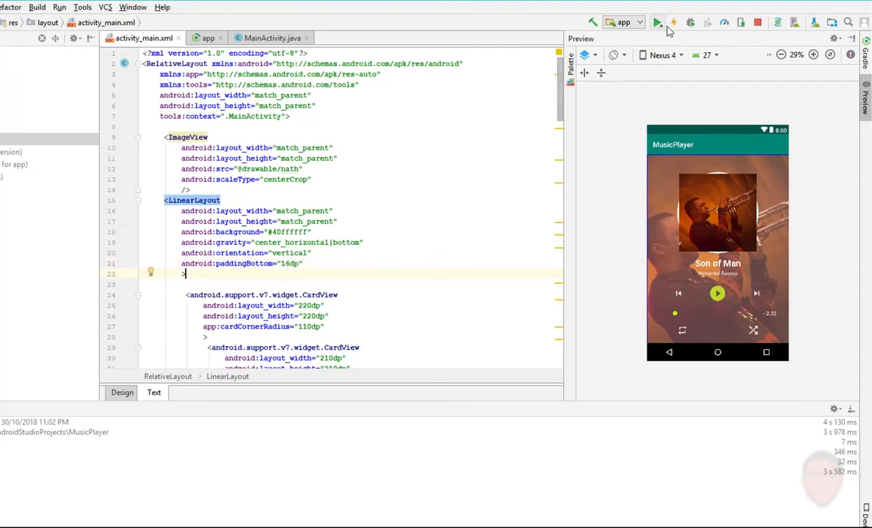
left_click(658, 22)
type("30")
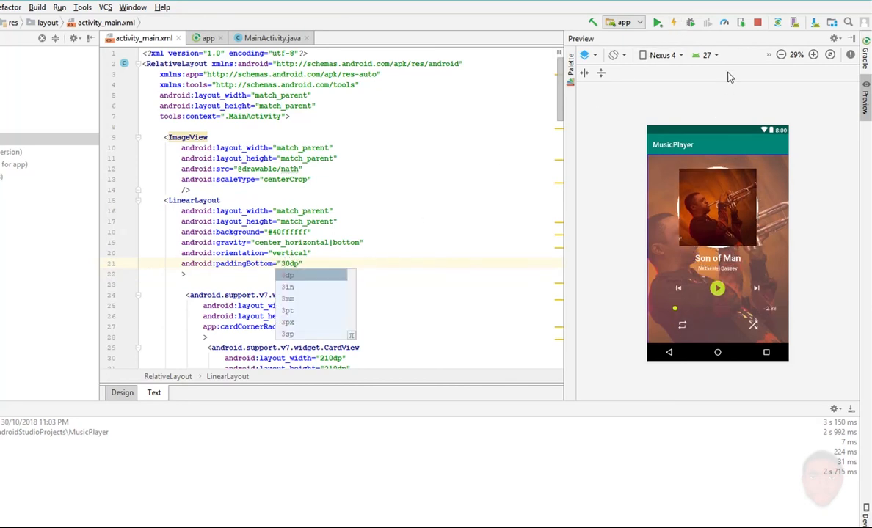
left_click(657, 22)
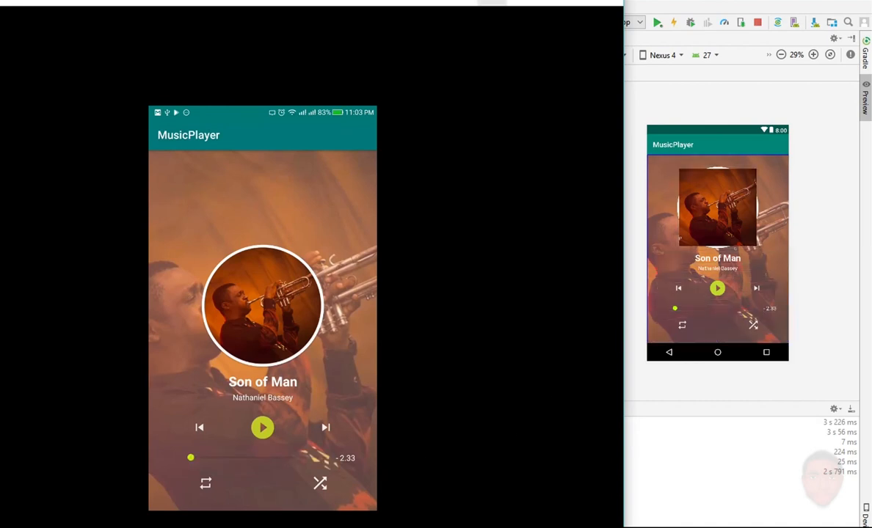
mouse_move(256, 131)
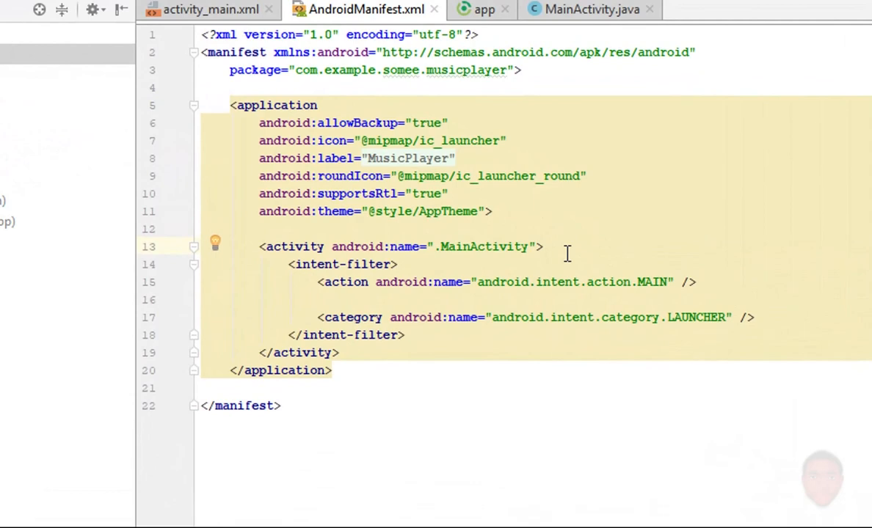
type("android:theme=")
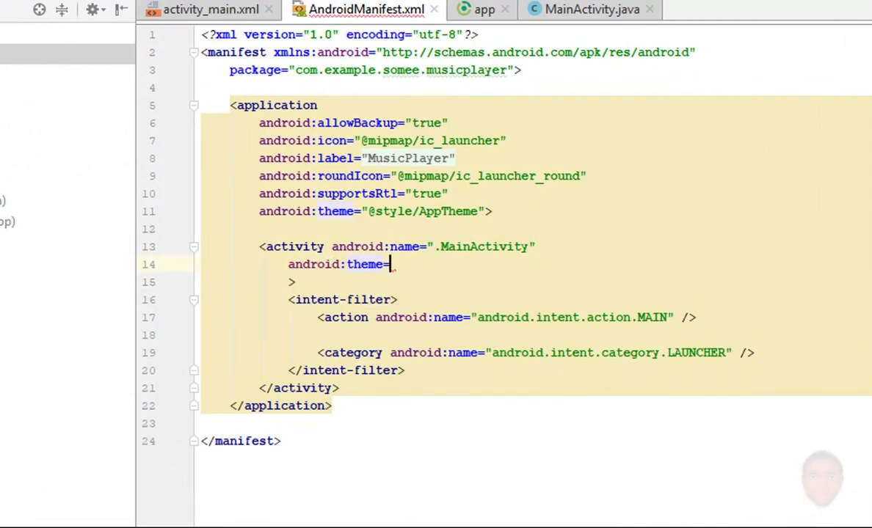
type("\"@style/AppTheme\"")
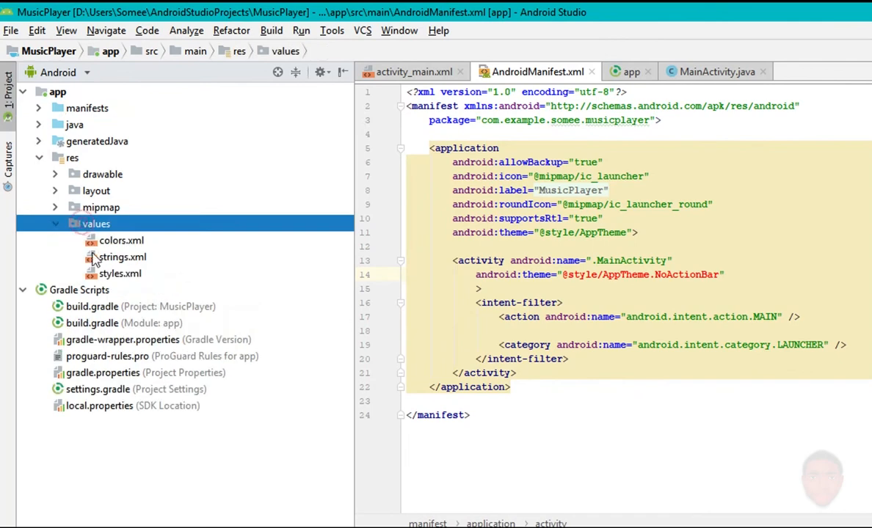
Step: Open styles.xml and declare a new style named AppTheme.NoActionBar
double_click(119, 273)
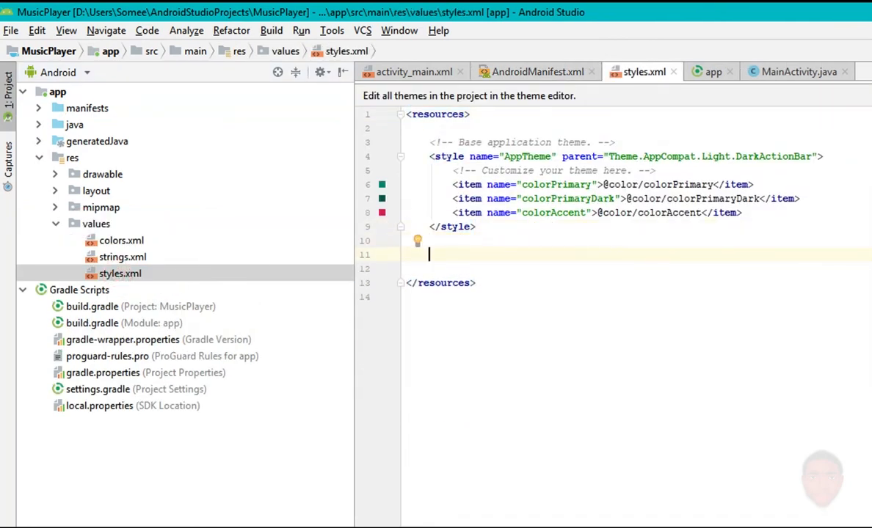
type("<style name=\"AppTheme.")
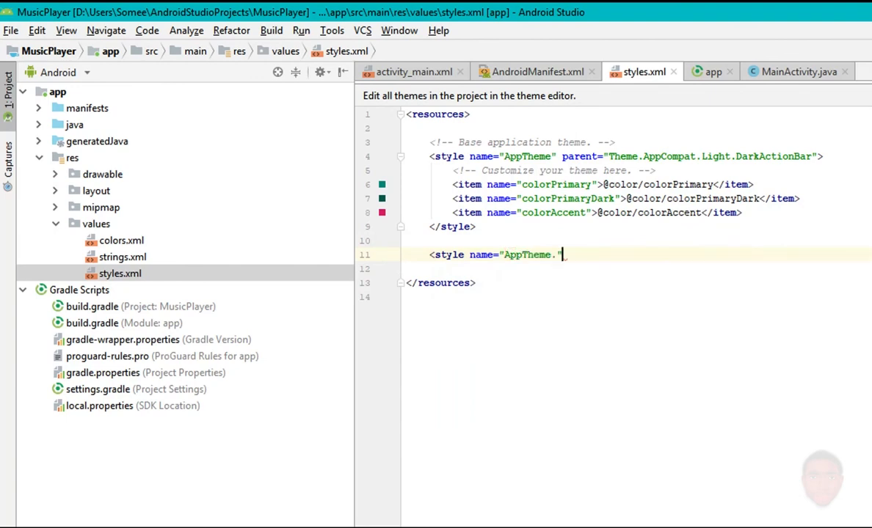
type("NoAc")
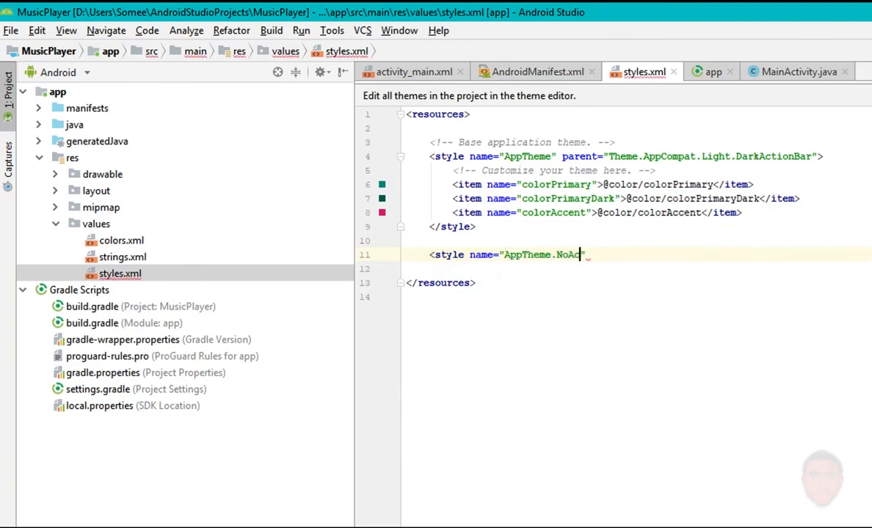
type("tionBar\"")
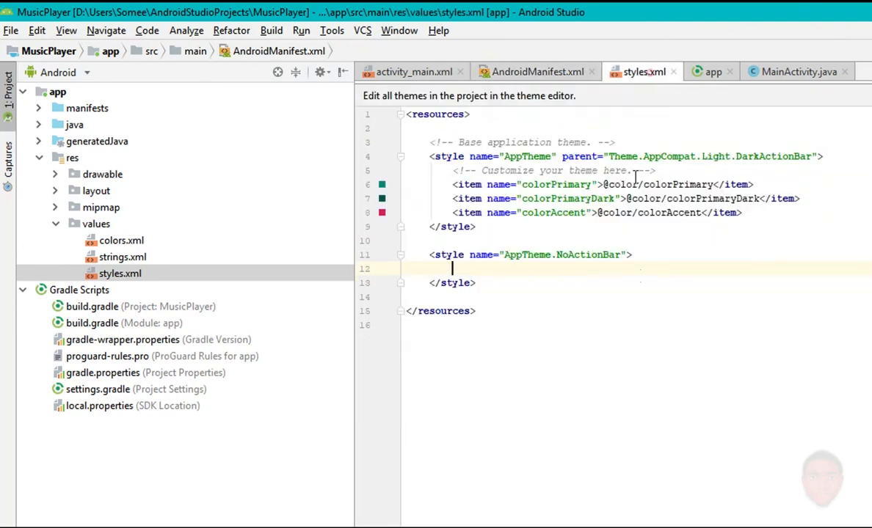
Step: Add items setting windowActionBar to false and windowNoTitle to true
type("<")
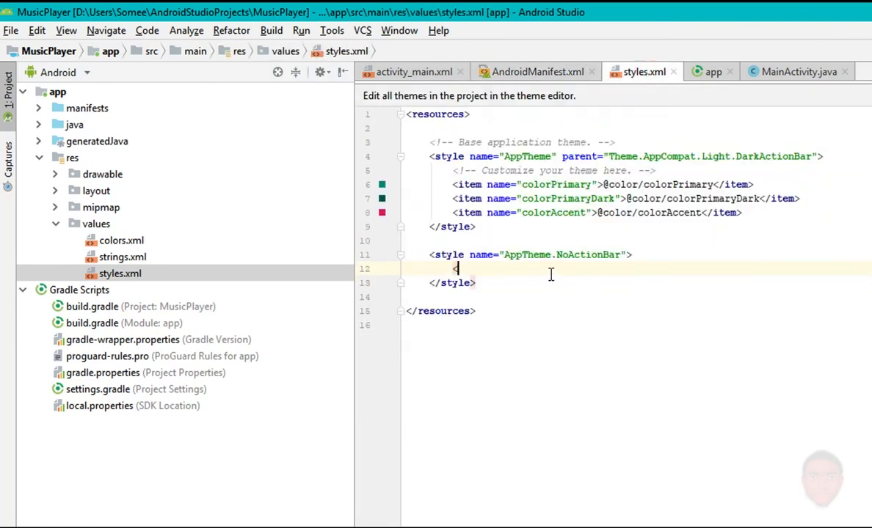
type("item name=\"")
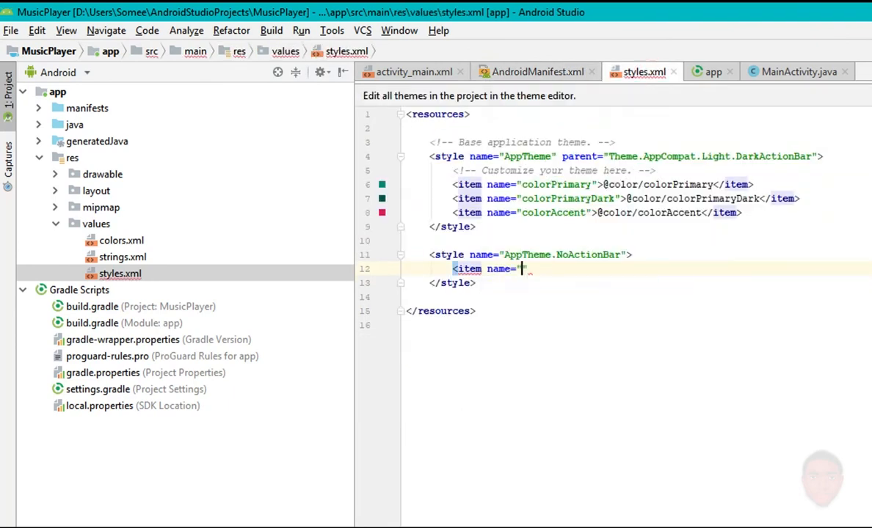
type("windowActionBar")
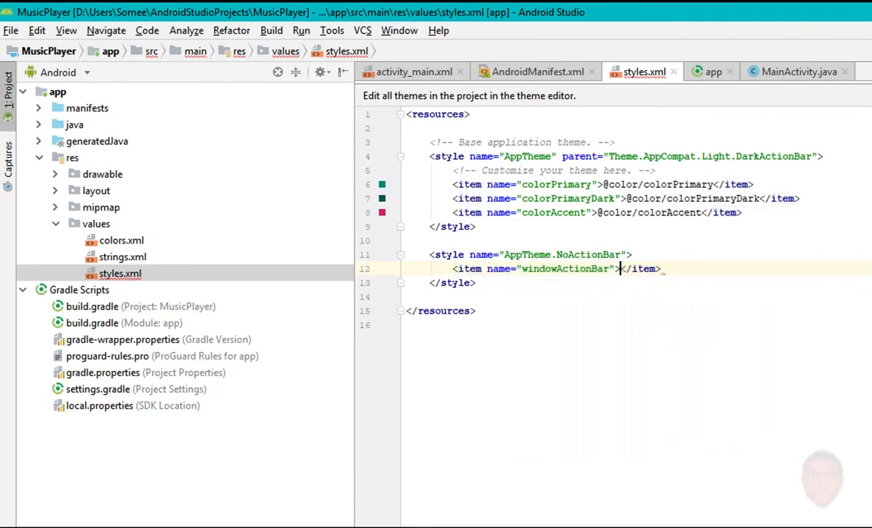
type("false")
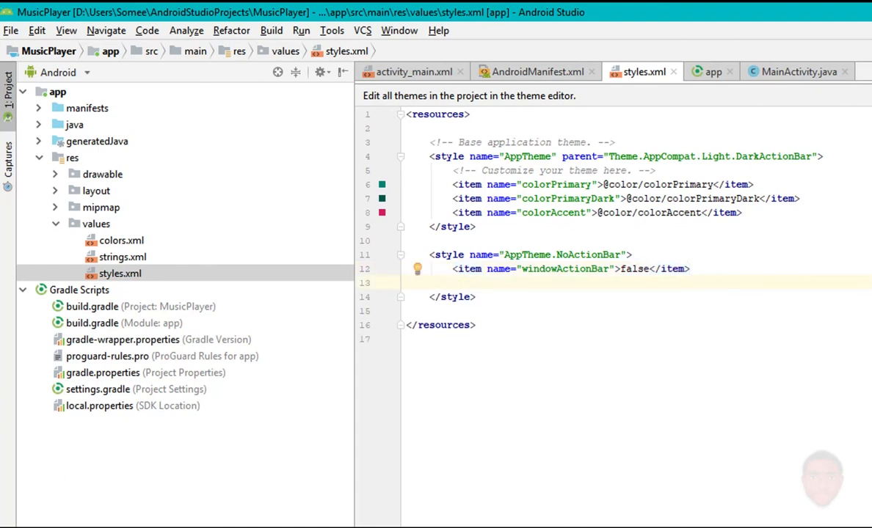
type("<item name=\"\"")
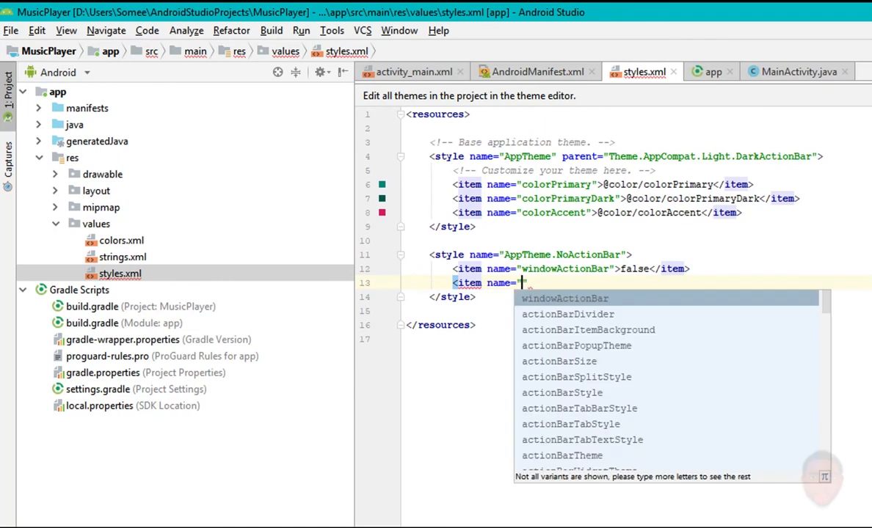
type("windowNoTitle")
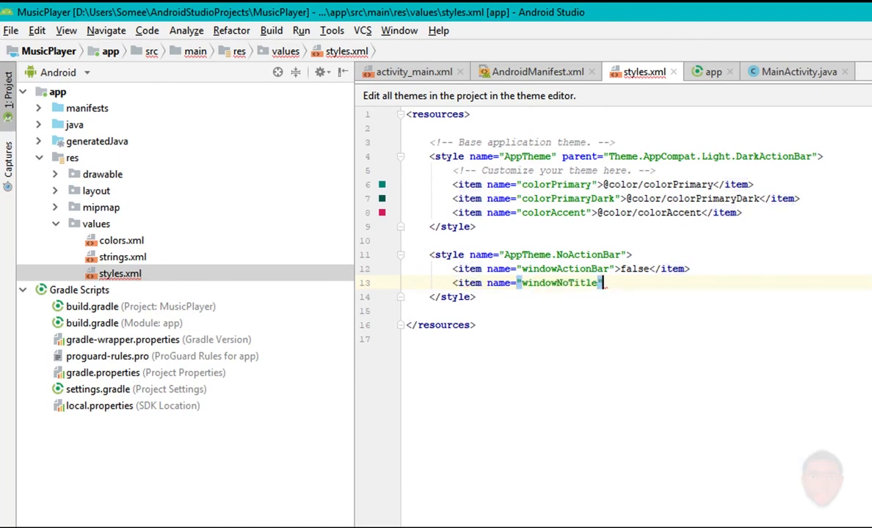
type("true")
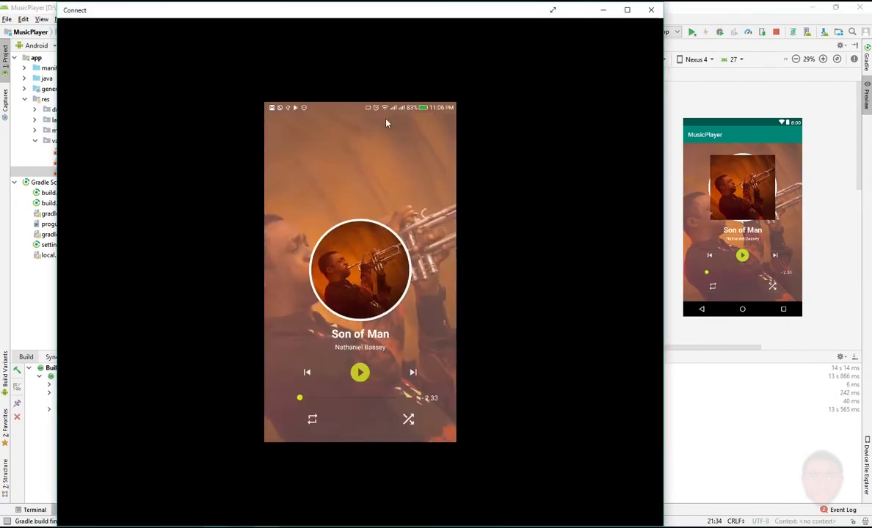
Step: Pull down the phone's notification shade in the mirroring window
left_click_drag(360, 108, 360, 293)
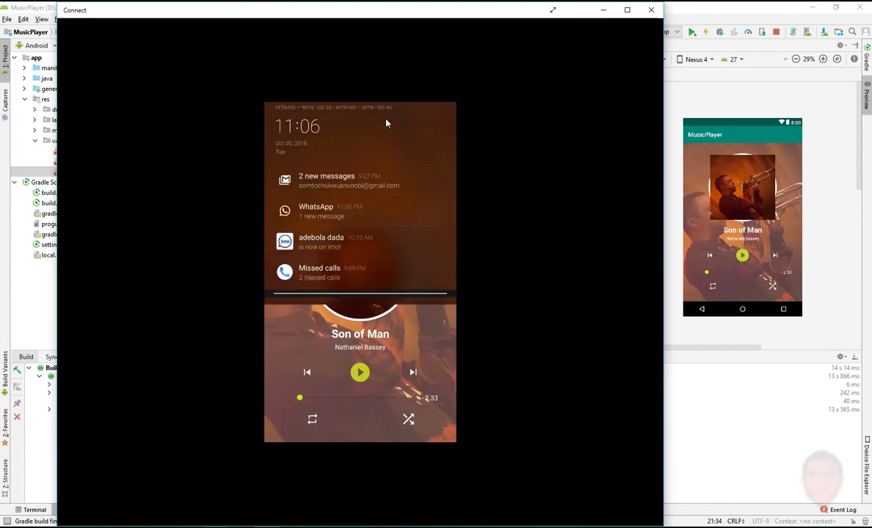